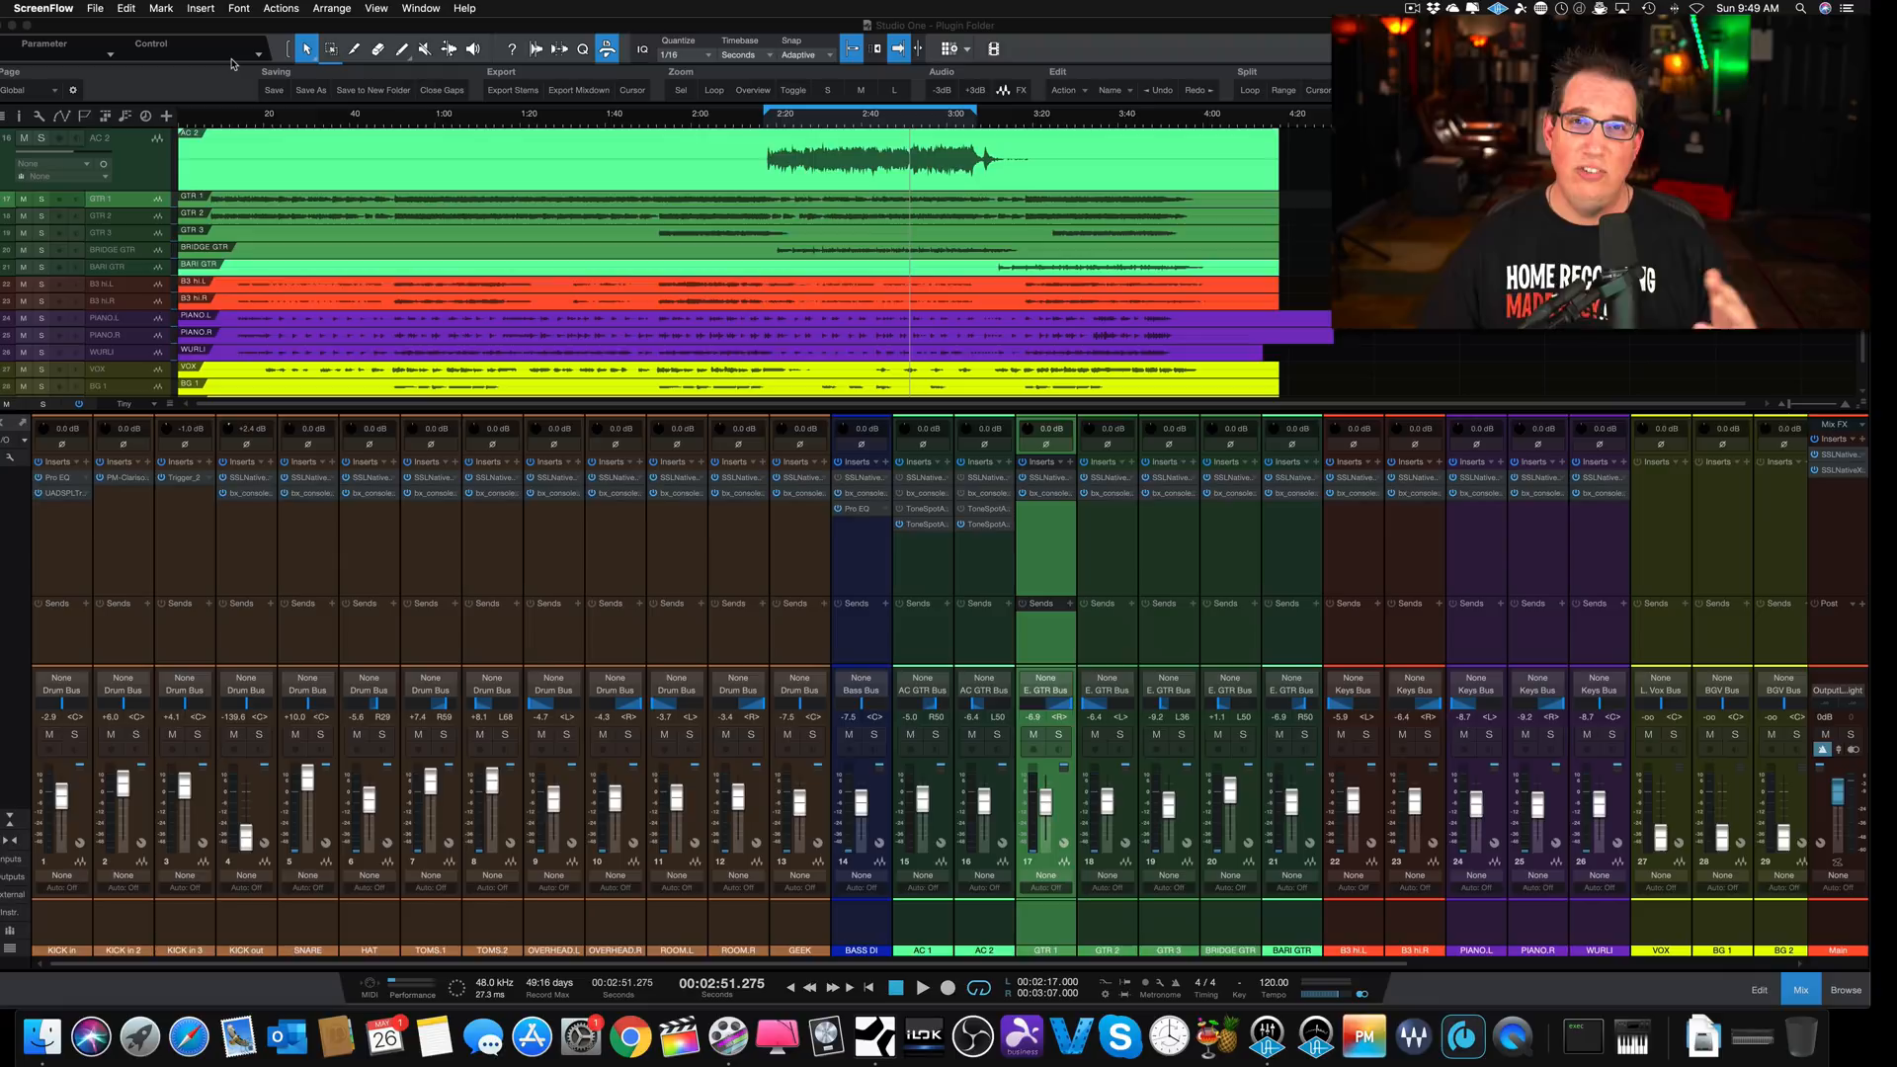
# Step: Bring up Preferences on Audio Setup showing the AudioBox iTwo at 256 samples, 48 kHz
pyautogui.click(48, 7)
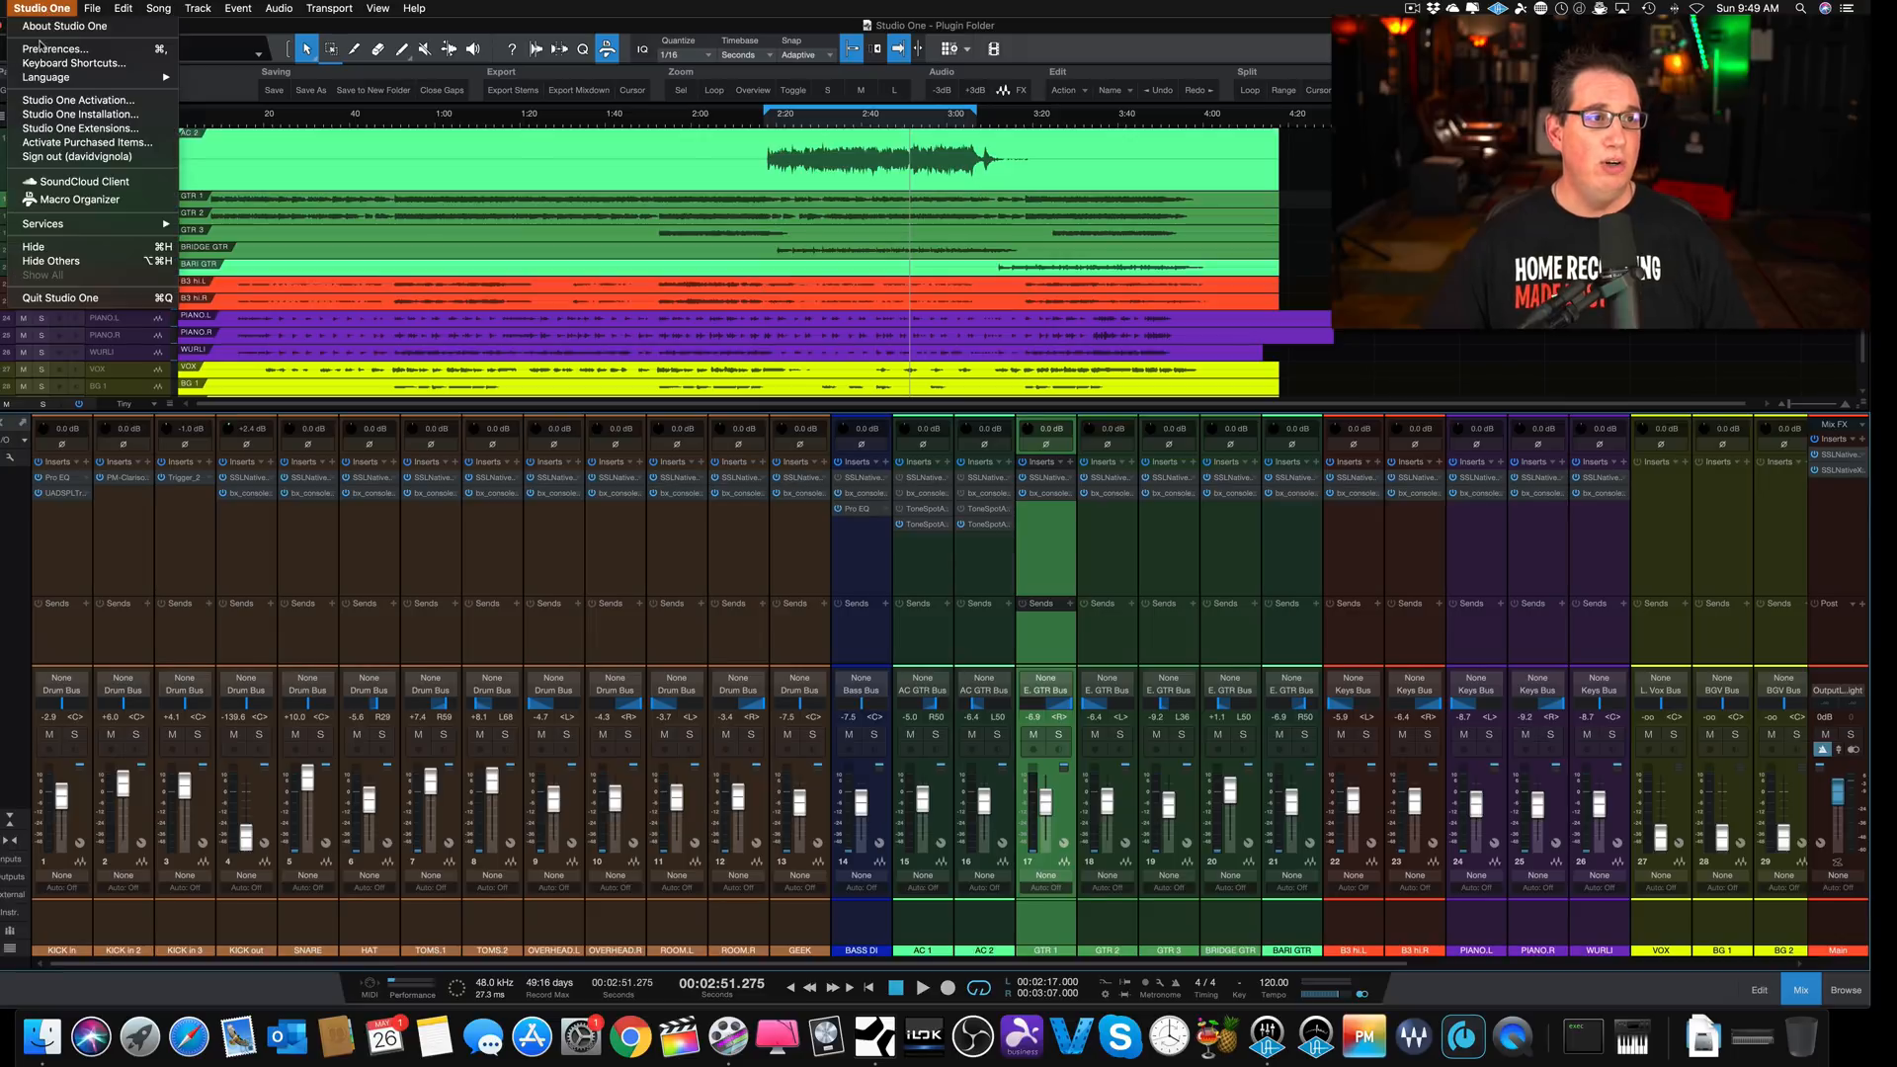
pyautogui.click(61, 49)
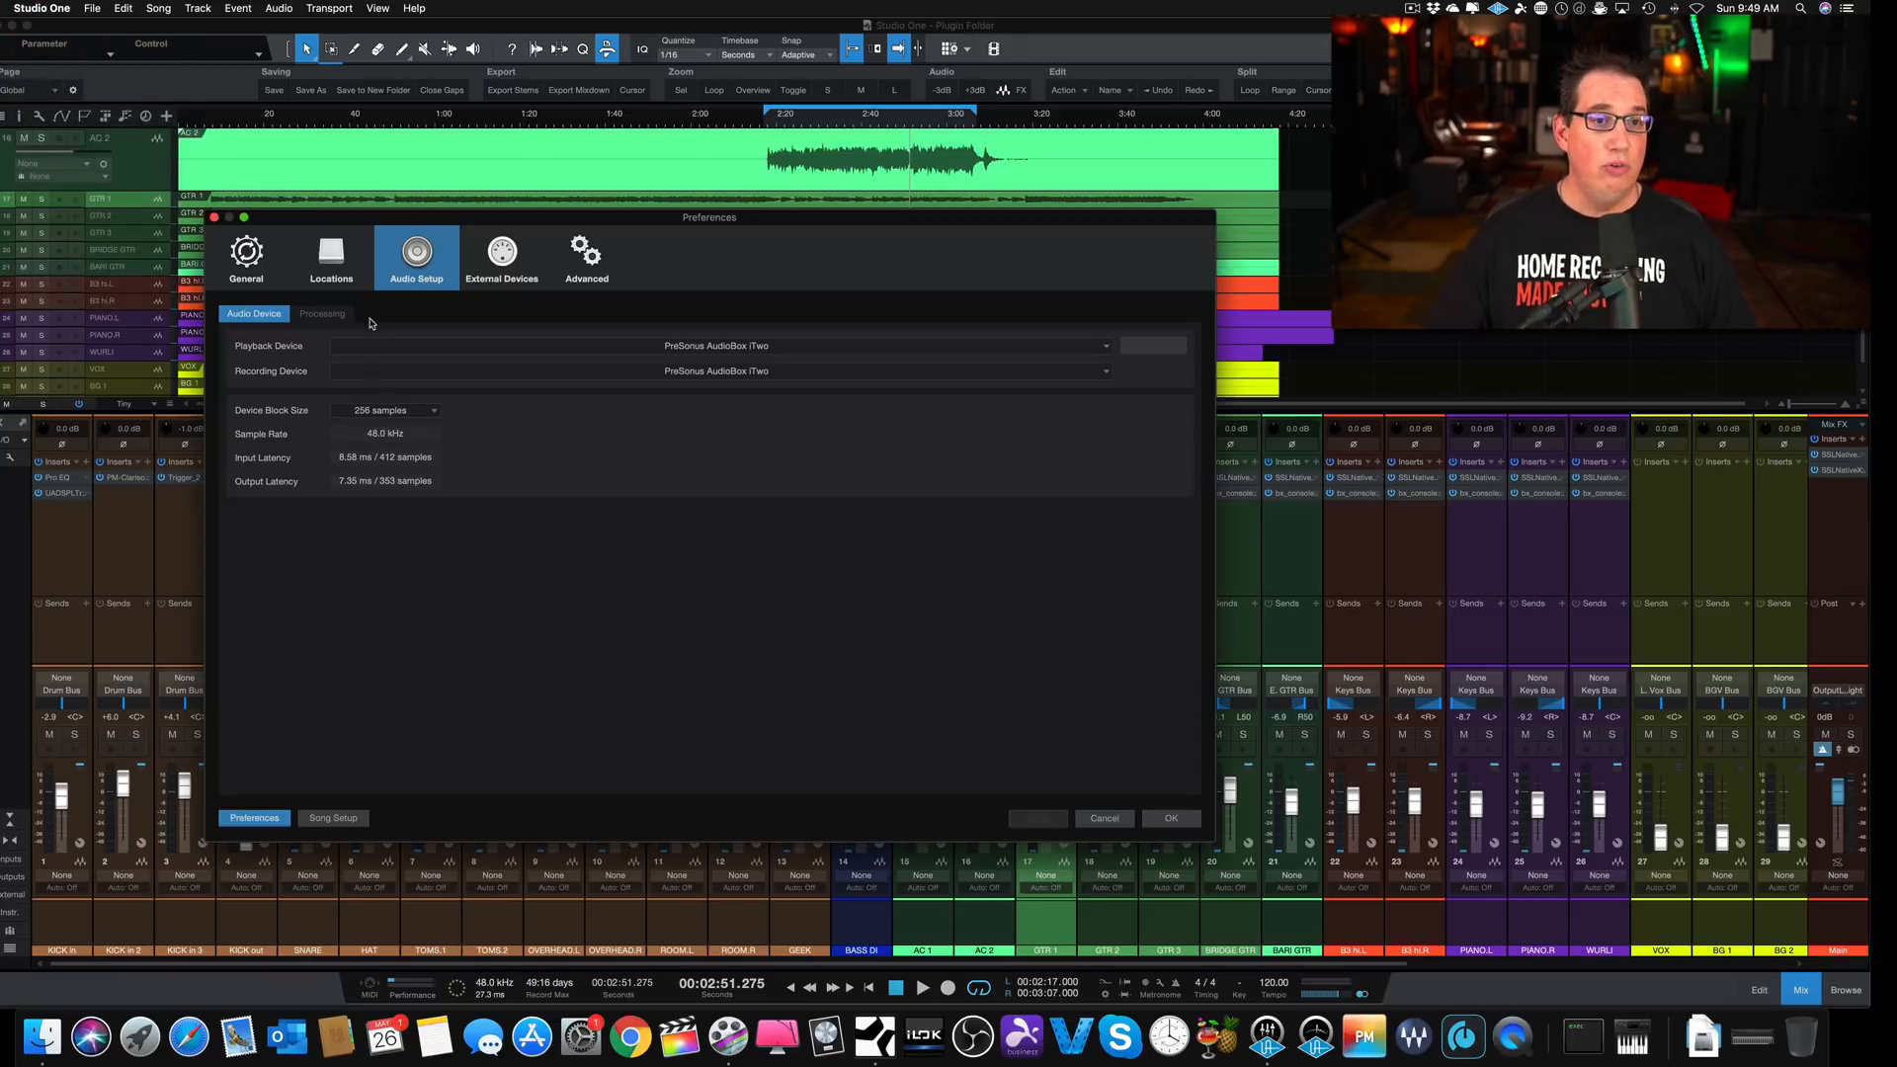
# Step: Switch to Song Setup's Audio I/O inputs list and select Input 2
pyautogui.click(332, 818)
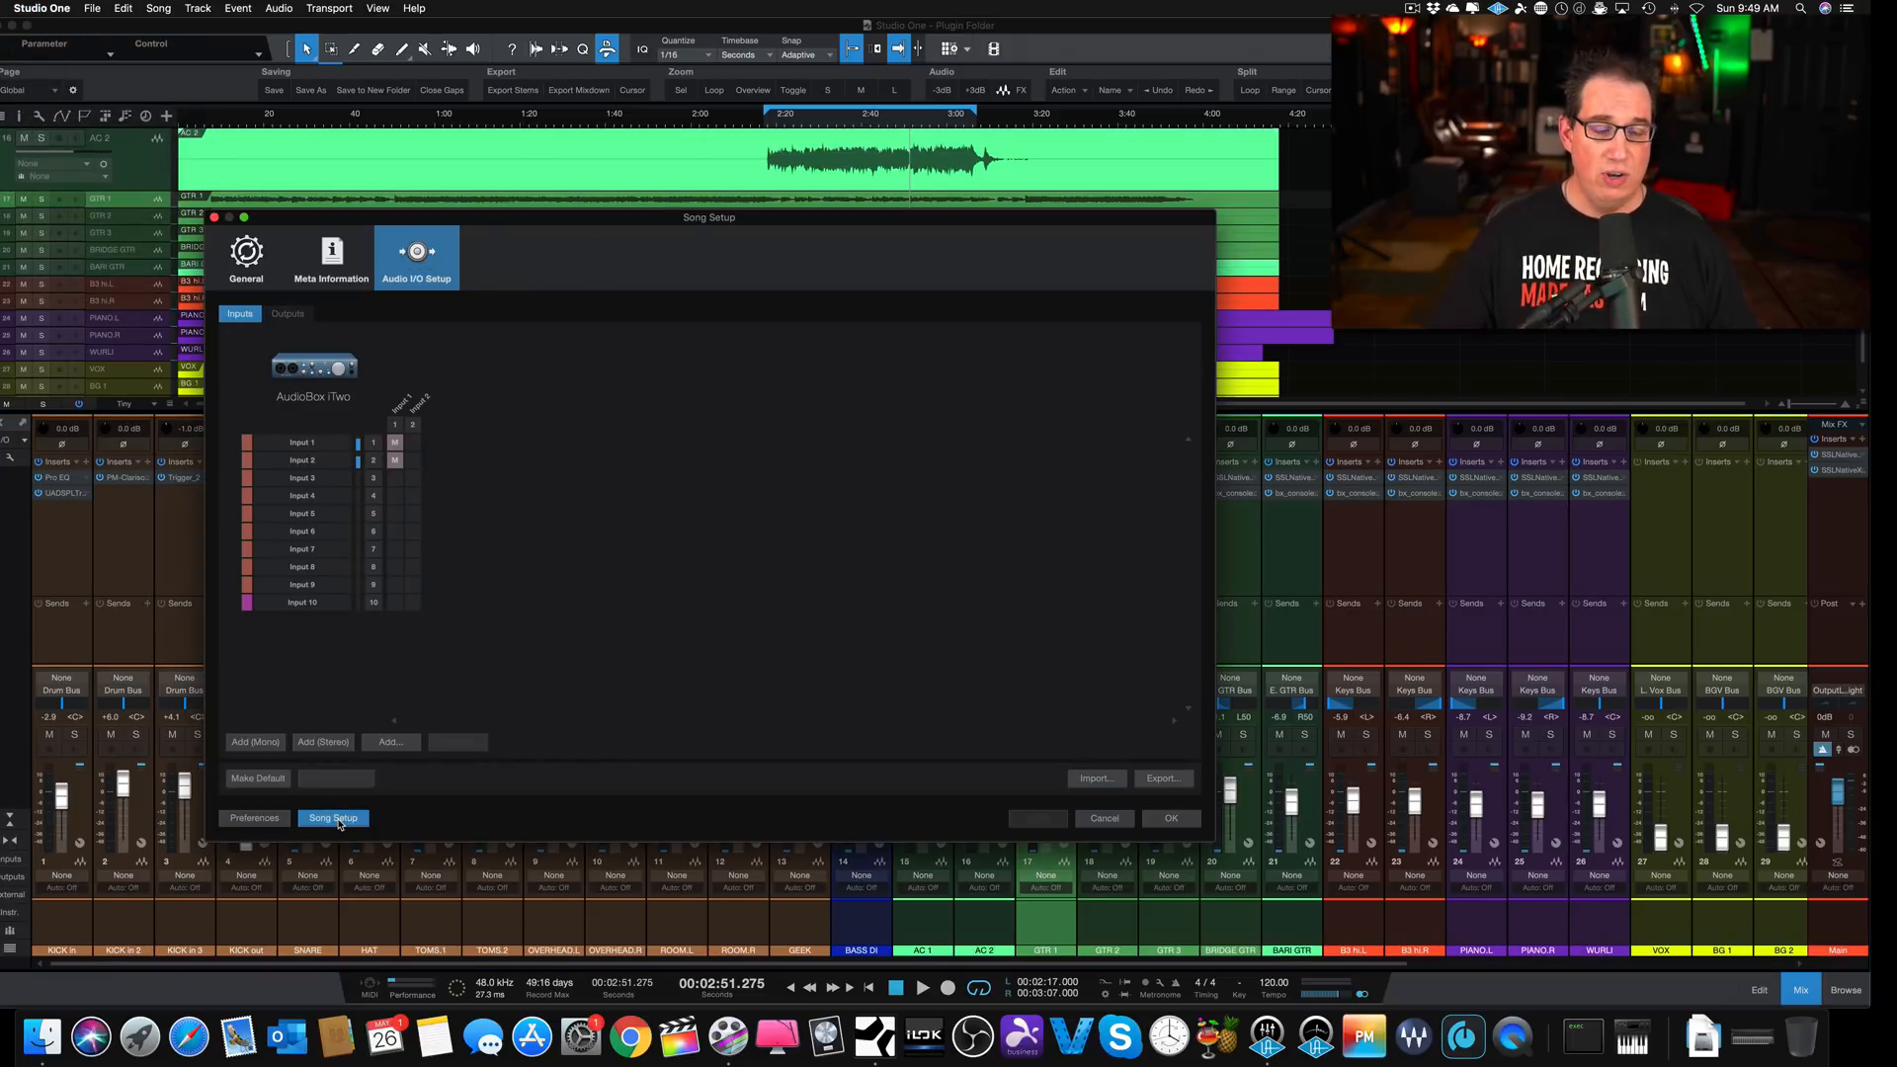
pyautogui.moveTo(543, 221)
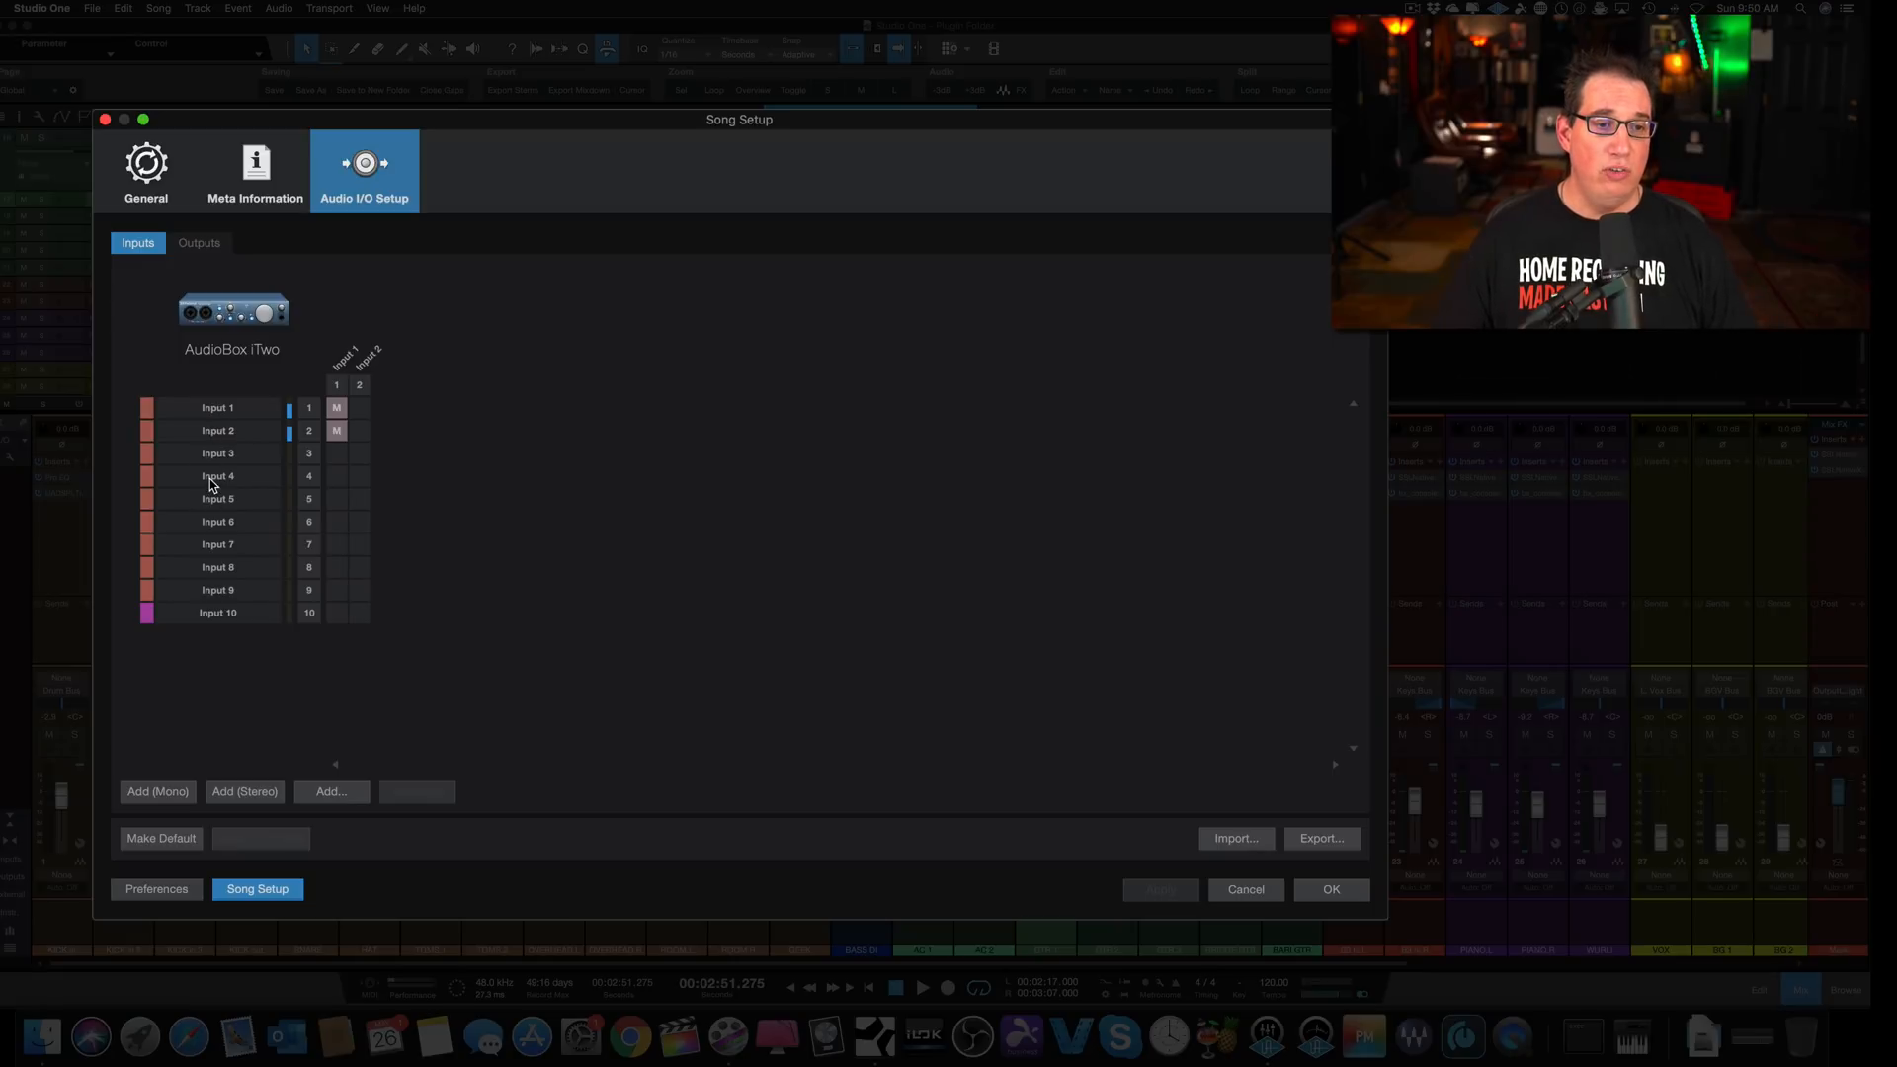
pyautogui.click(218, 475)
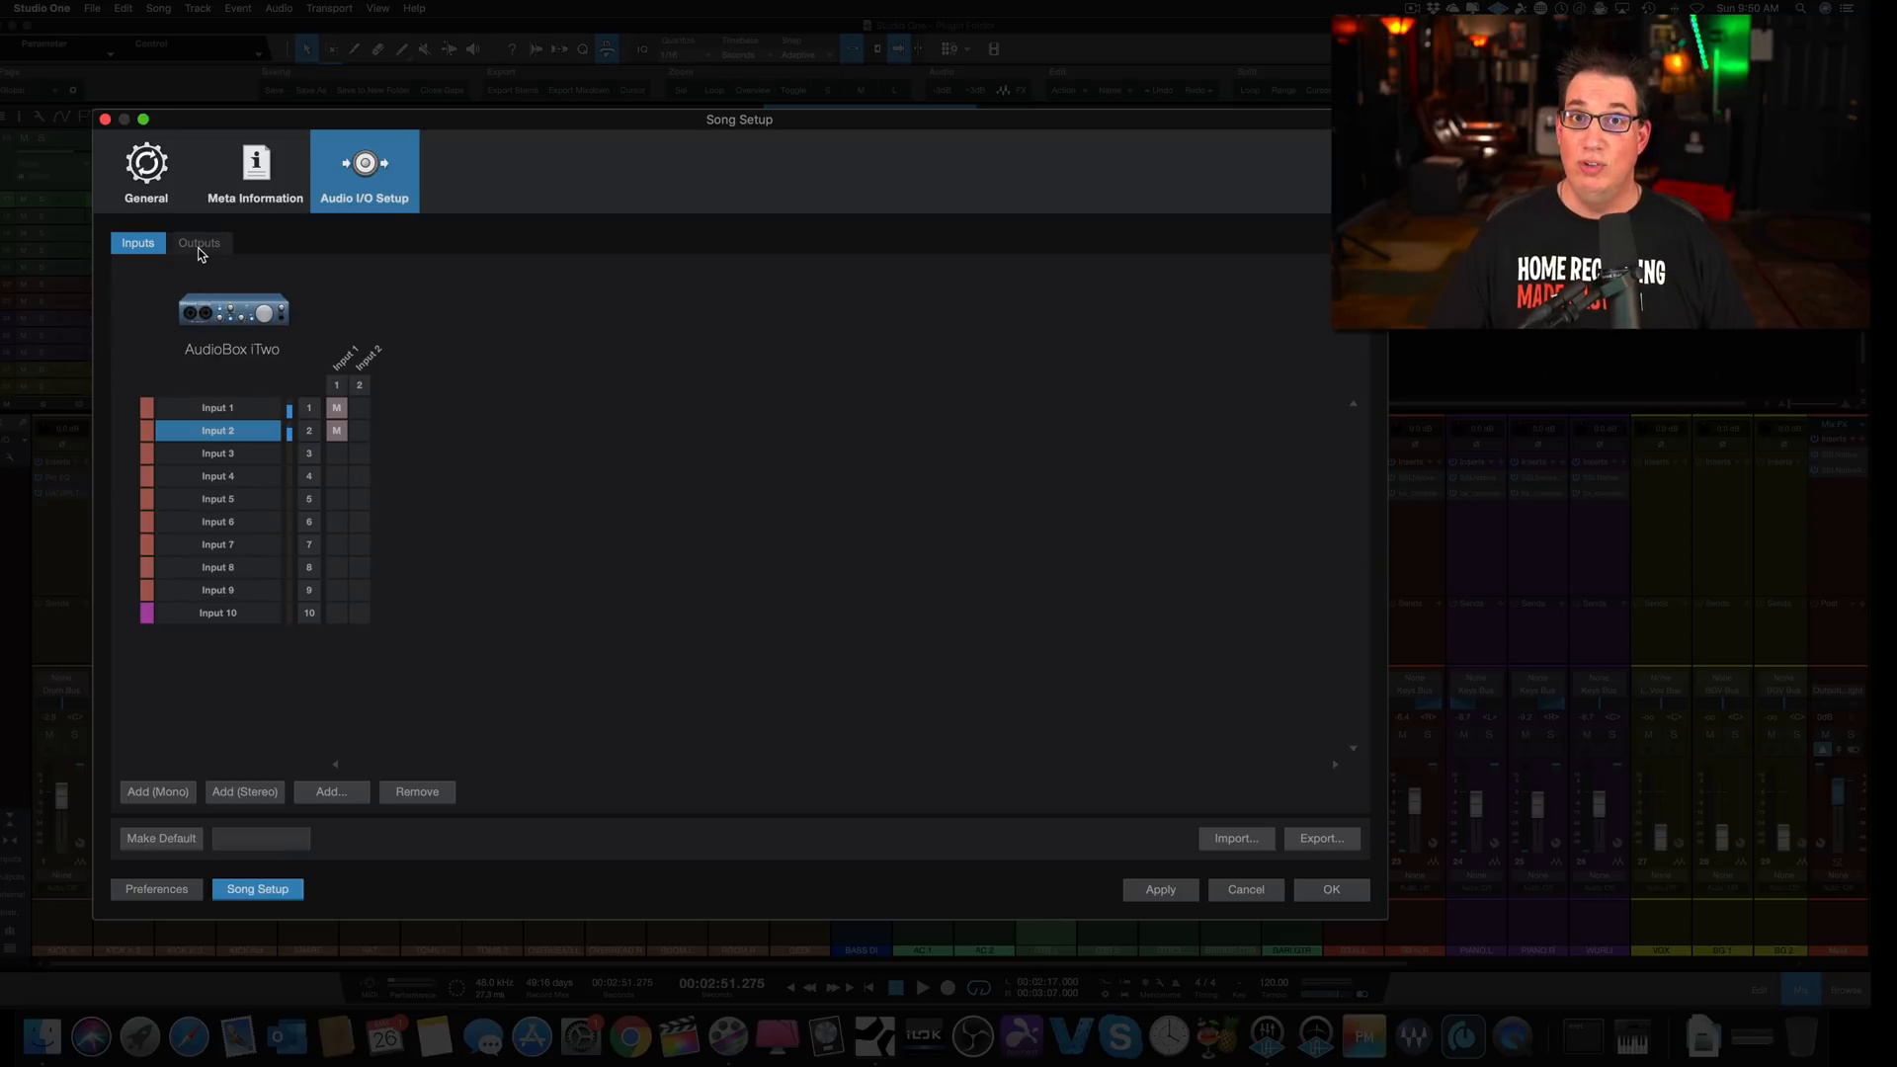
# Step: Add stereo outputs Sub 1 and Sub 2 beneath Main, then return to the inputs list
pyautogui.click(197, 243)
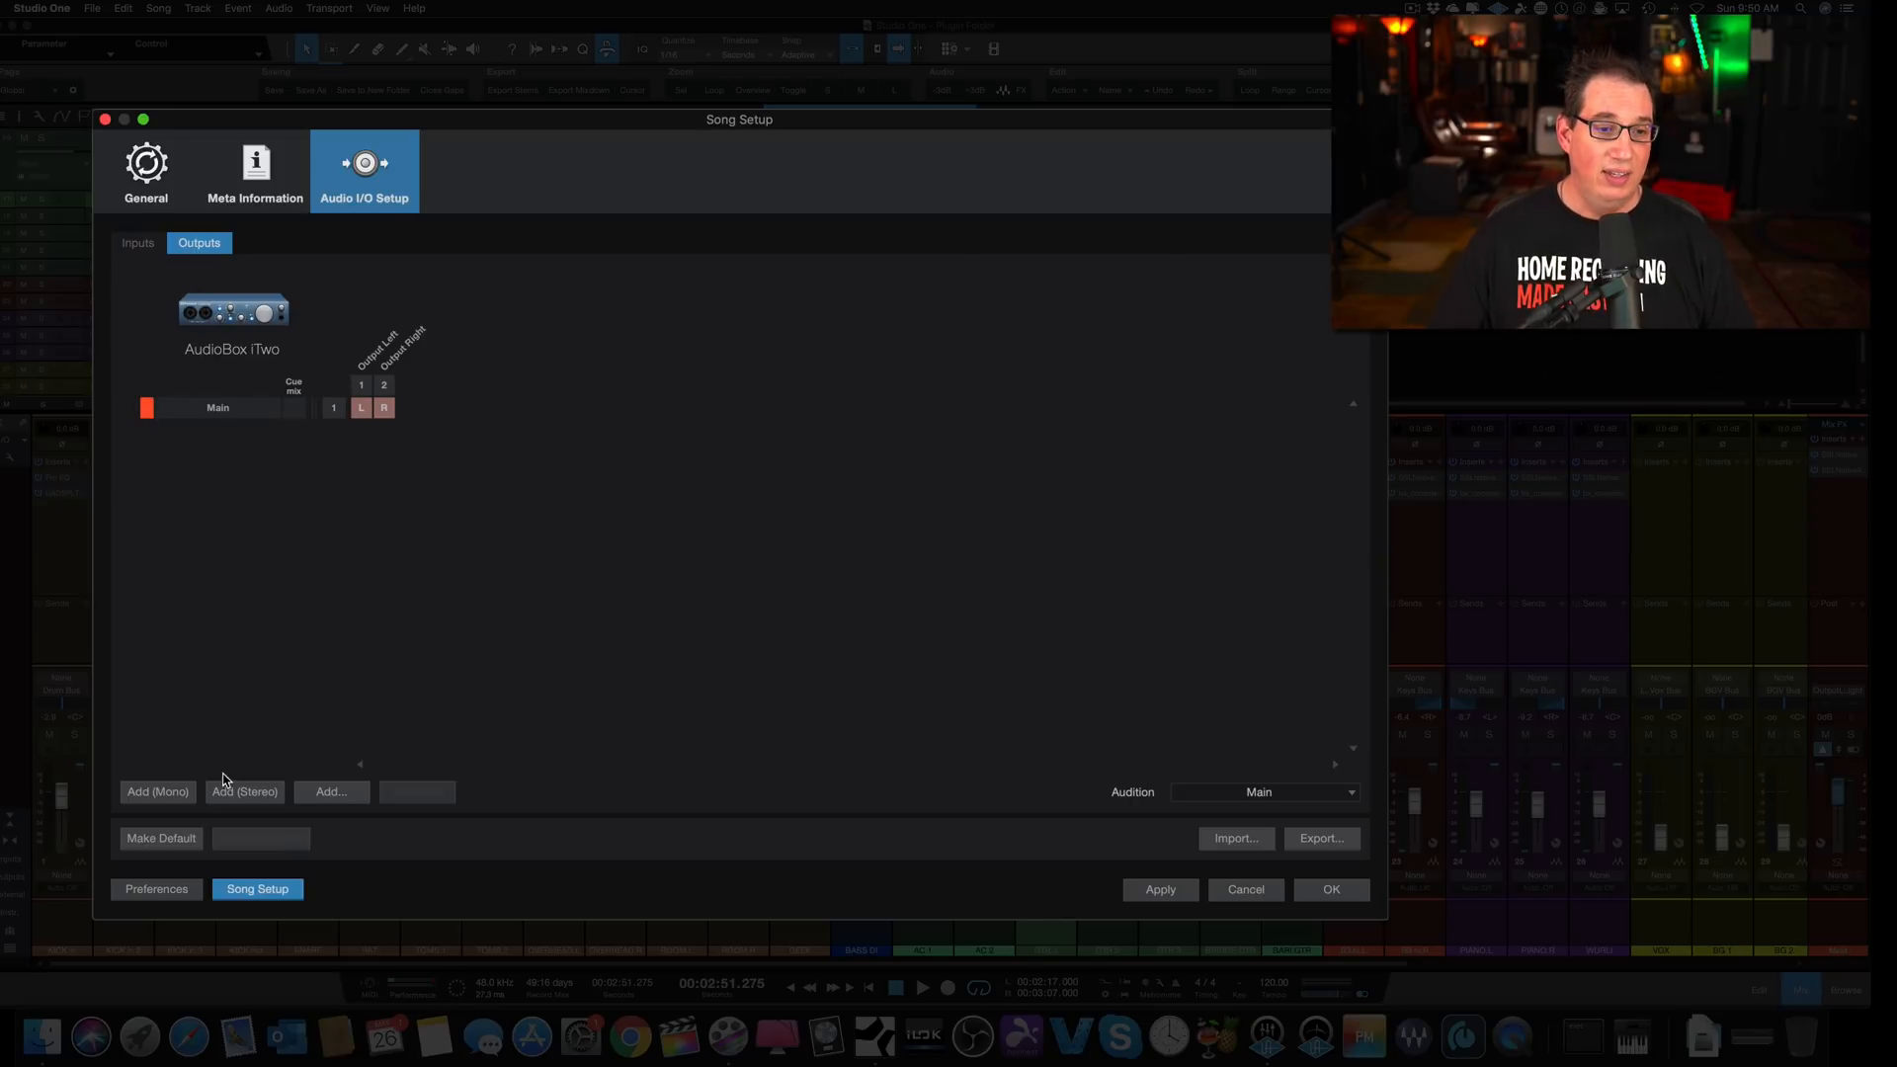
pyautogui.click(245, 790)
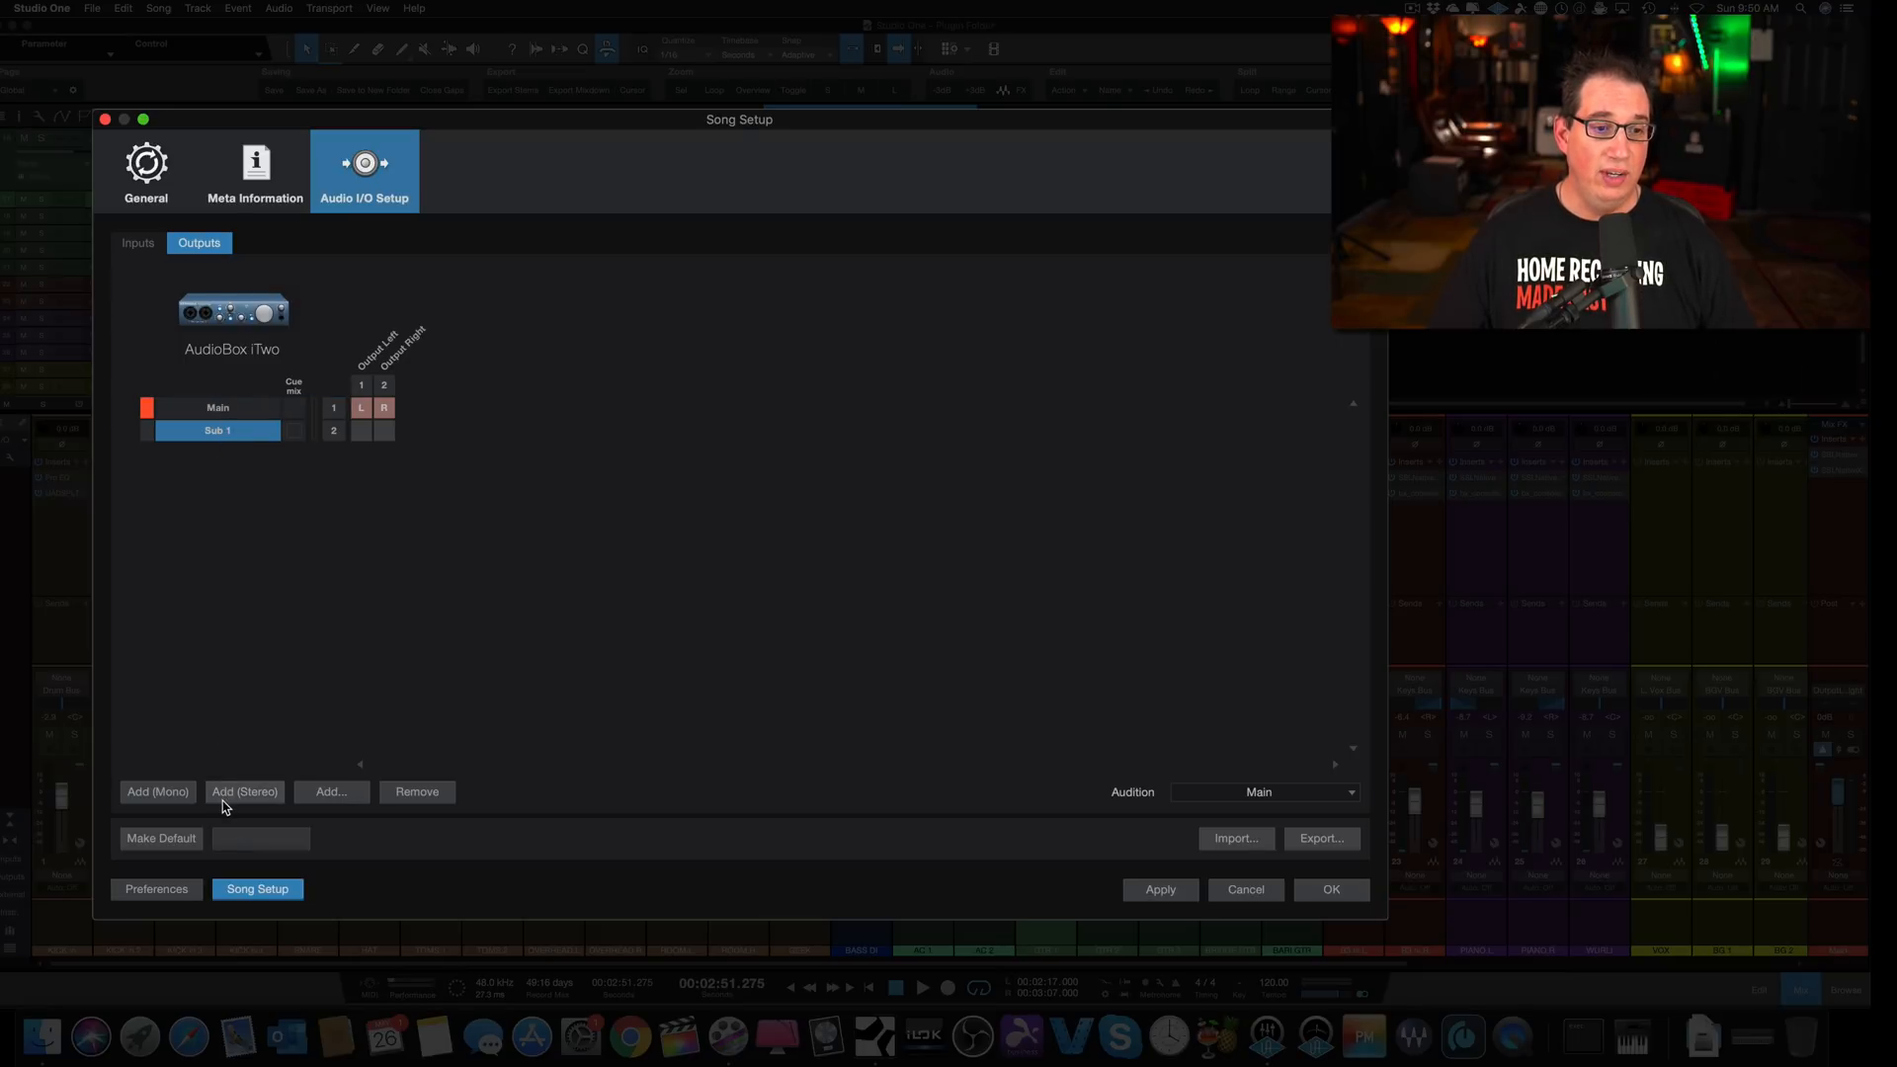
pyautogui.click(245, 791)
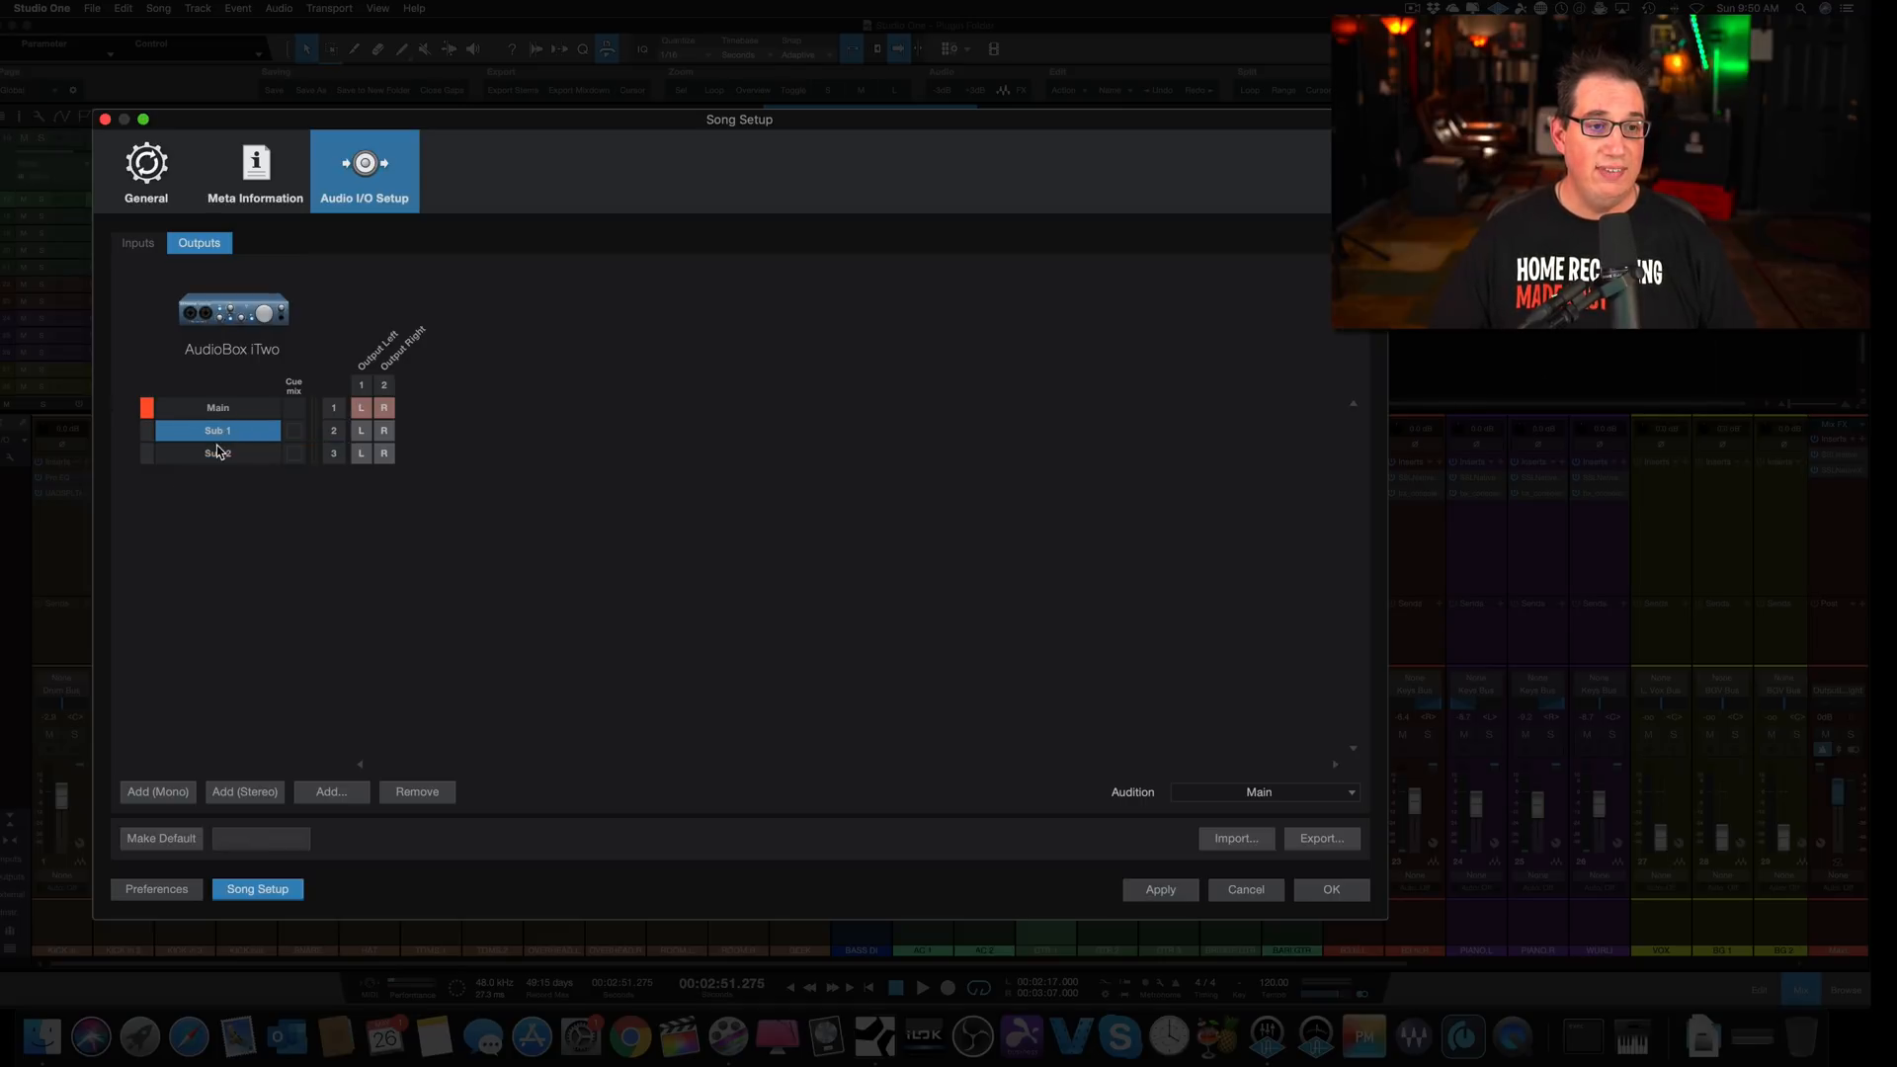
pyautogui.doubleClick(218, 431)
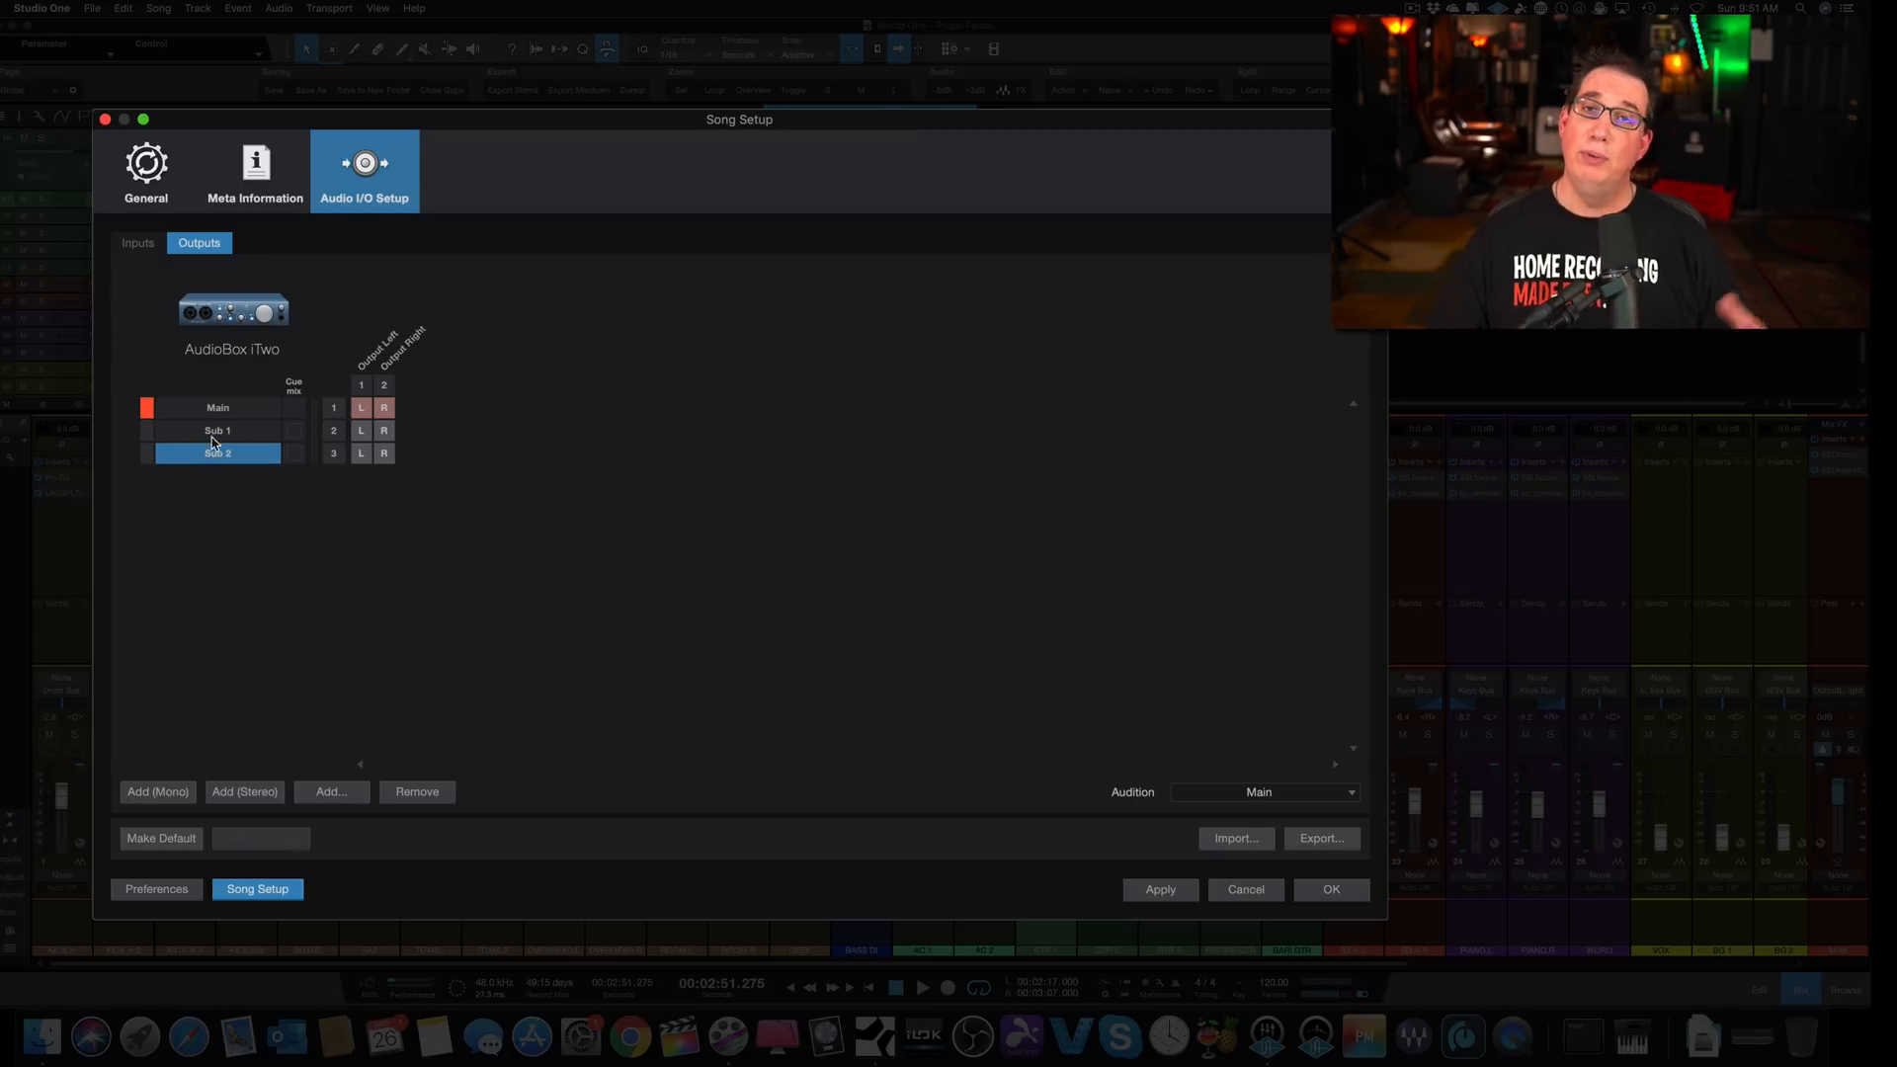
pyautogui.click(138, 243)
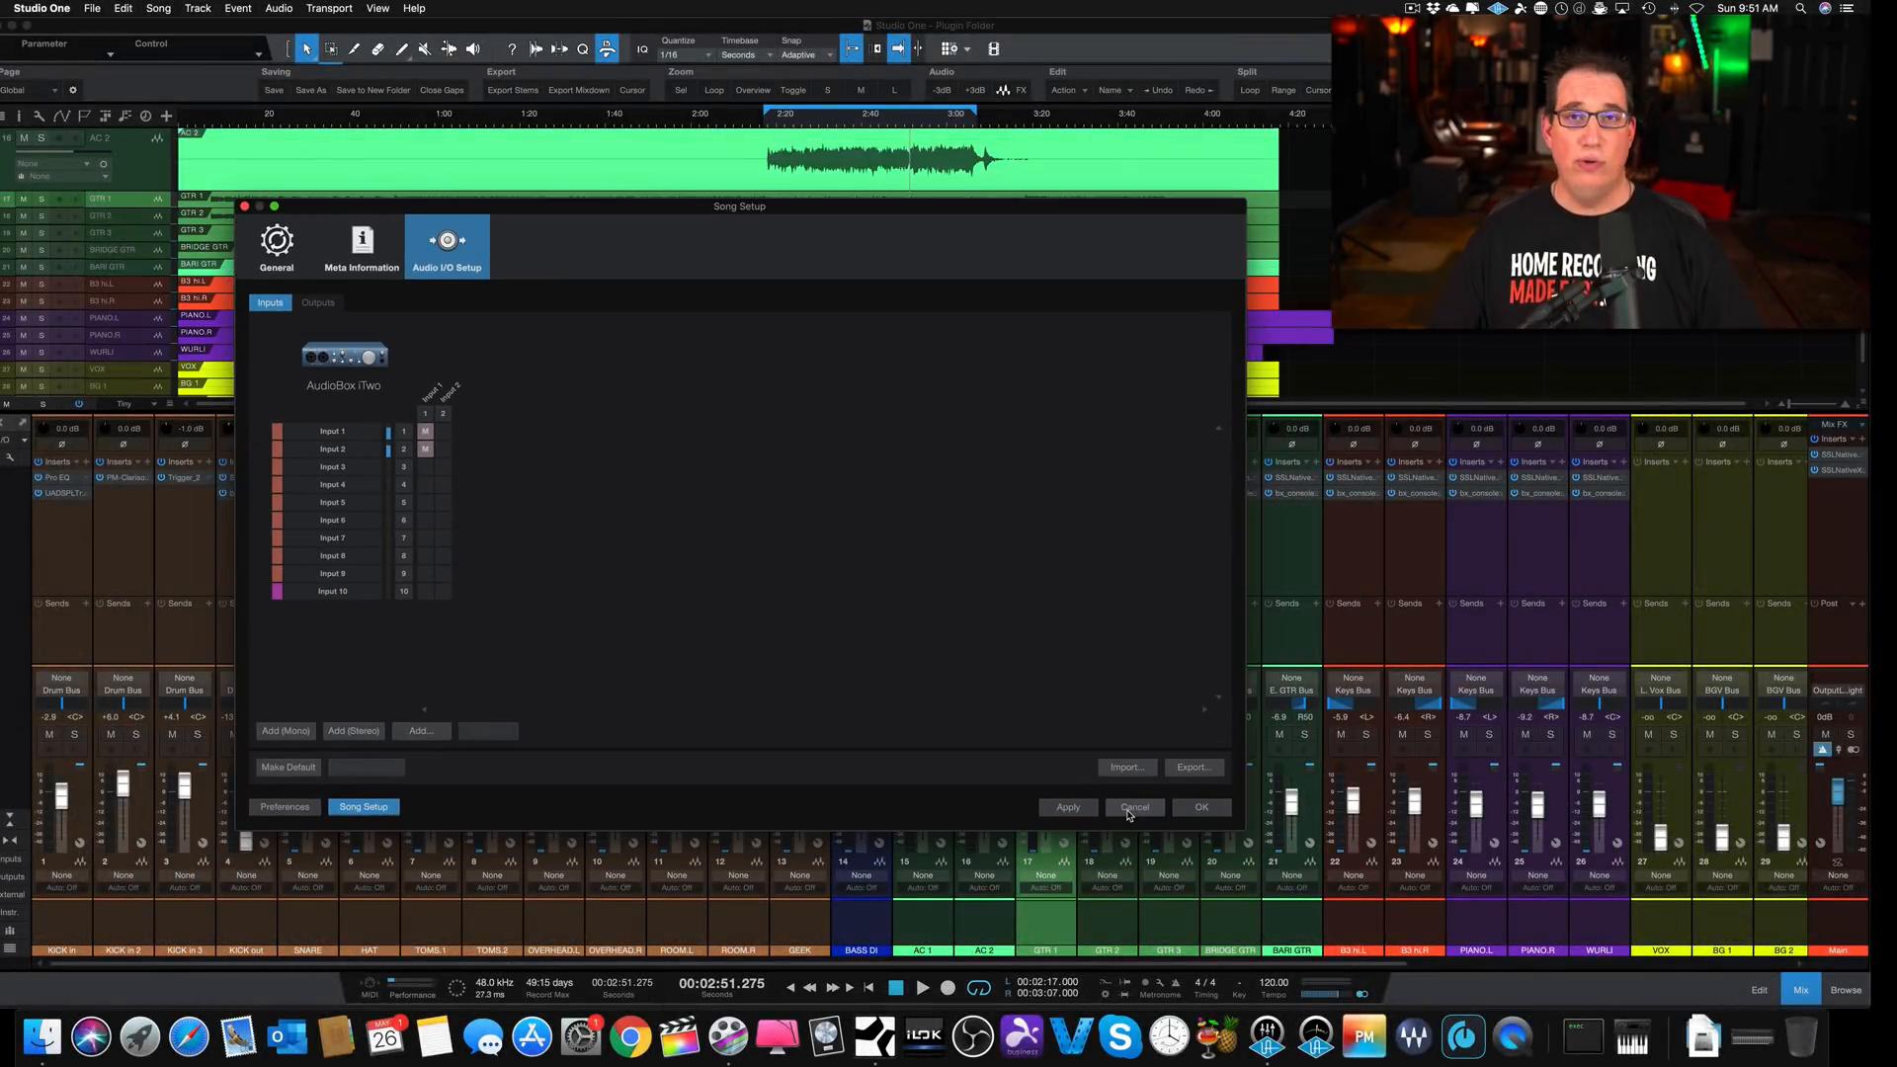
# Step: Cancel Song Setup and show the Browse panel beside the mixer
pyautogui.click(1134, 806)
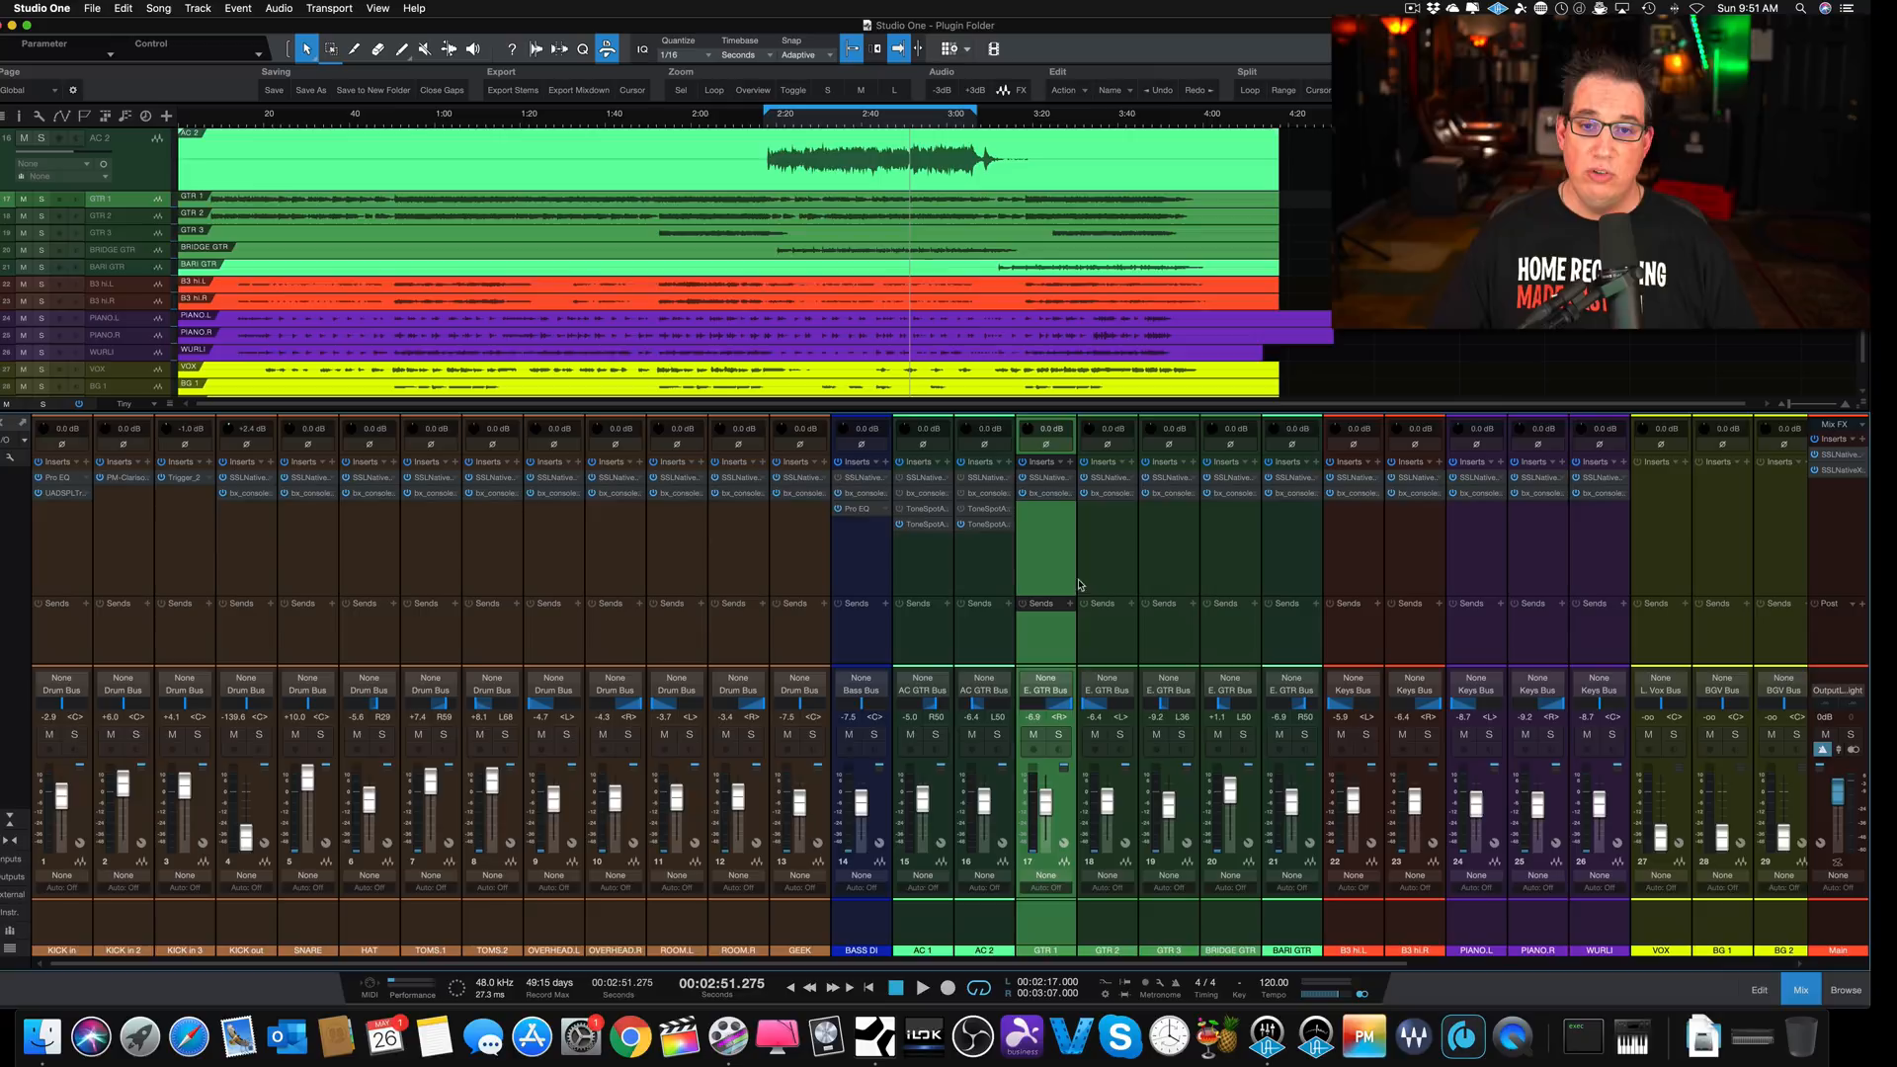
pyautogui.moveTo(1106, 569)
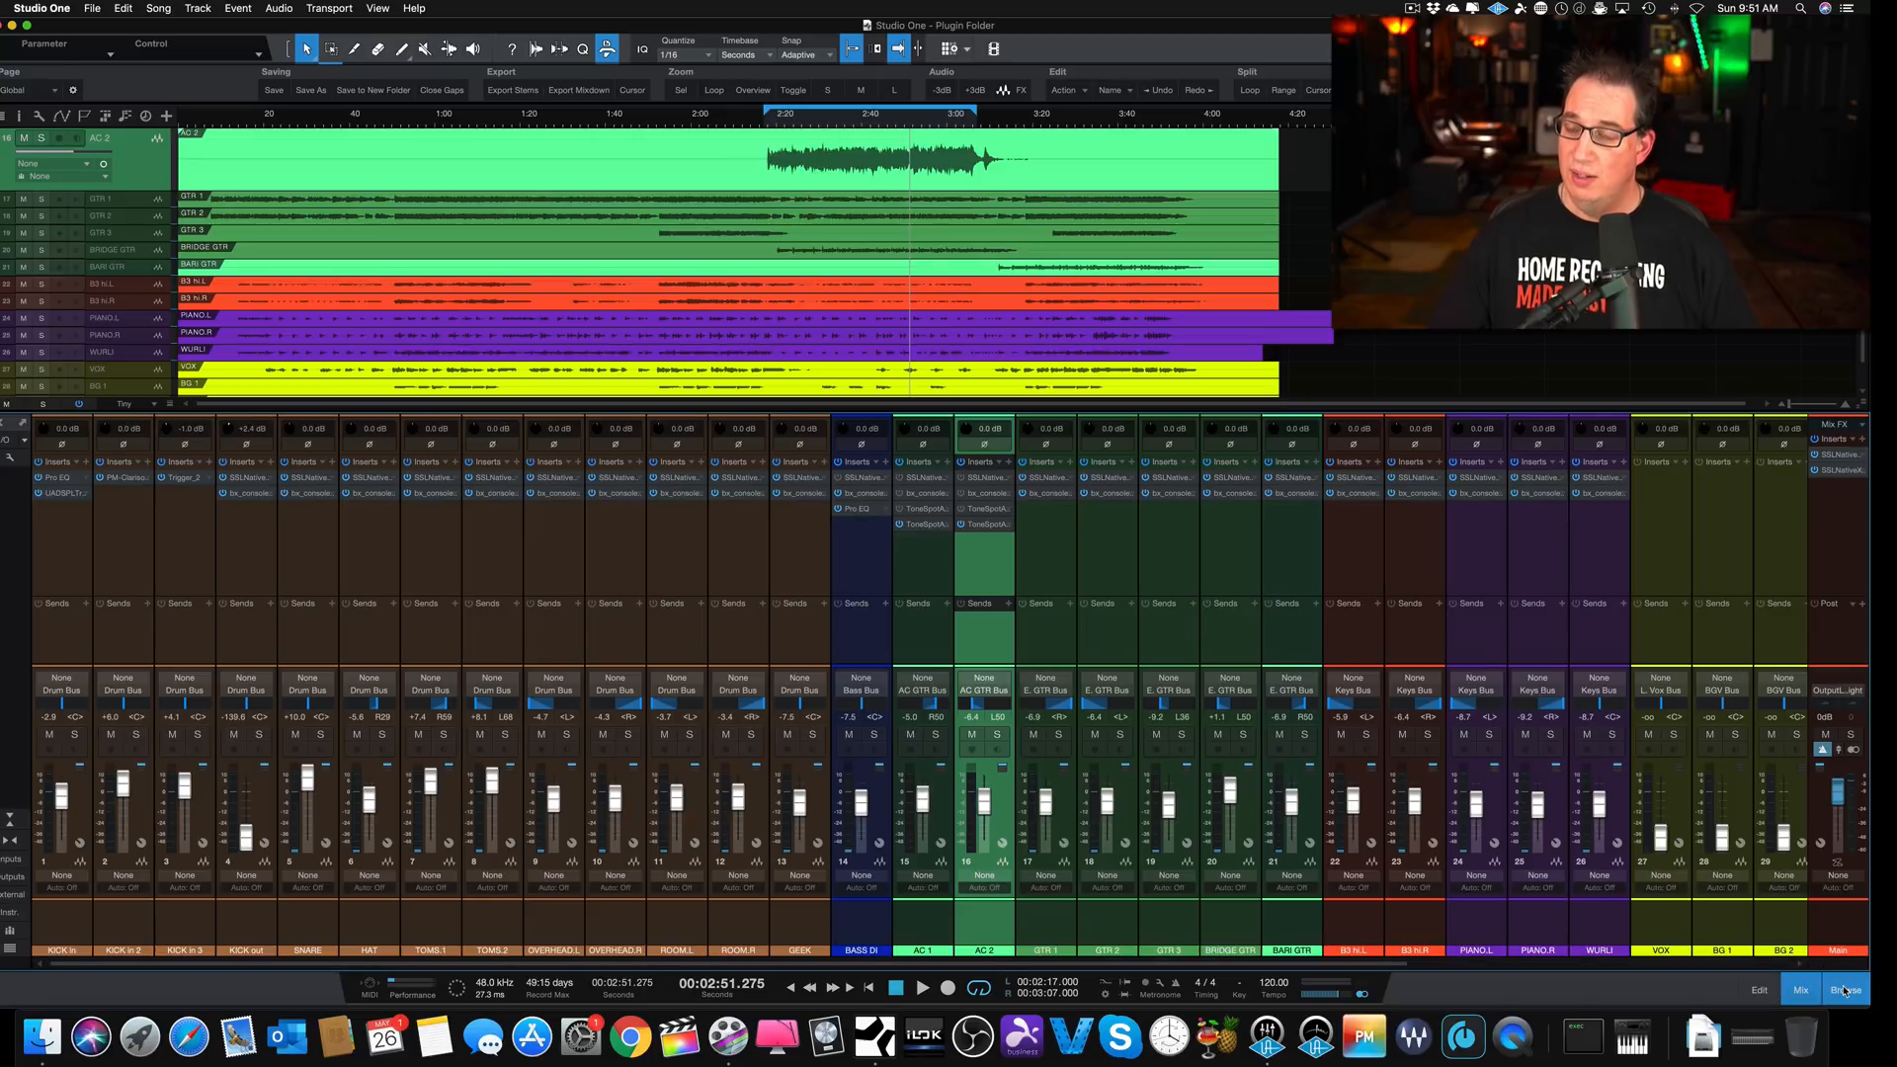
pyautogui.click(1846, 989)
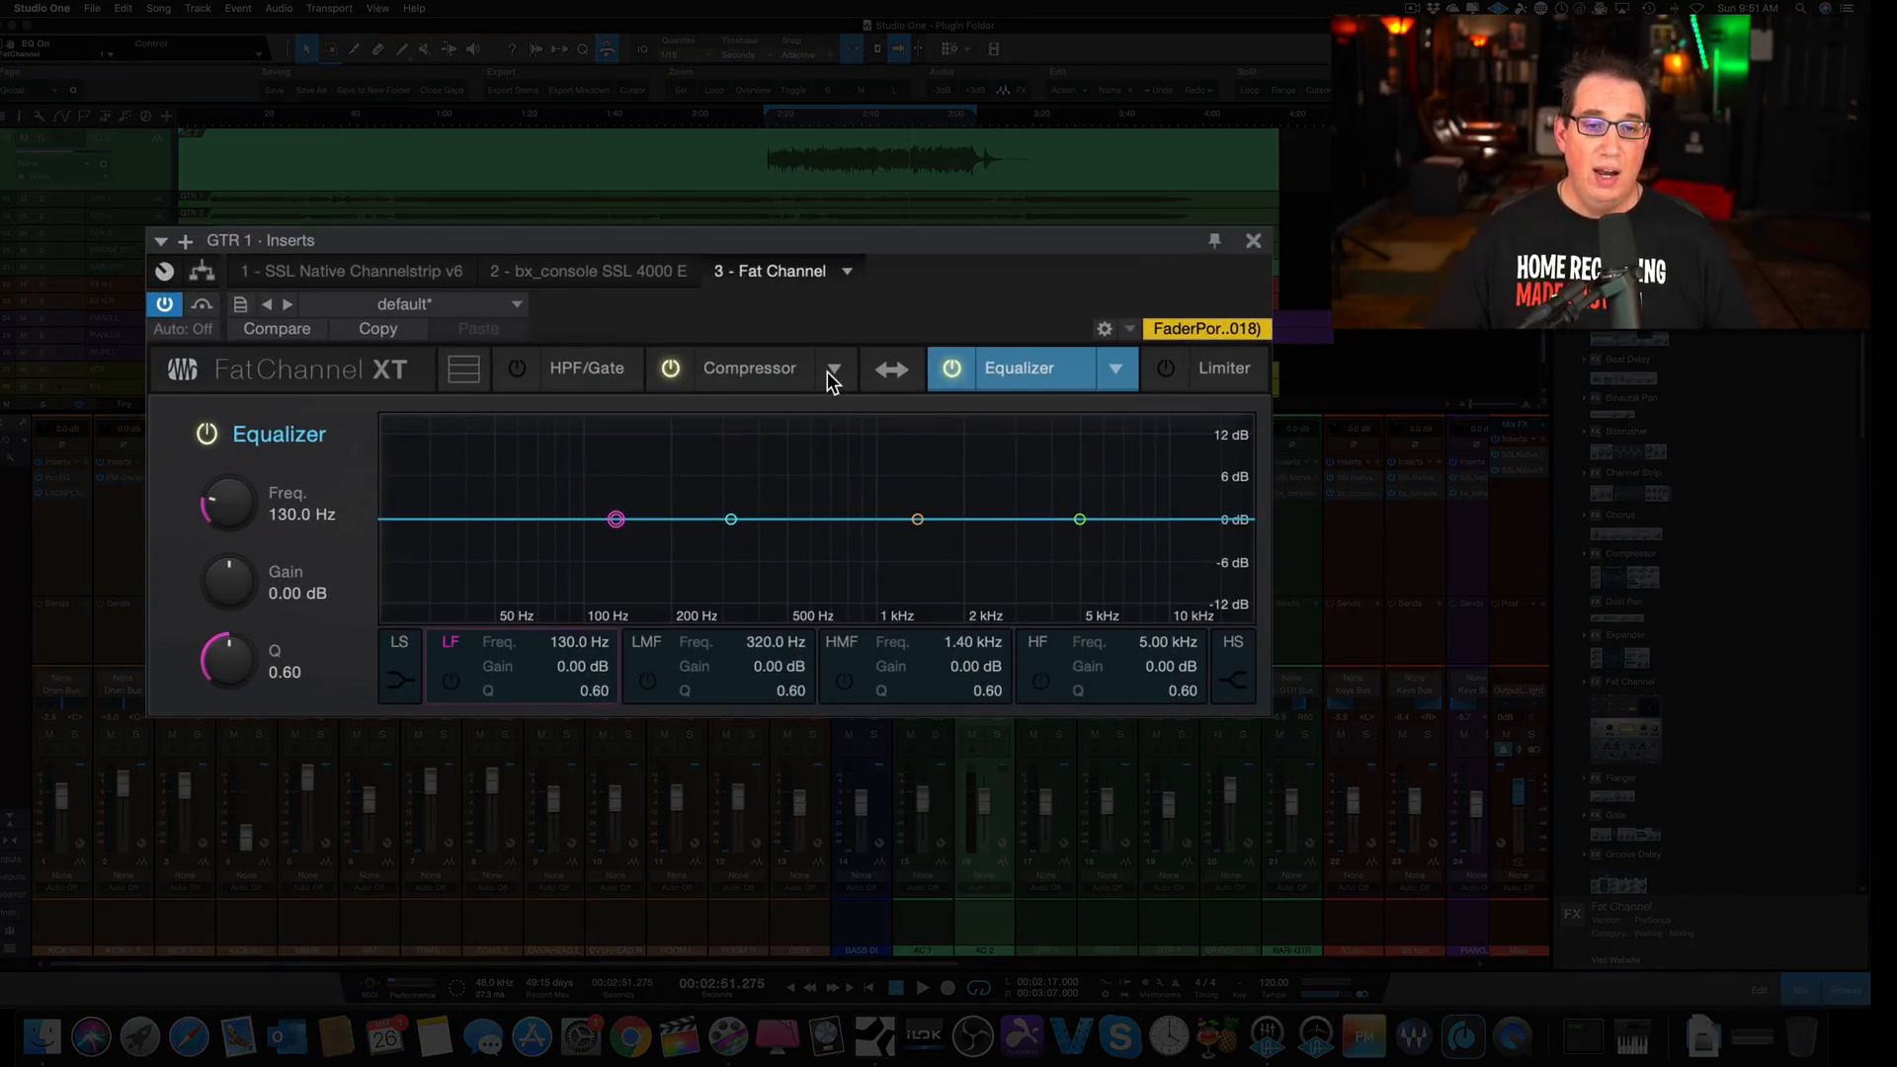
# Step: Raise compressor peak reduction to 49.50 and gain to 69.50, then choose Brit Comp
pyautogui.click(749, 368)
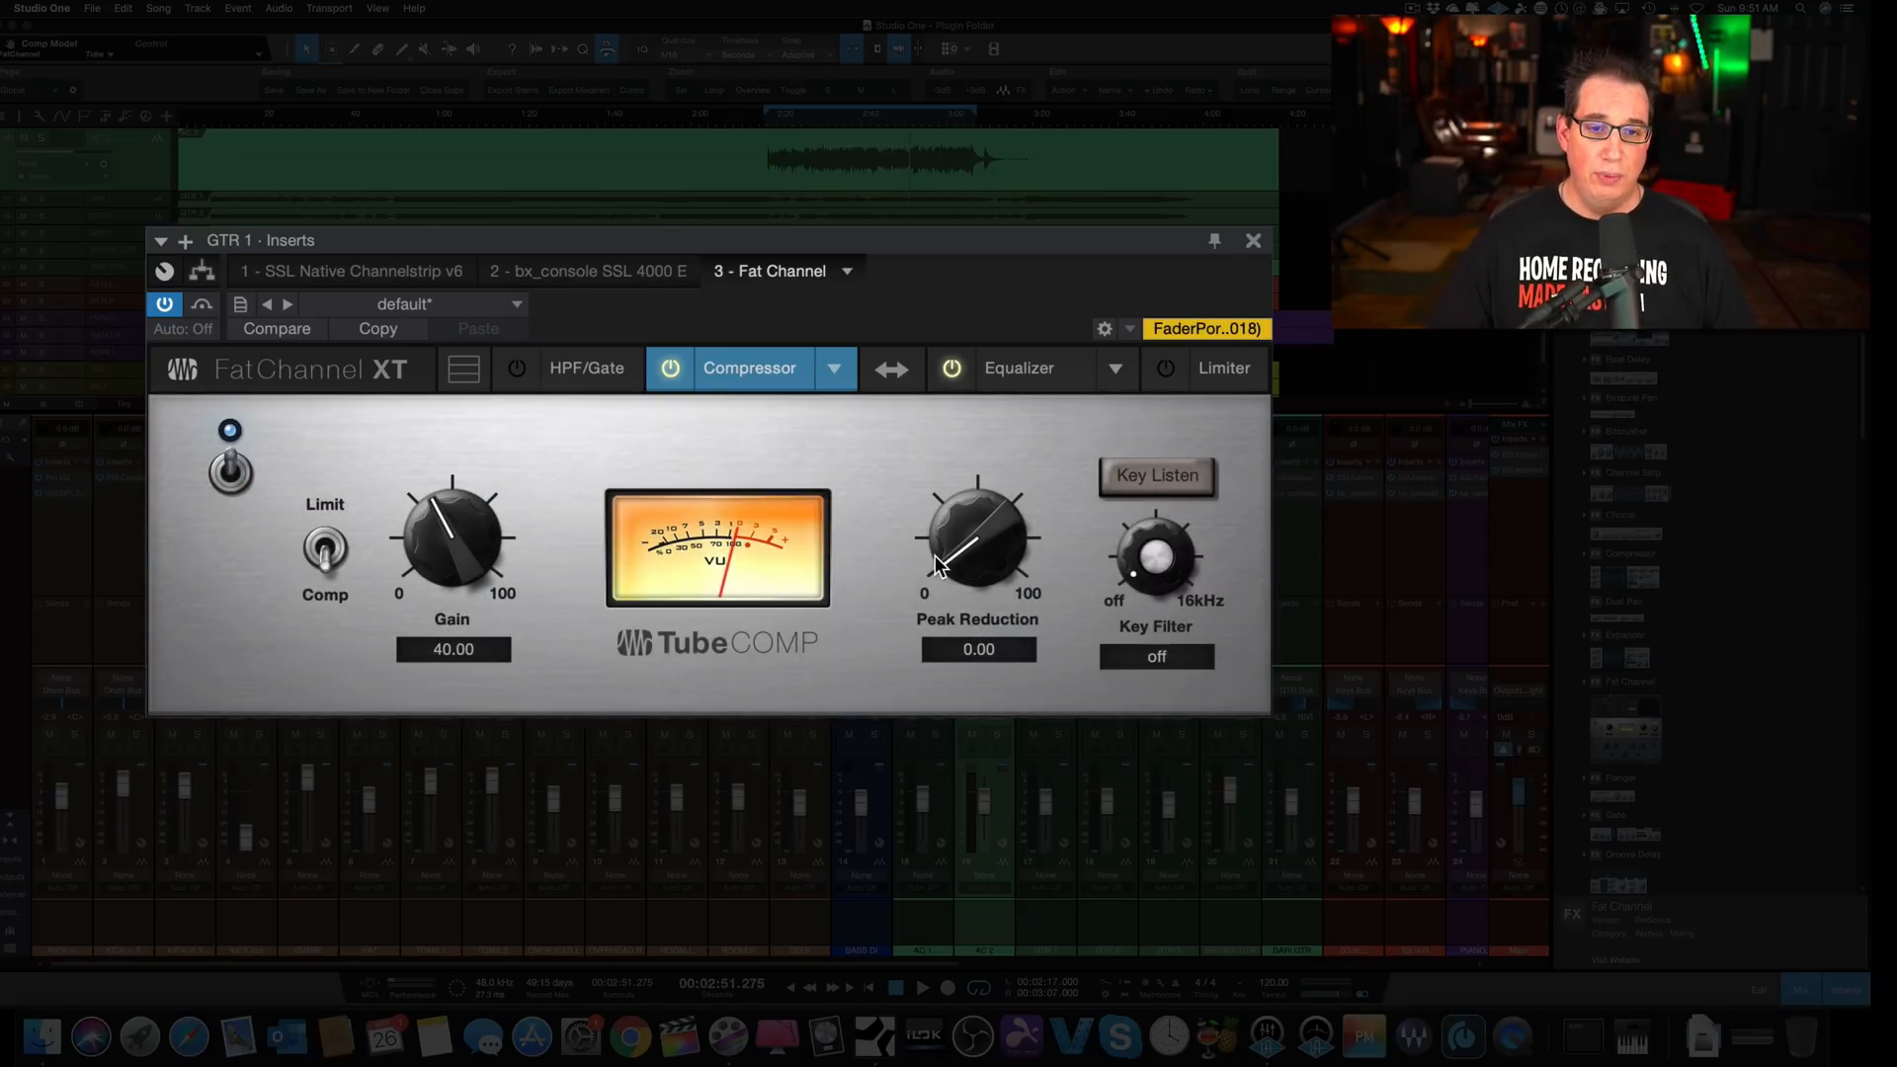
pyautogui.moveTo(976, 537); pyautogui.dragTo(976, 496)
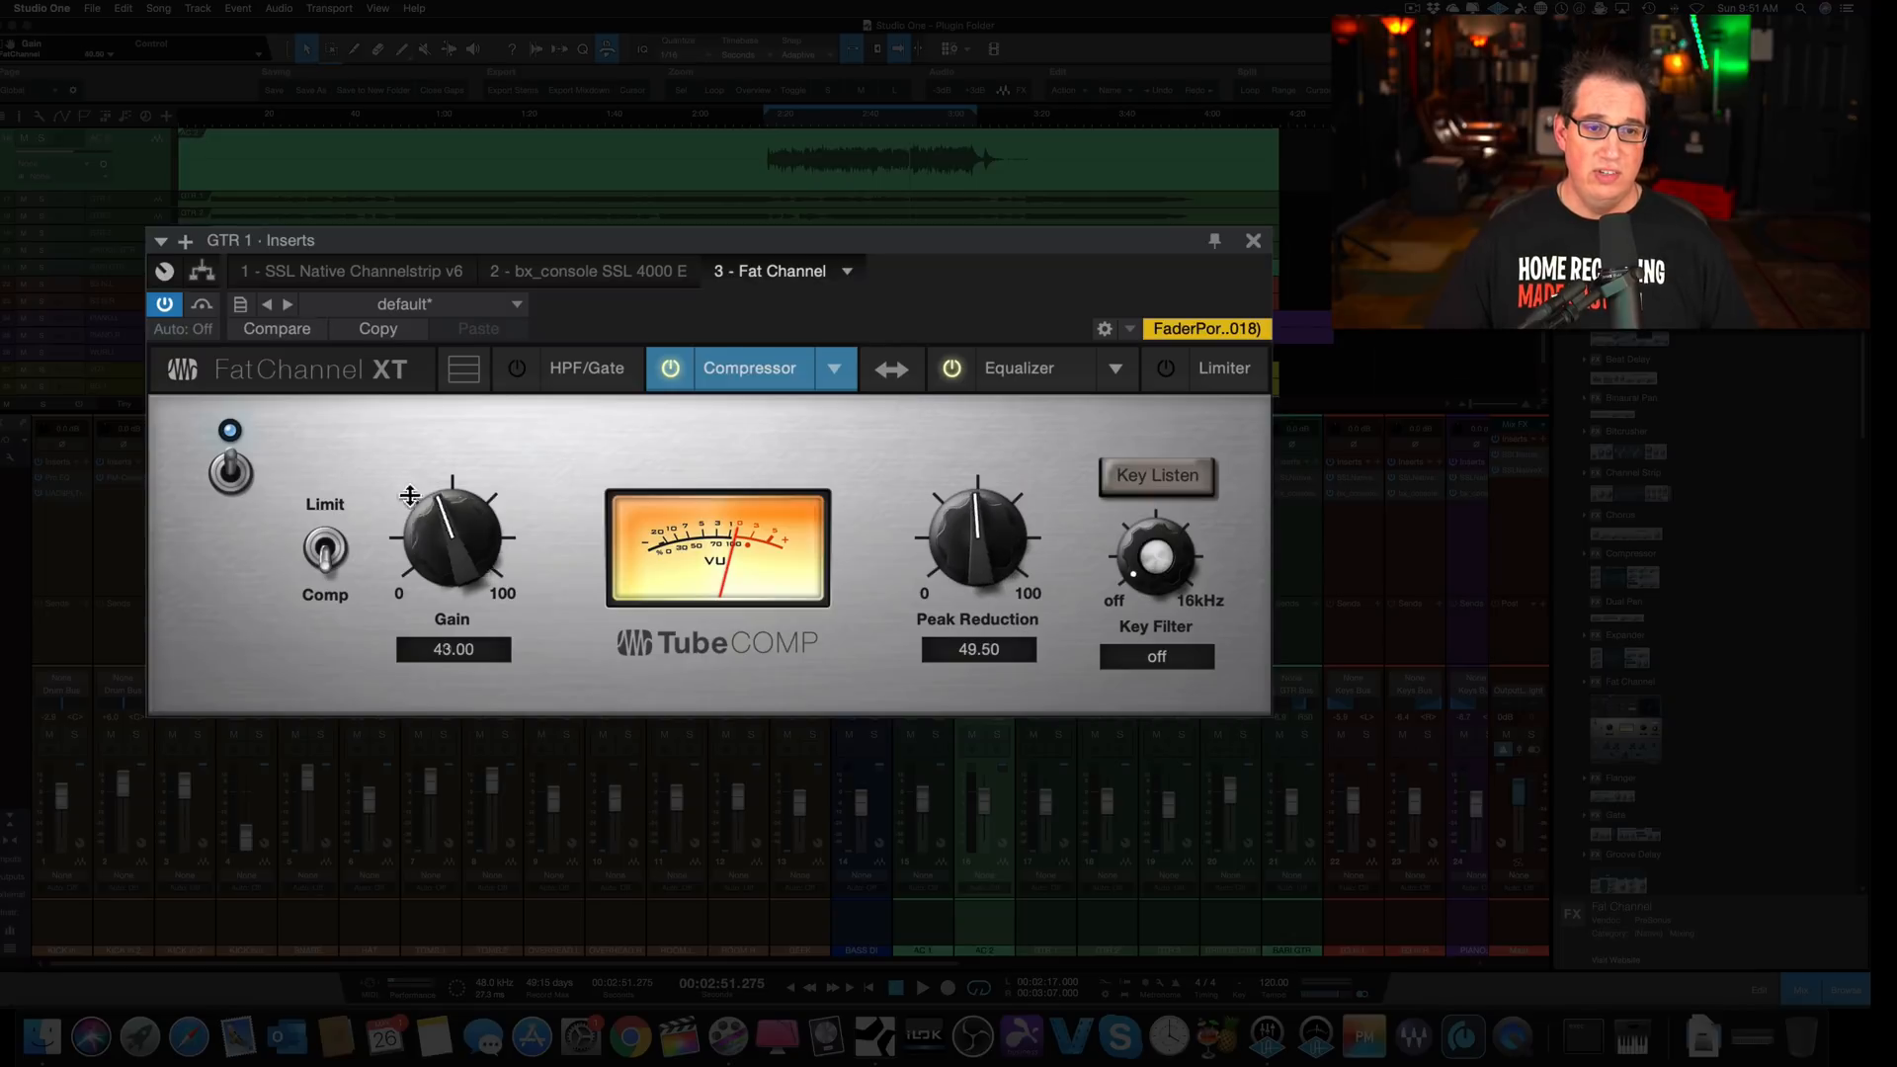
pyautogui.moveTo(455, 538); pyautogui.dragTo(455, 496)
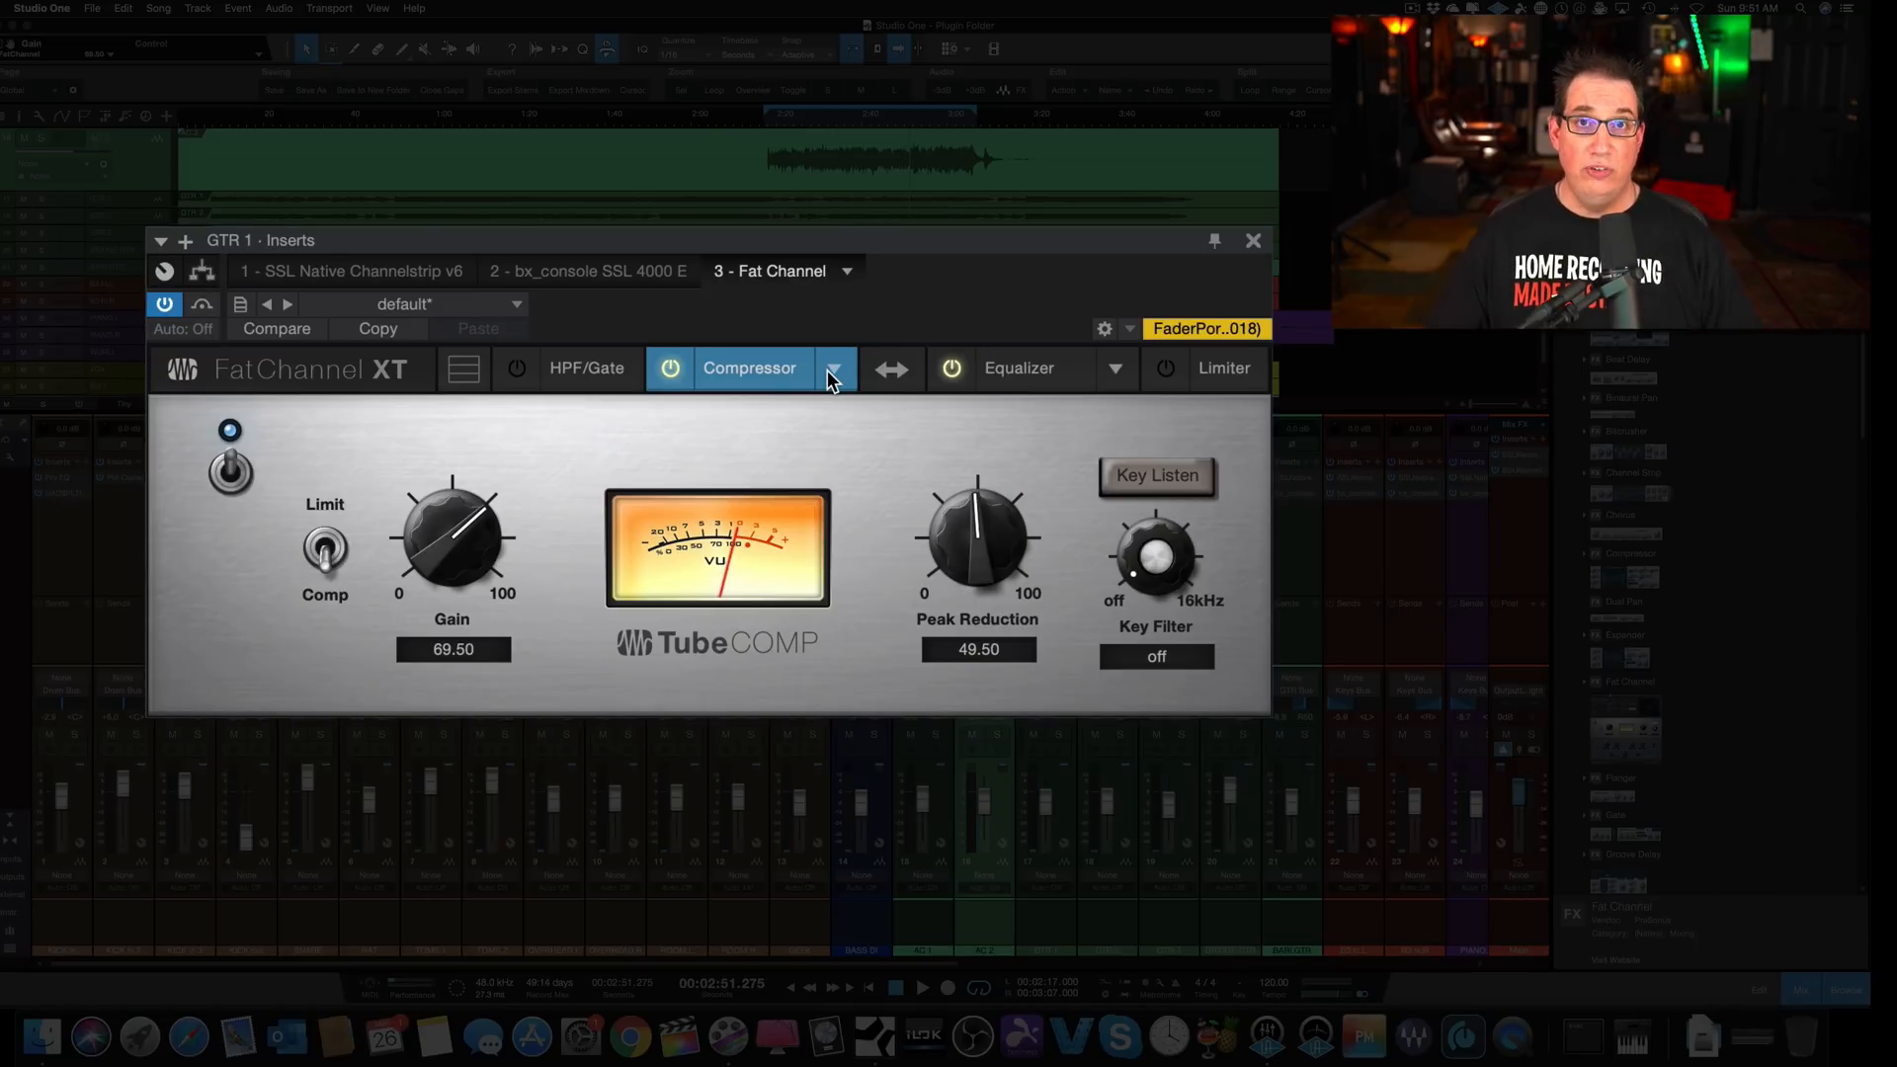
pyautogui.click(835, 368)
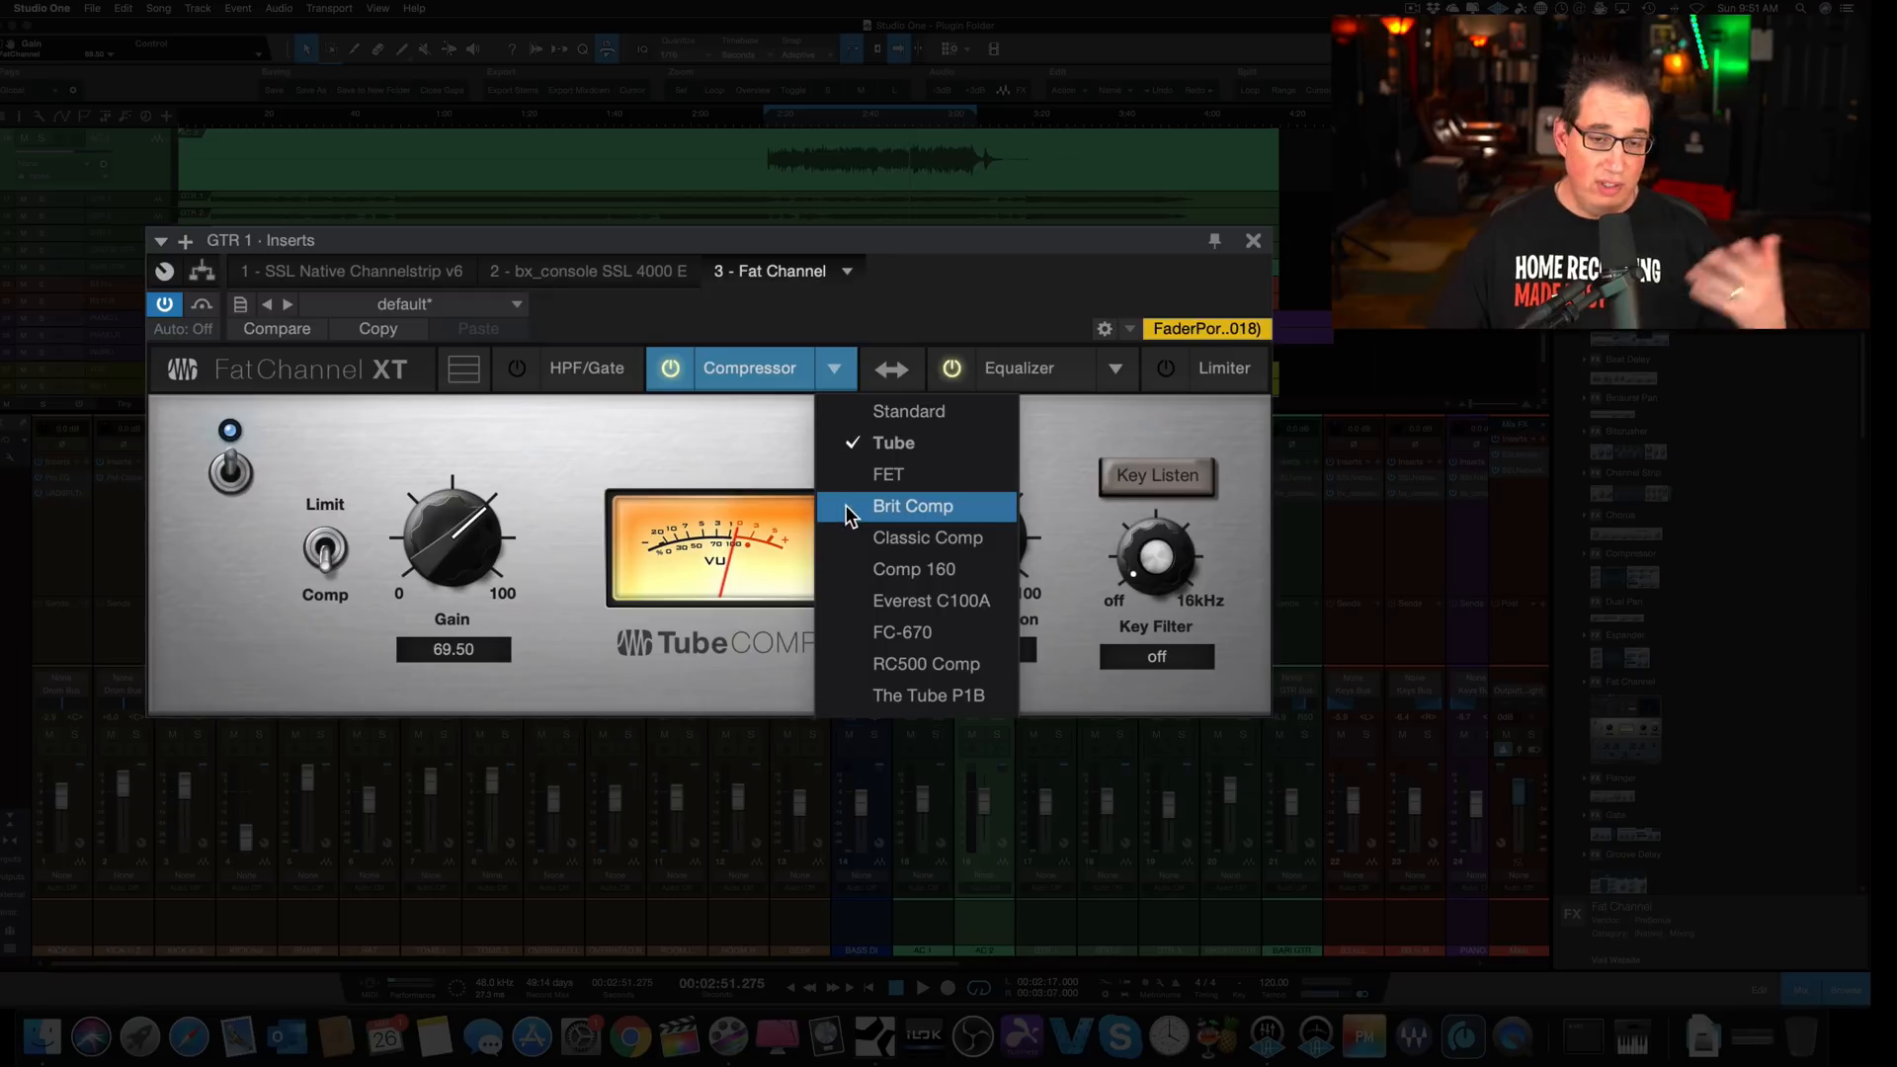
pyautogui.click(914, 506)
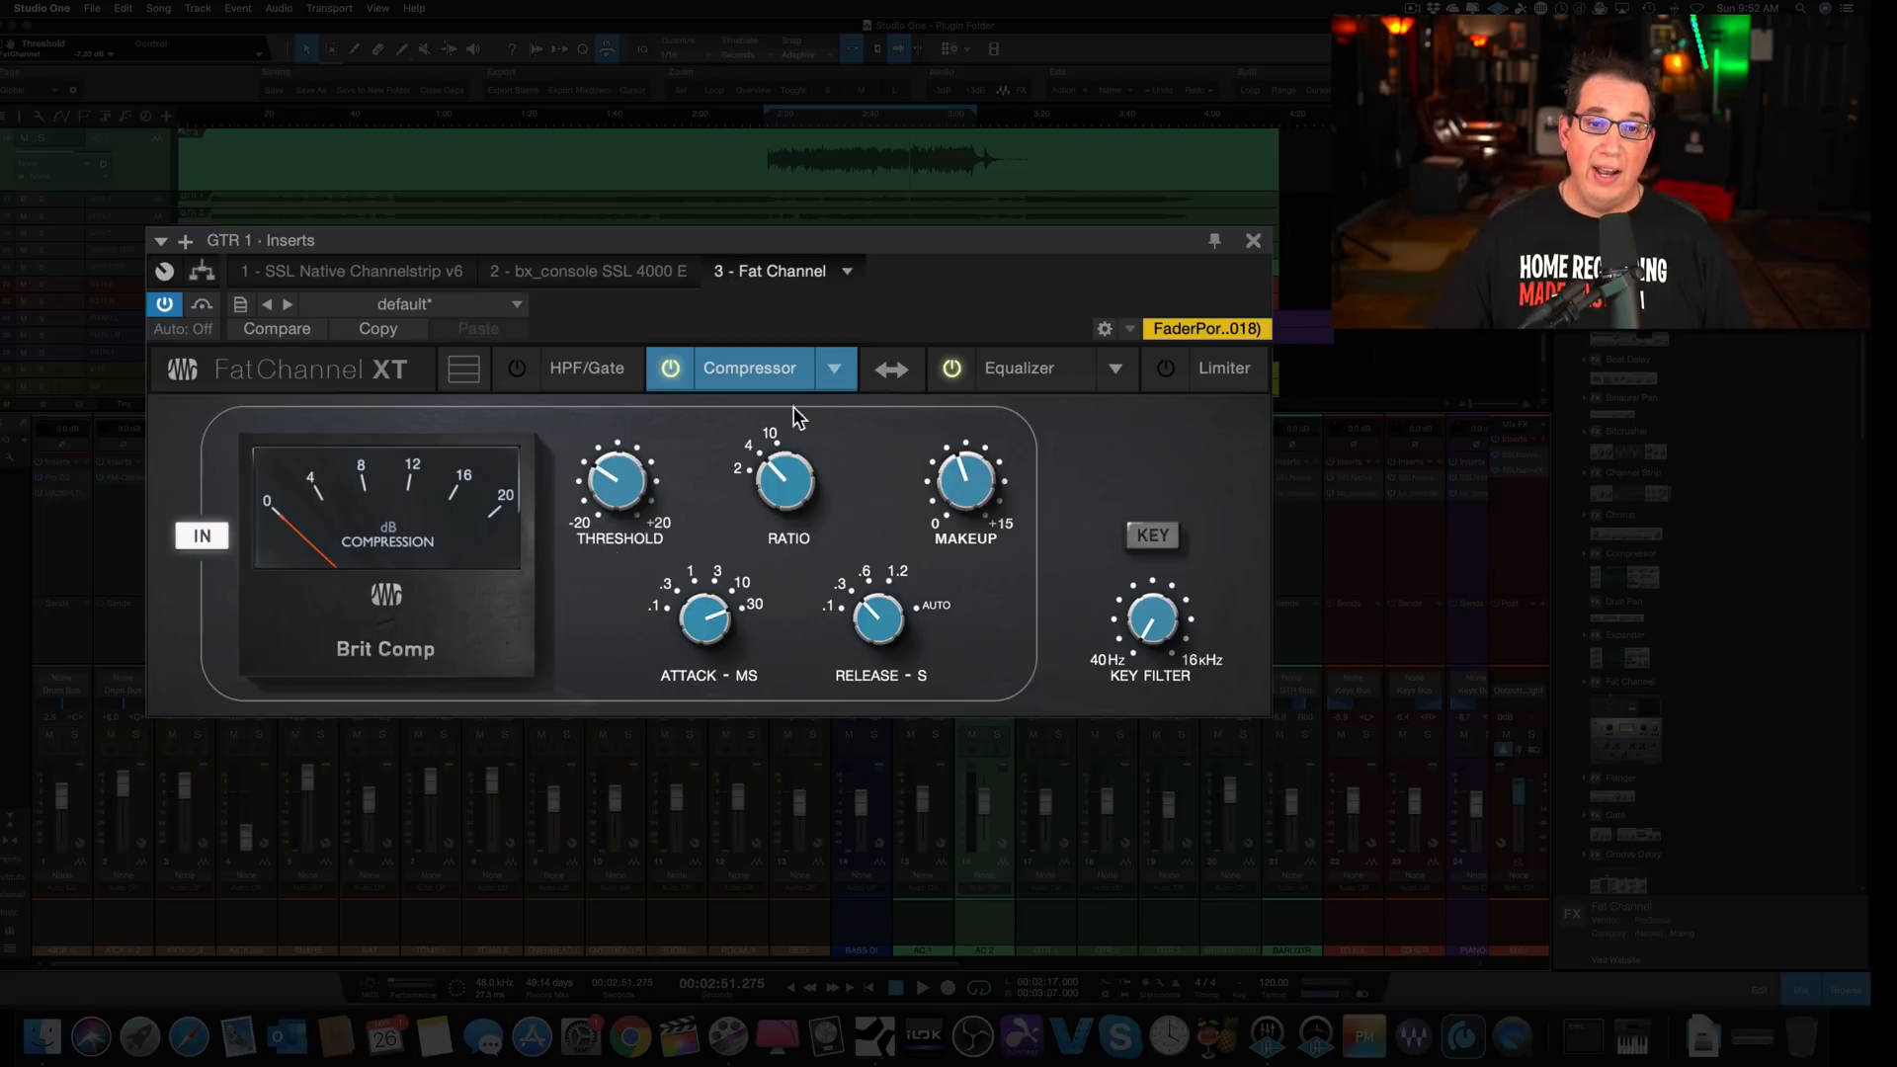
# Step: Try the Tube compressor model and switch back to Brit Comp
pyautogui.click(834, 367)
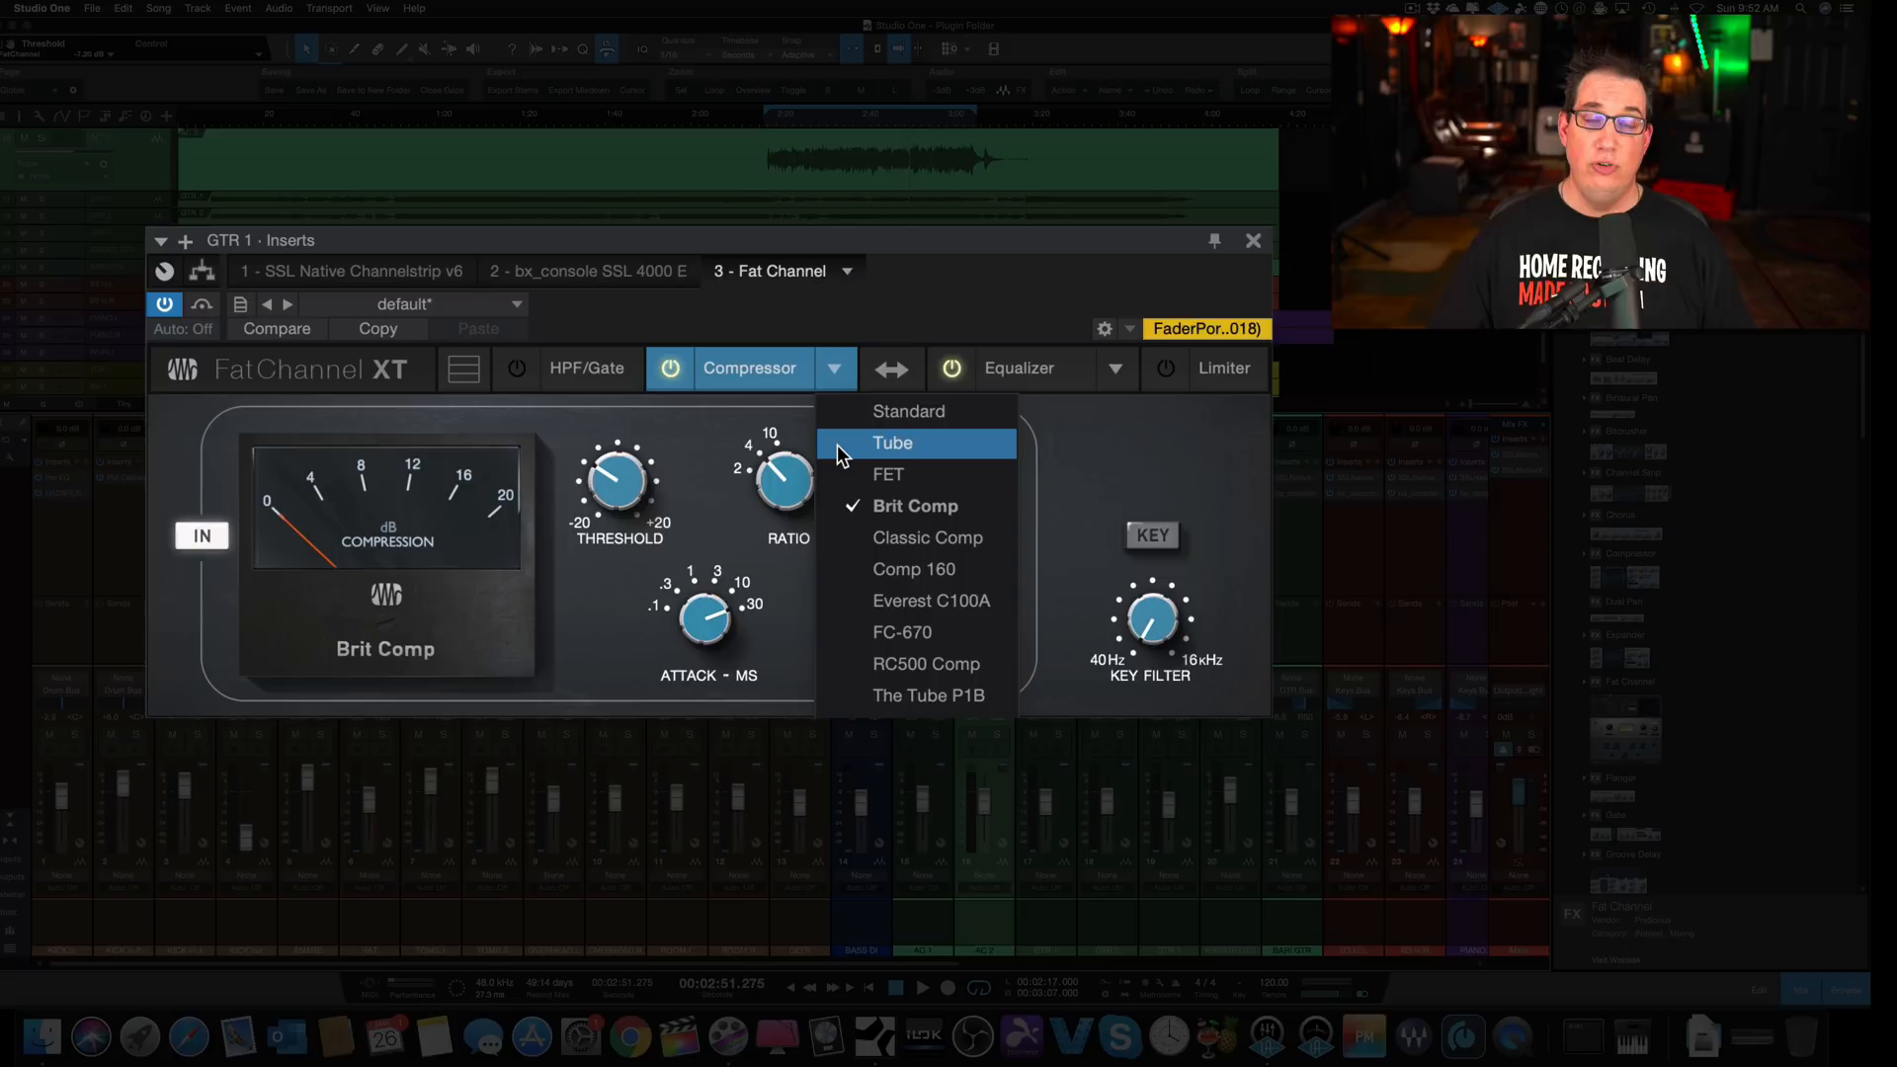
pyautogui.click(894, 443)
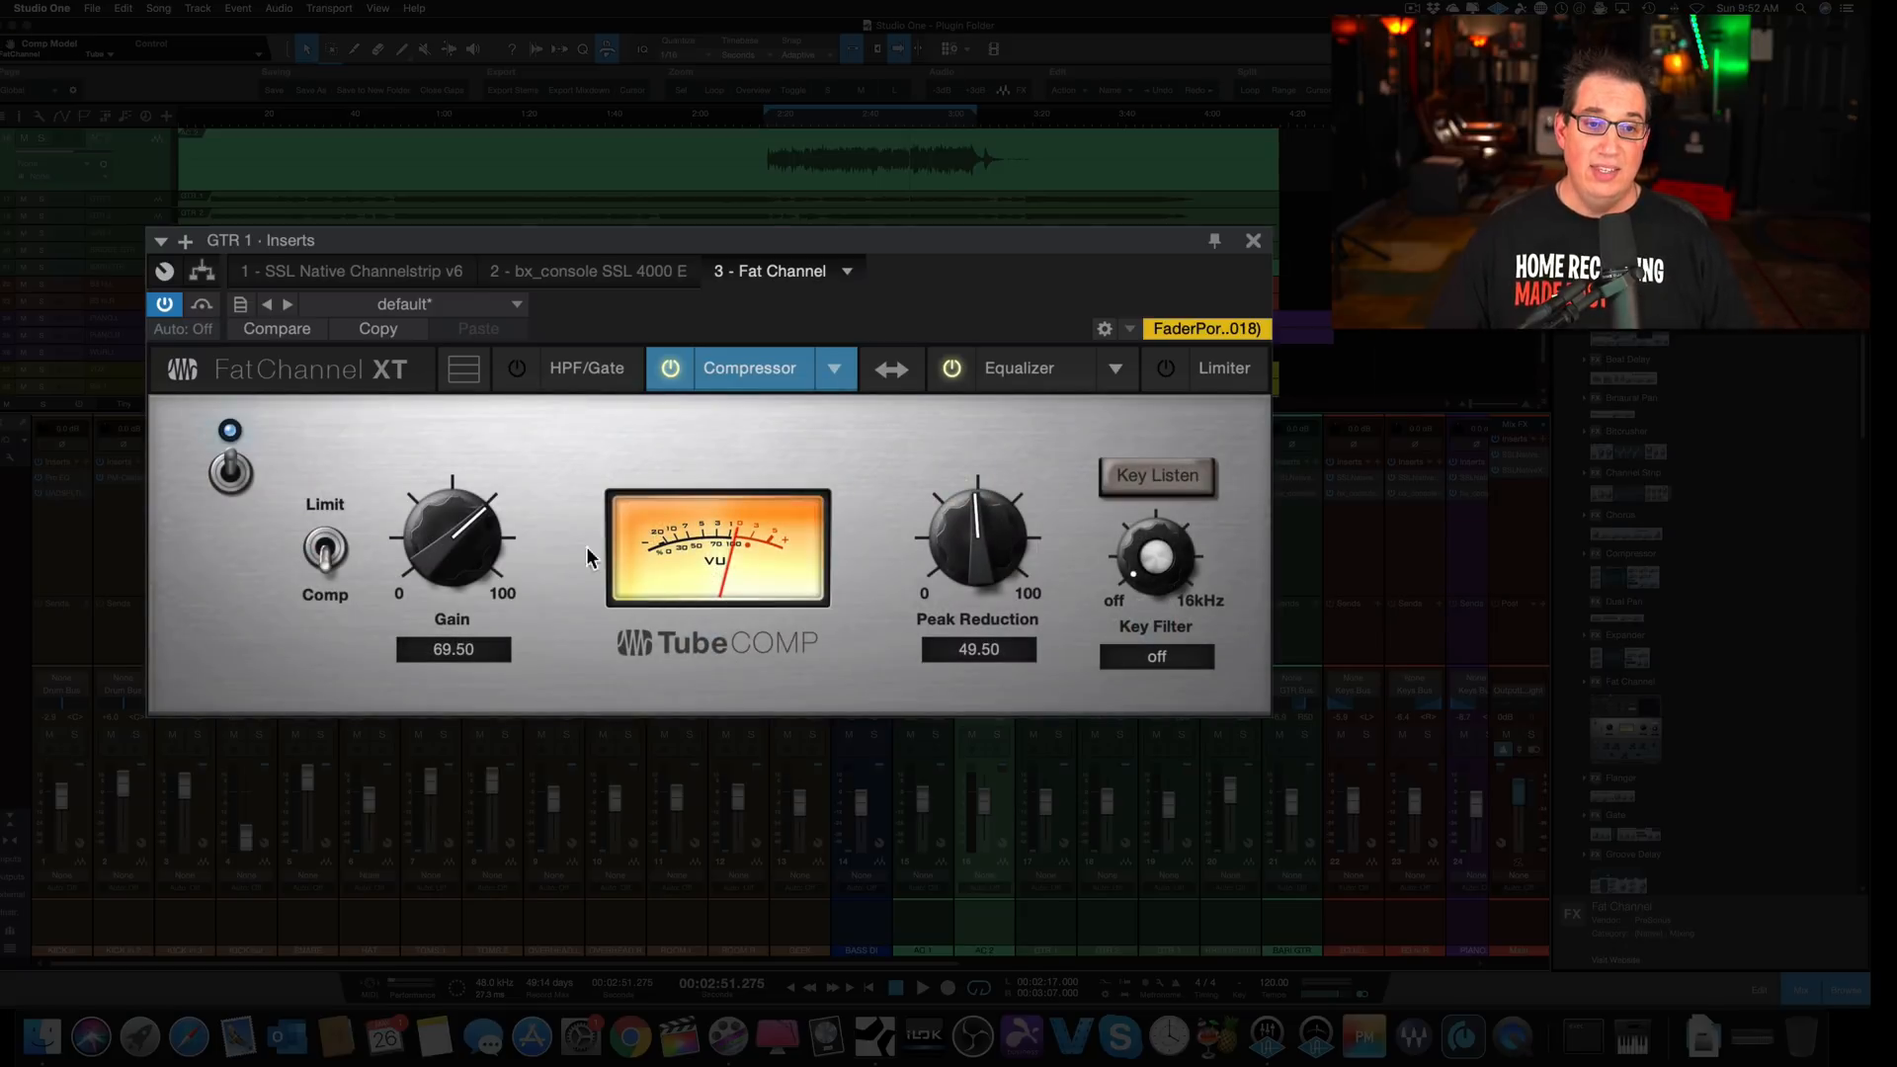
pyautogui.moveTo(486, 551)
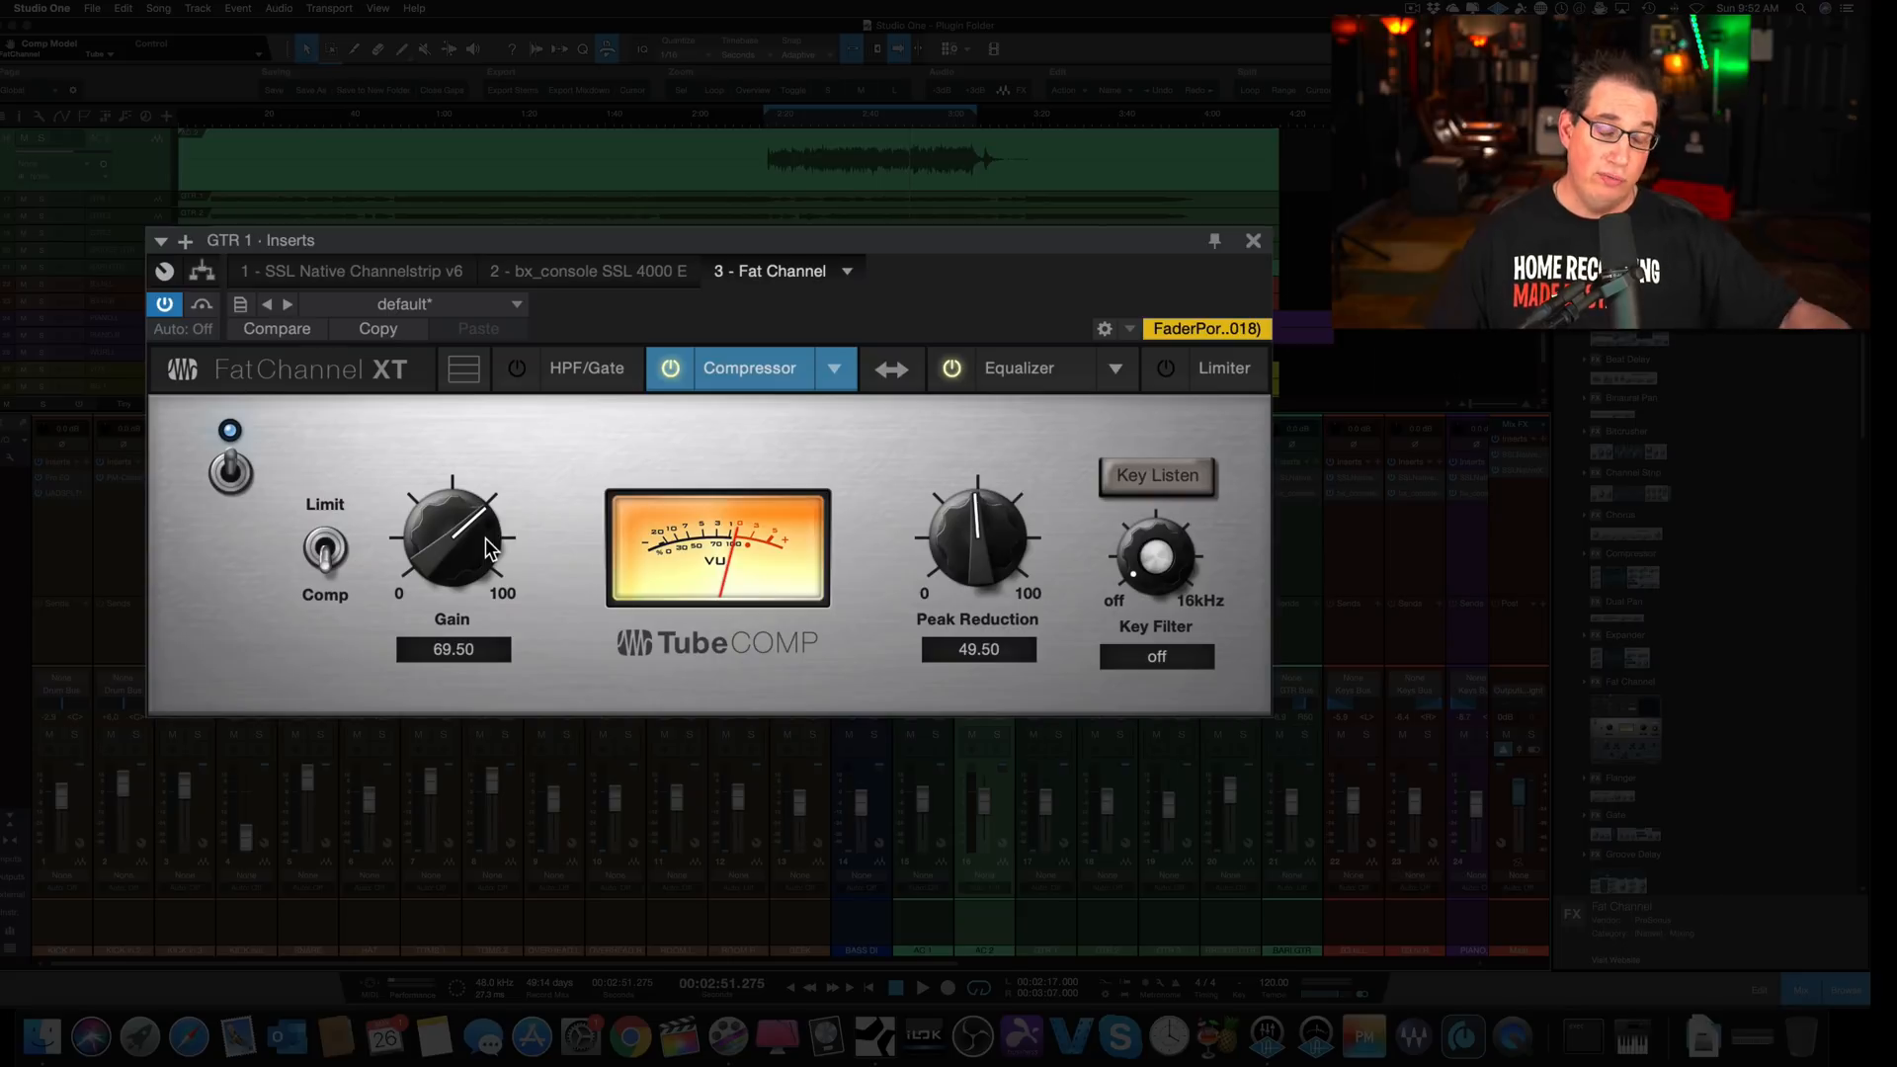
pyautogui.moveTo(801, 583)
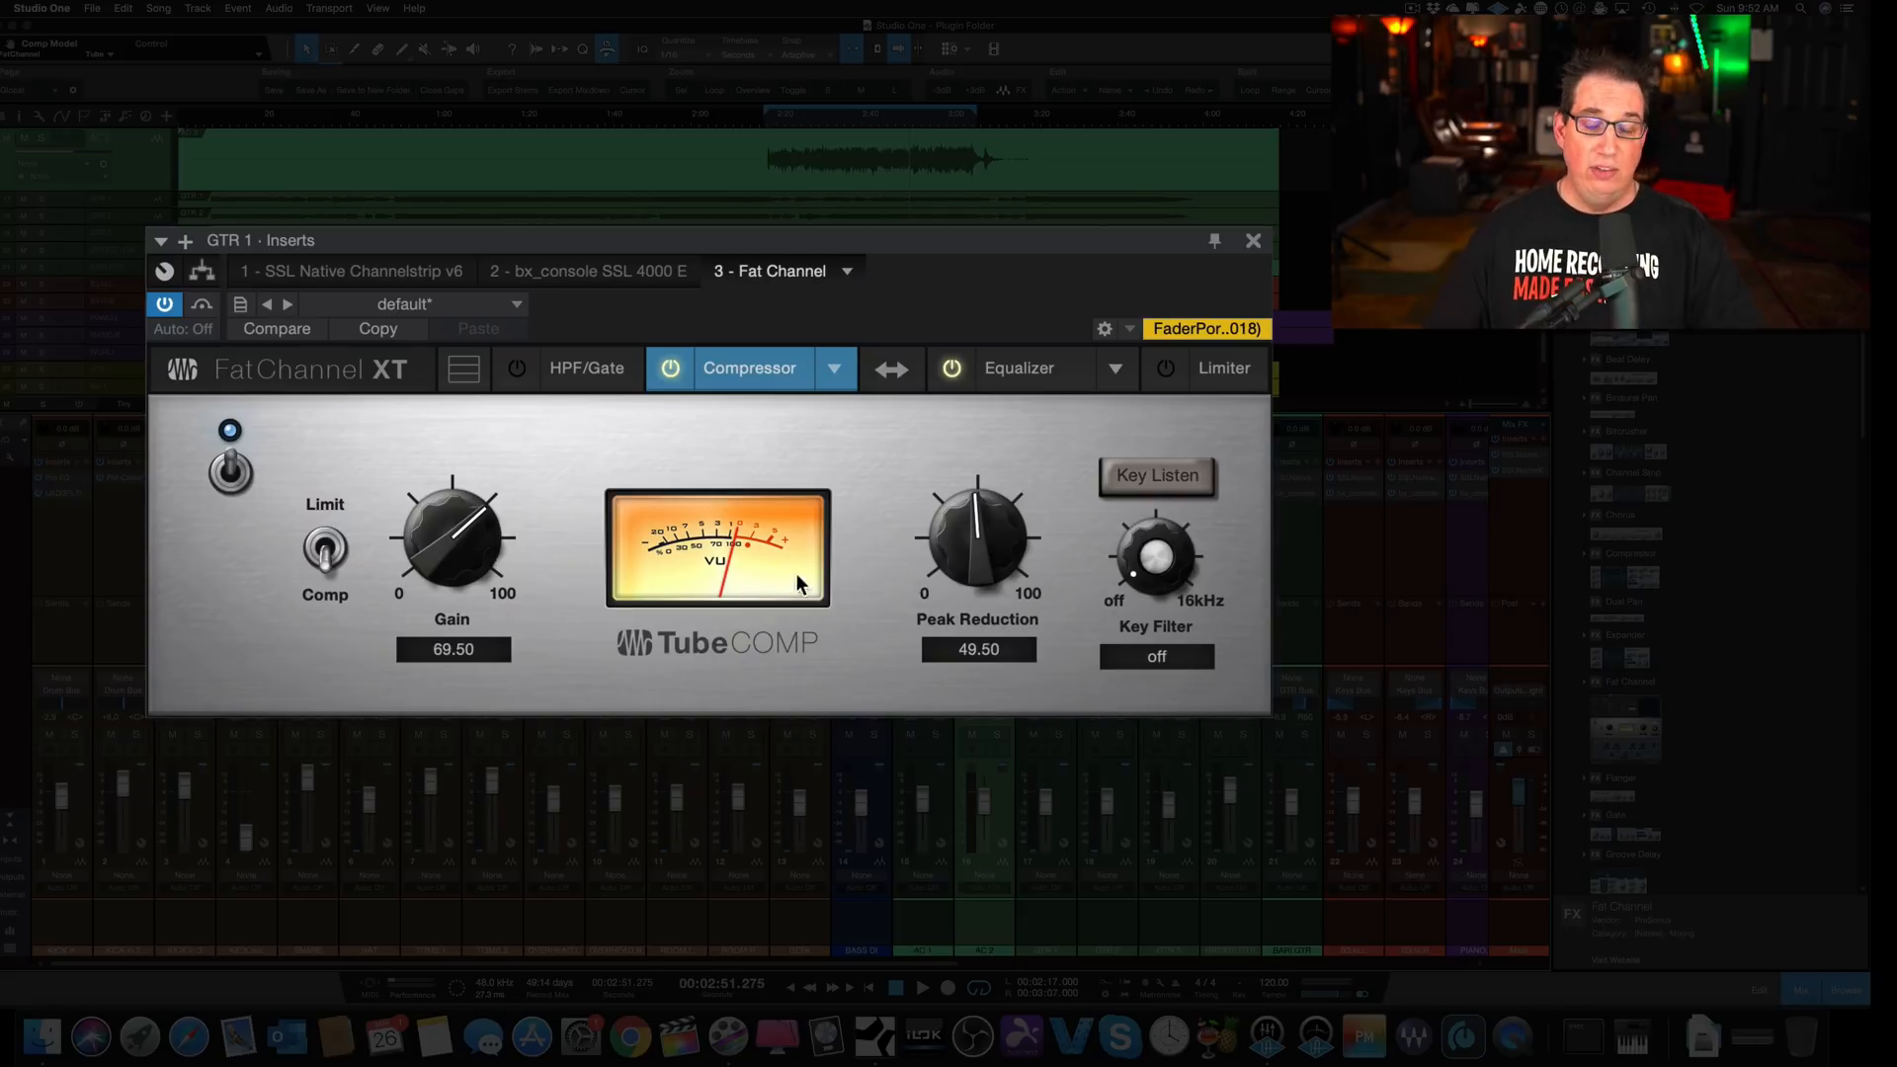
pyautogui.click(836, 368)
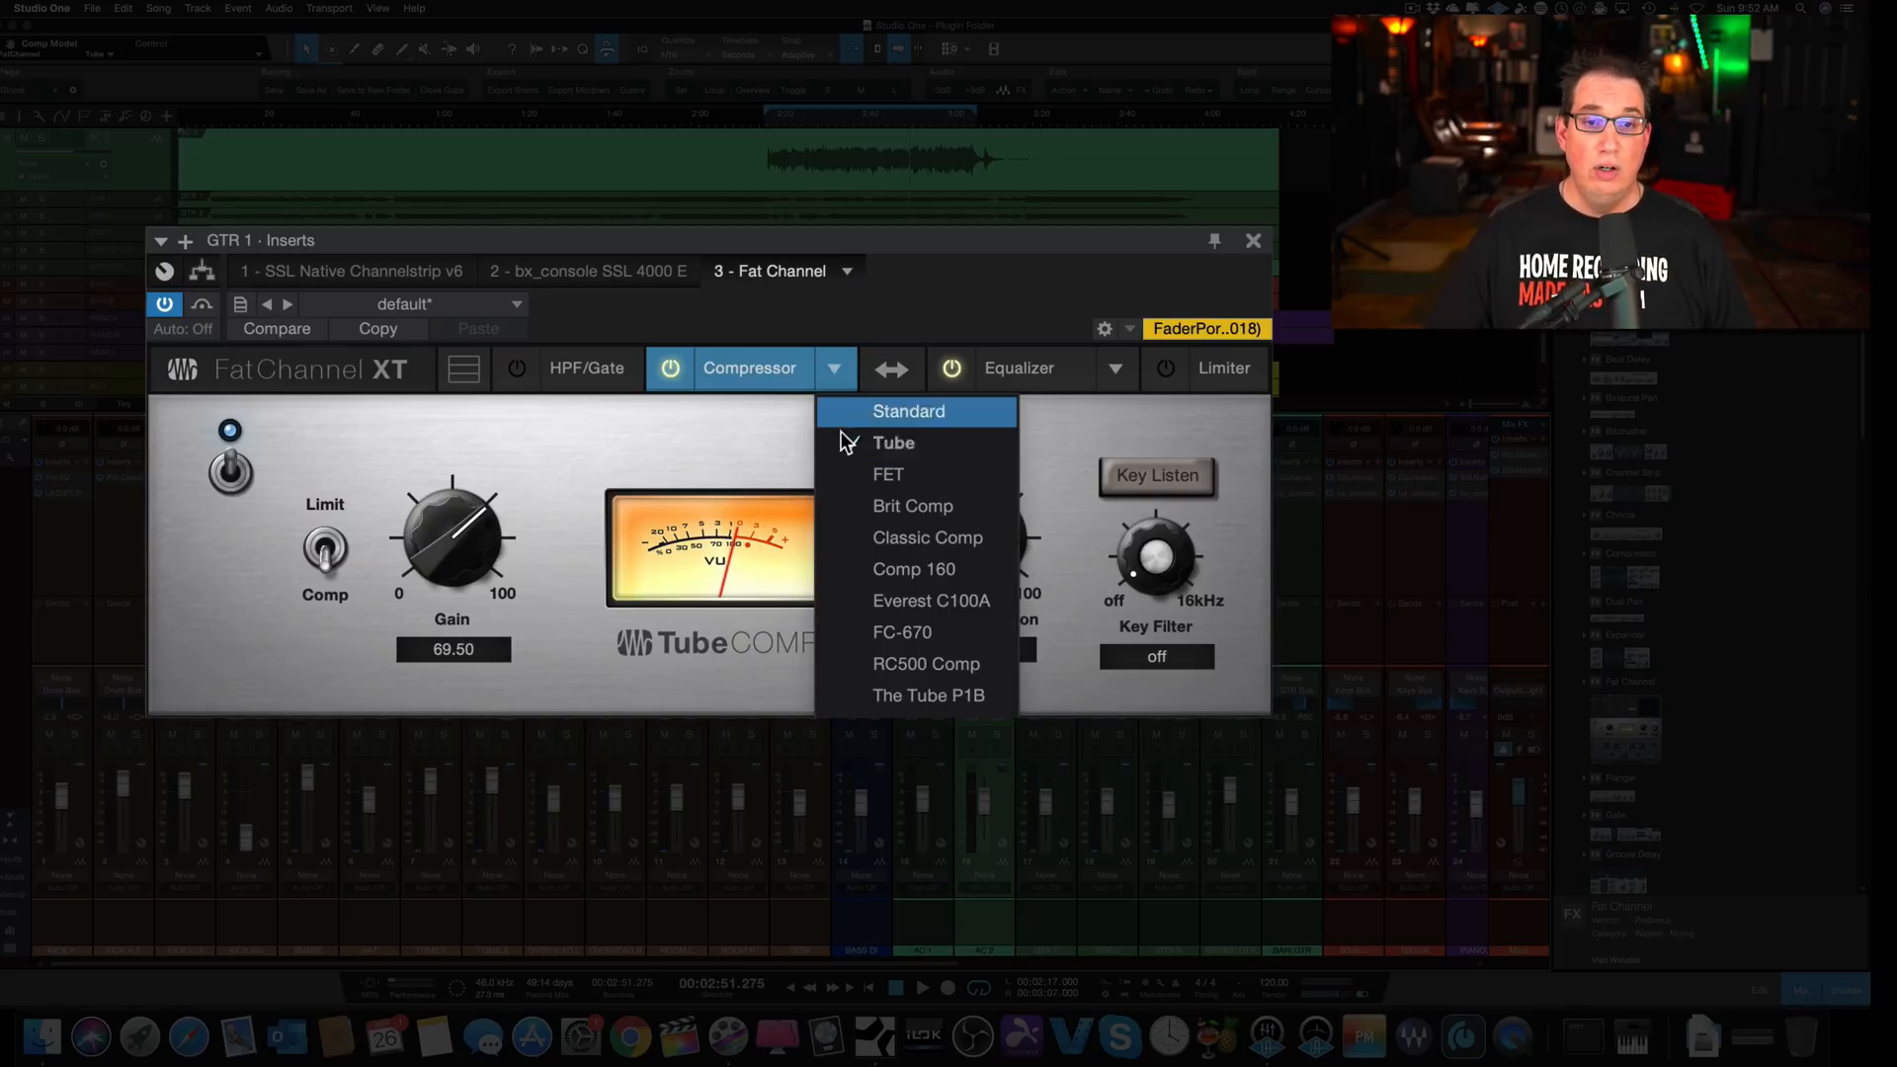
pyautogui.click(913, 506)
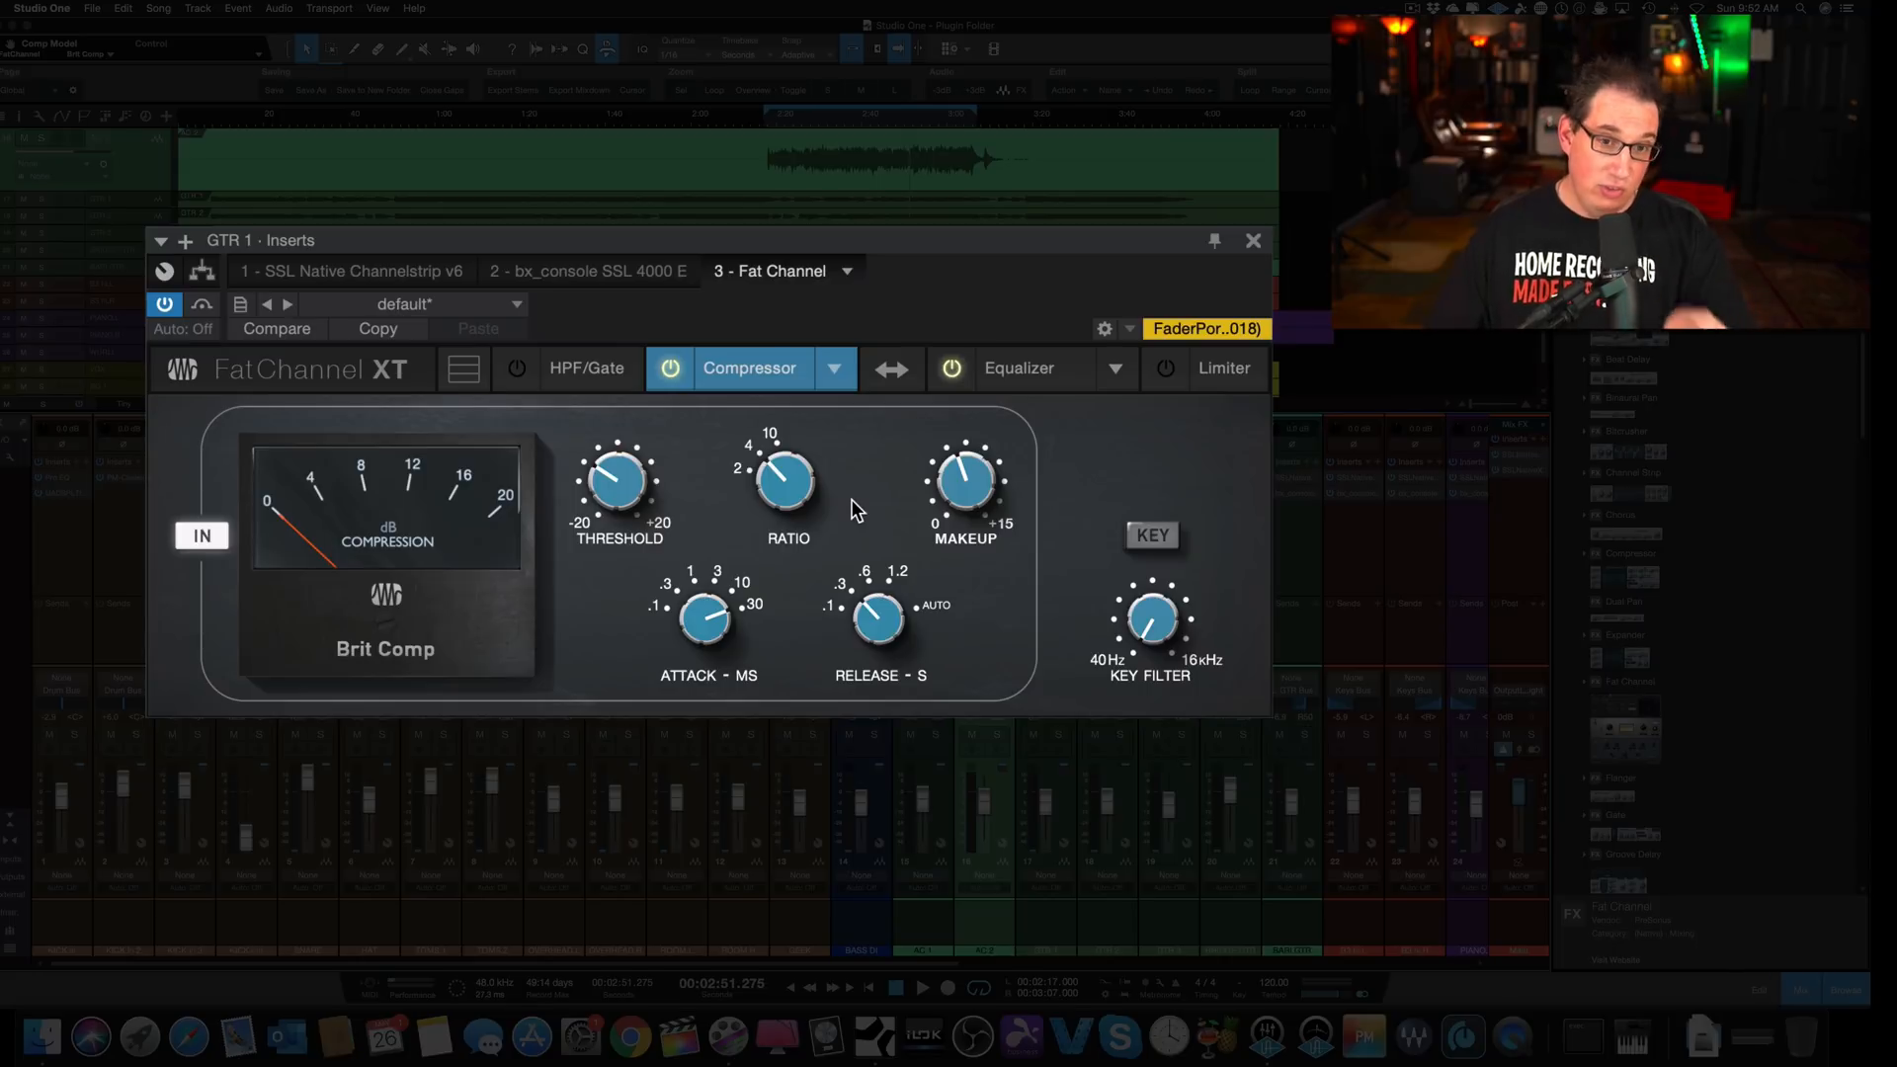
pyautogui.click(1020, 368)
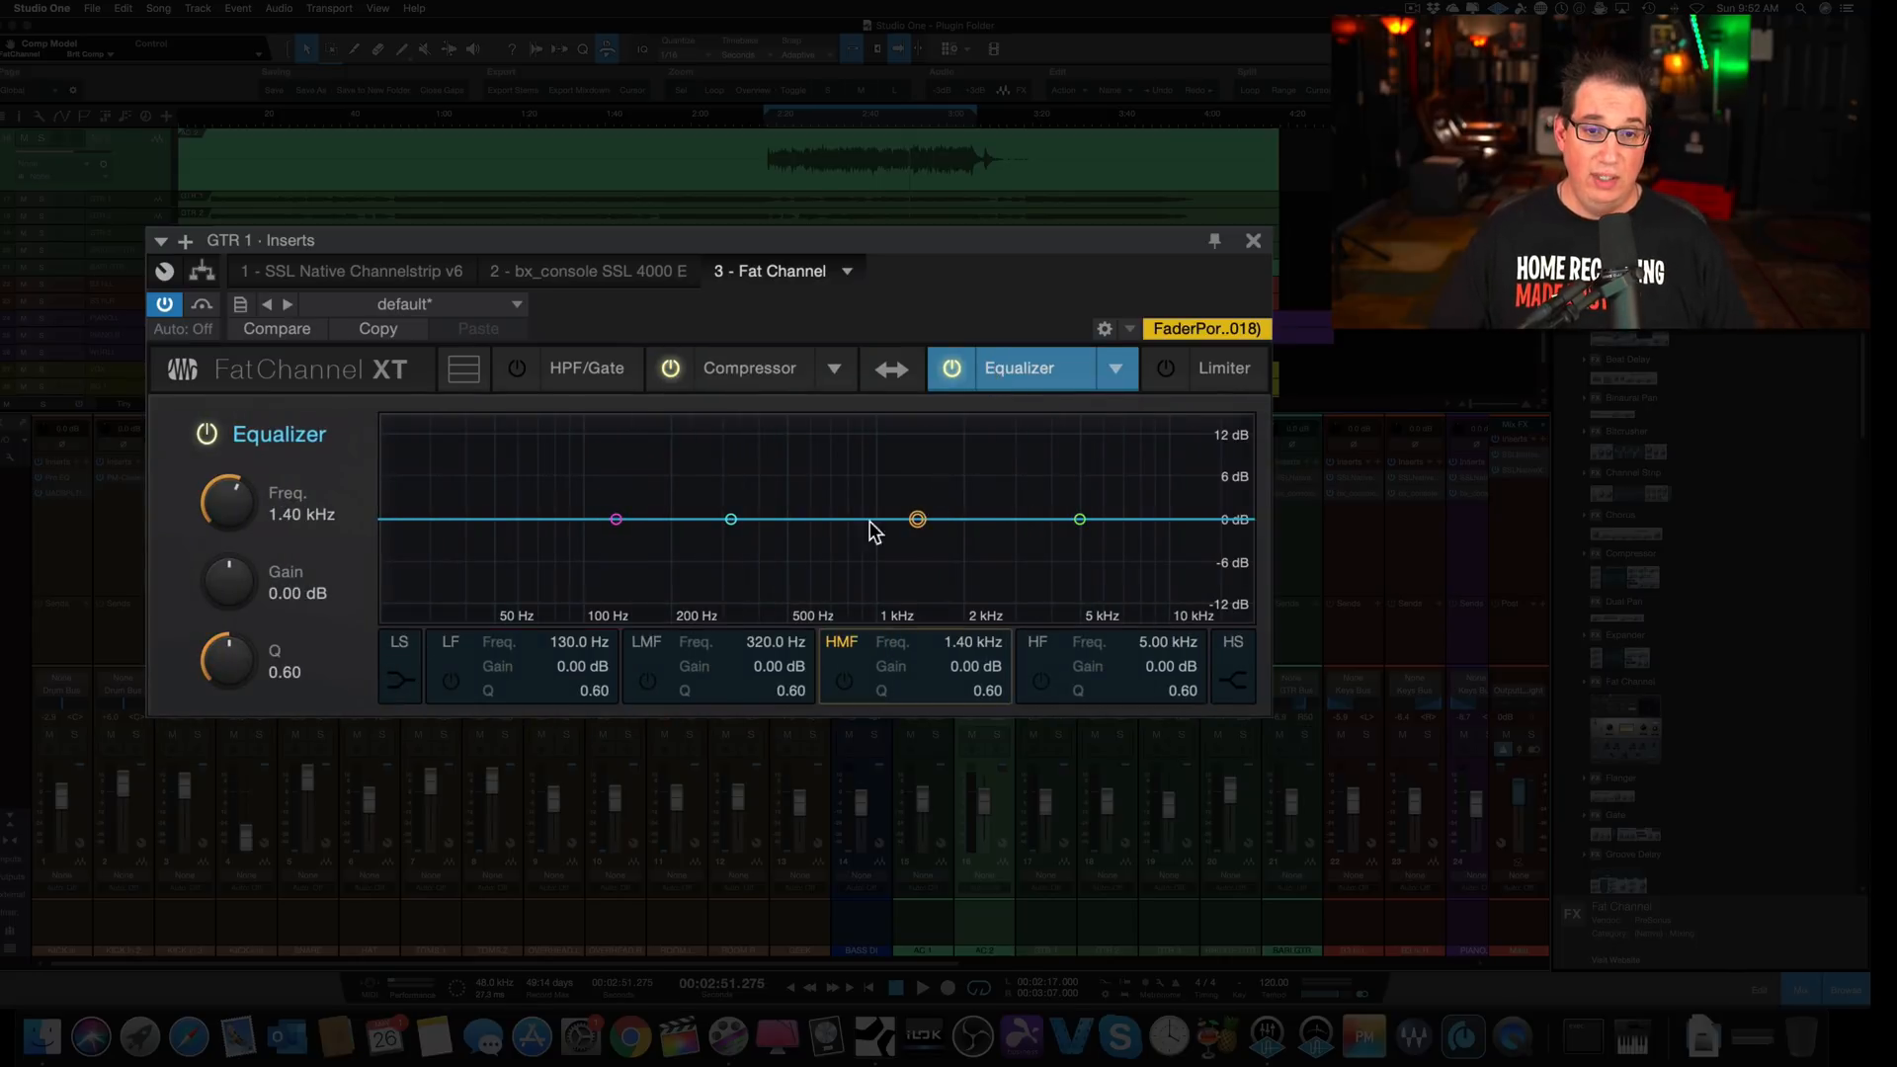
# Step: Boost the low-mid band near 430 Hz and highs near 5 kHz, then choose Alpine EQ-550
pyautogui.moveTo(729, 520); pyautogui.dragTo(767, 460)
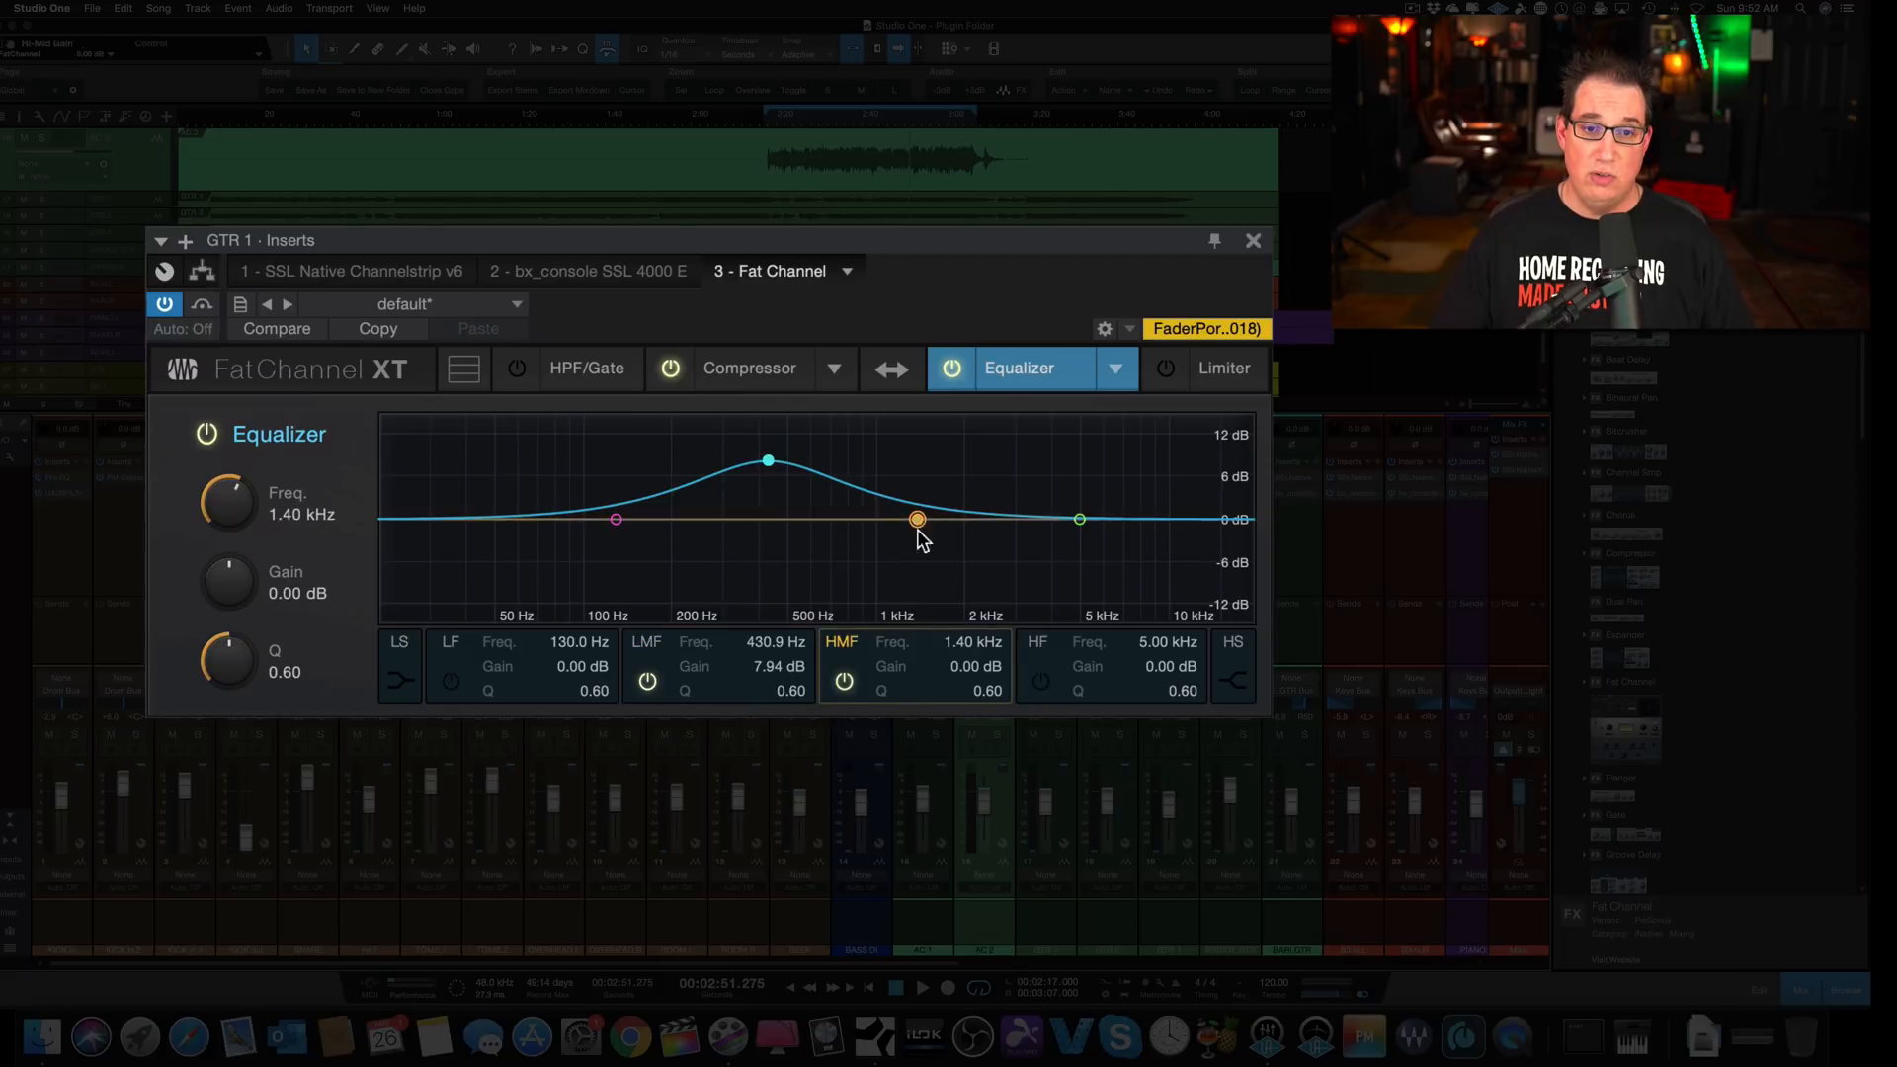
pyautogui.moveTo(915, 520); pyautogui.dragTo(1085, 476)
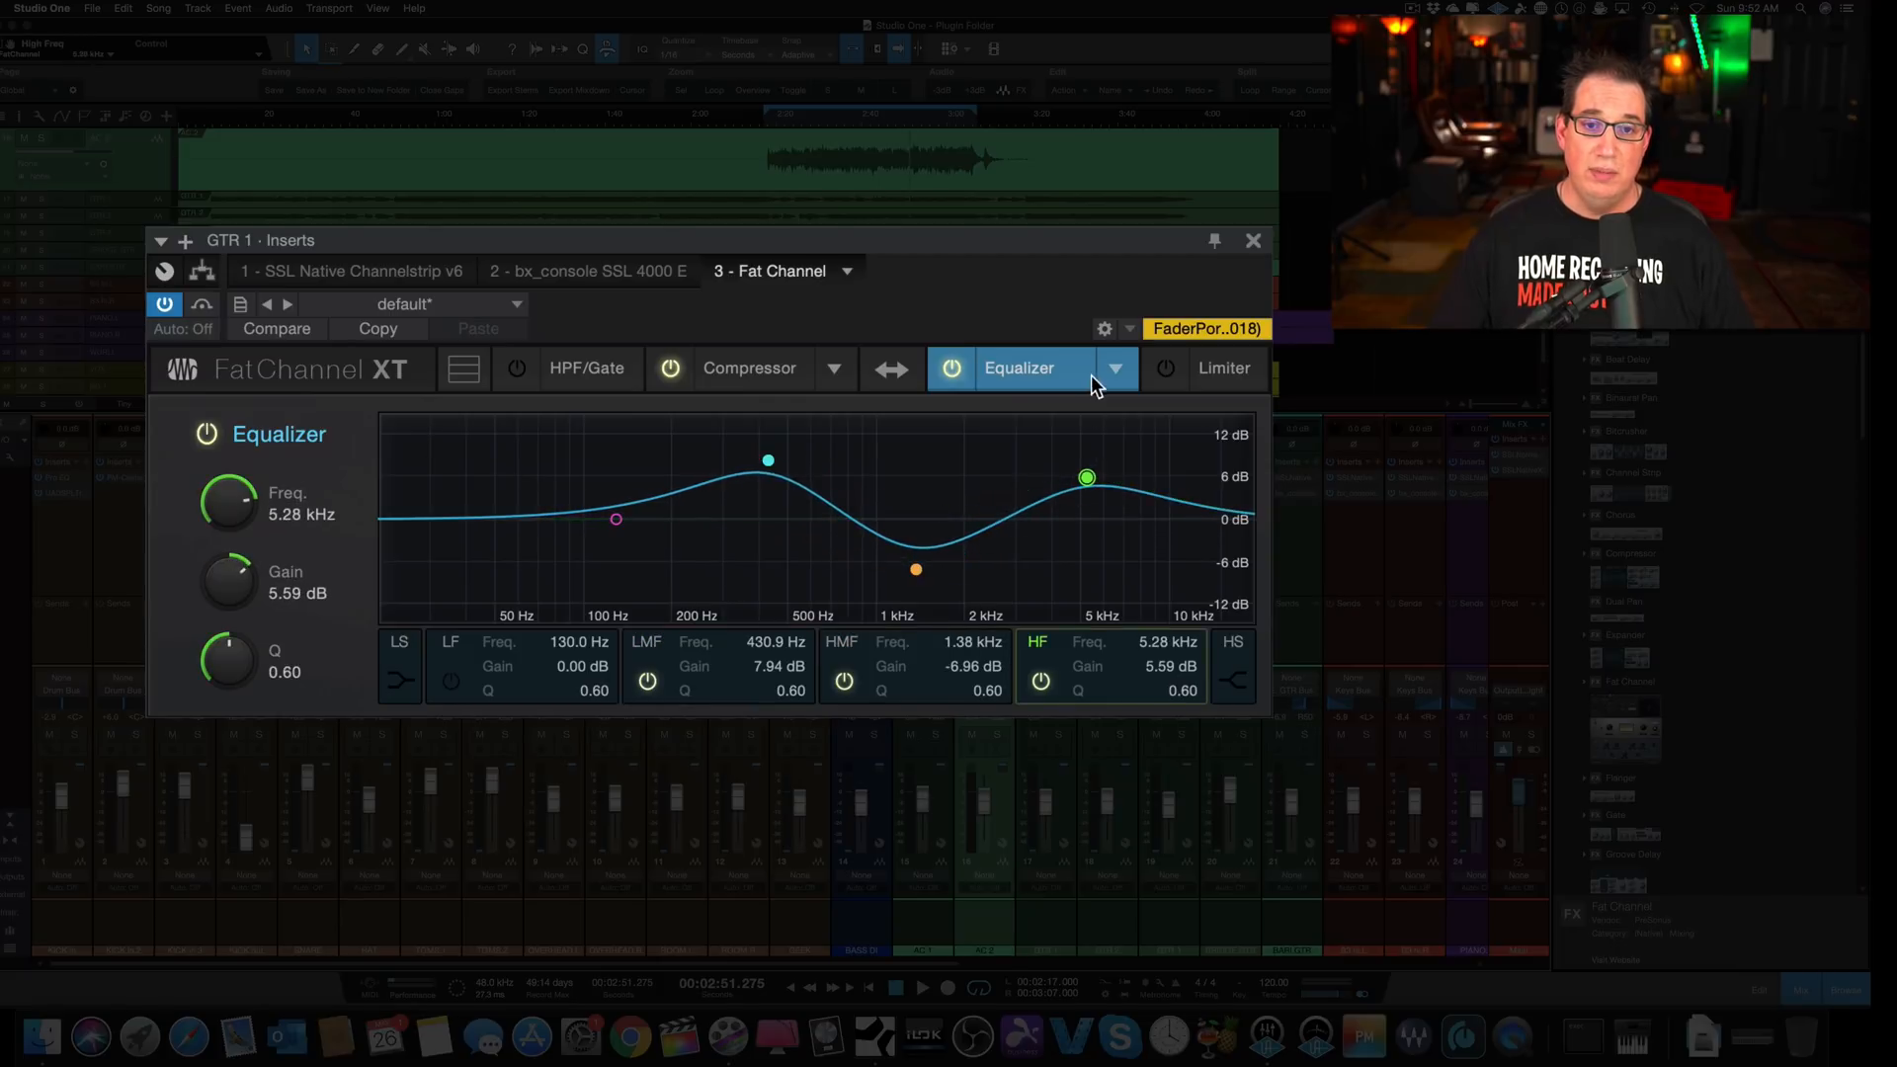
pyautogui.click(1116, 367)
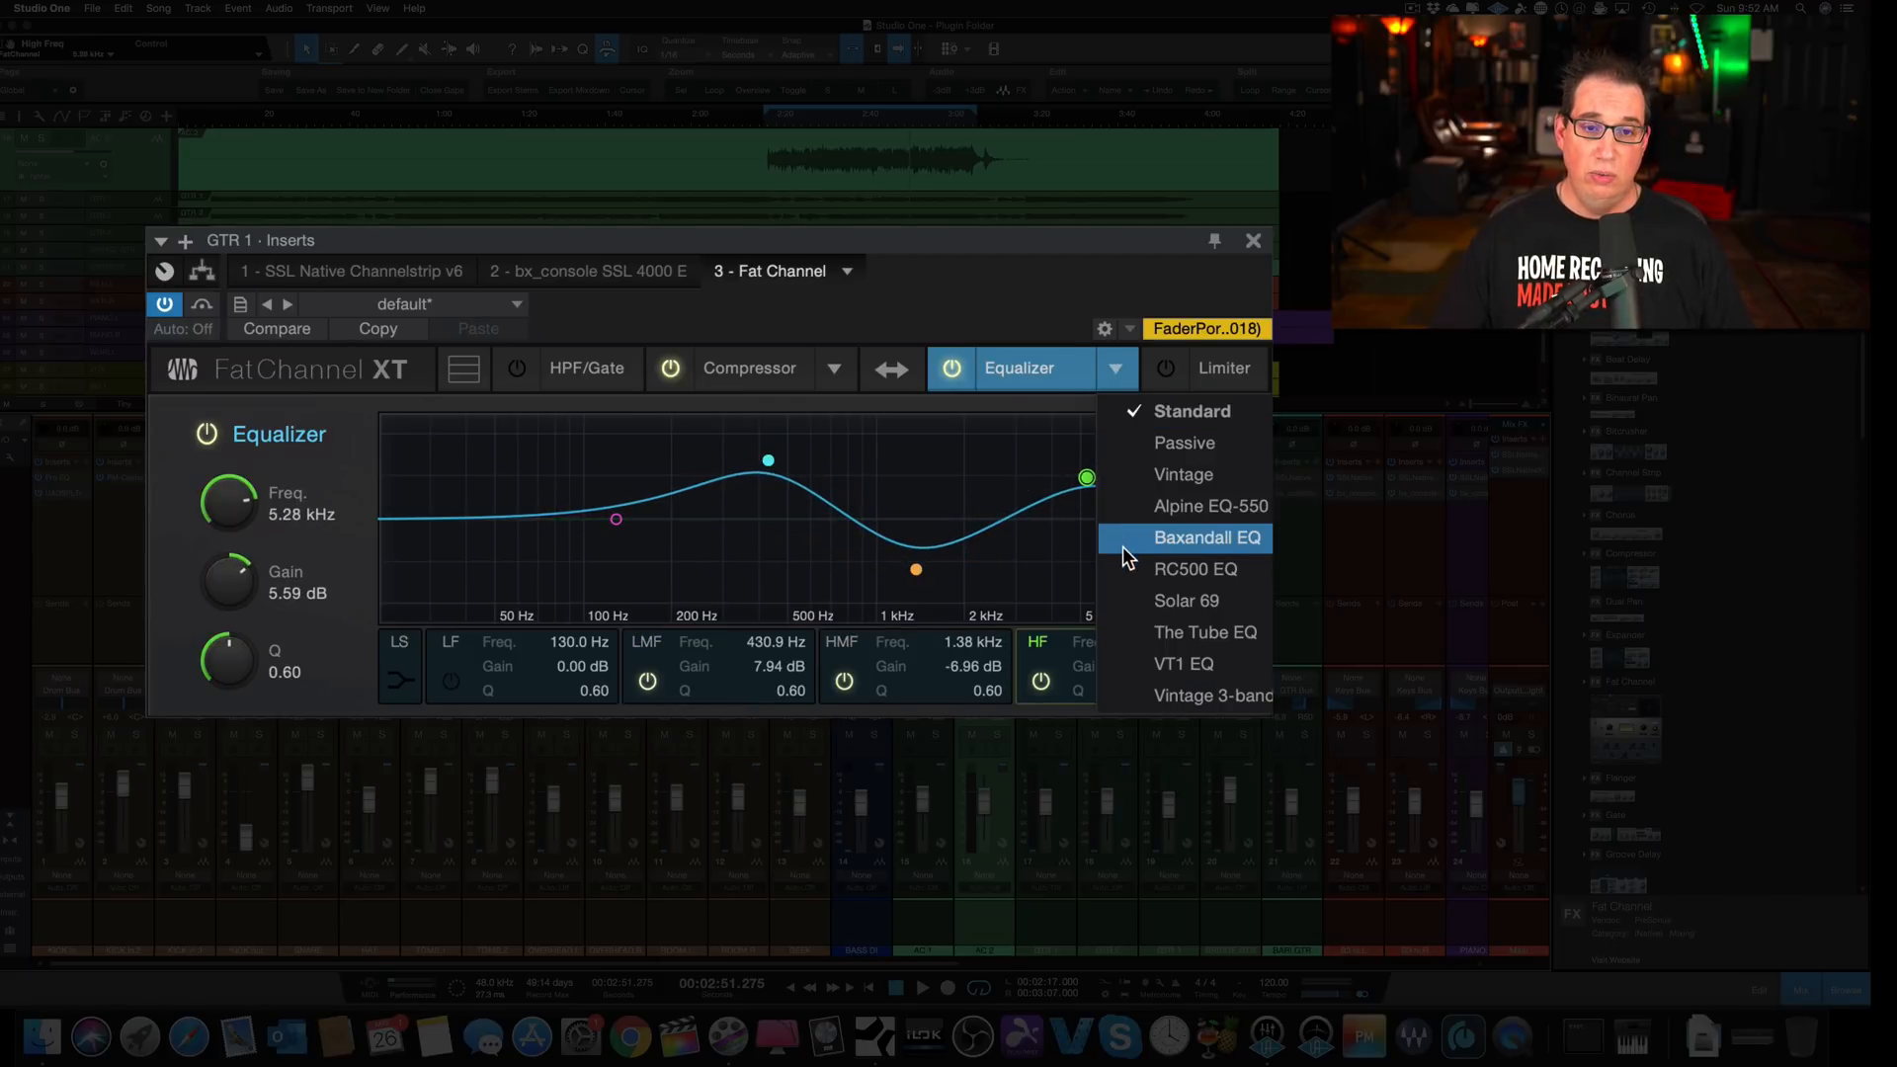
pyautogui.moveTo(1138, 480)
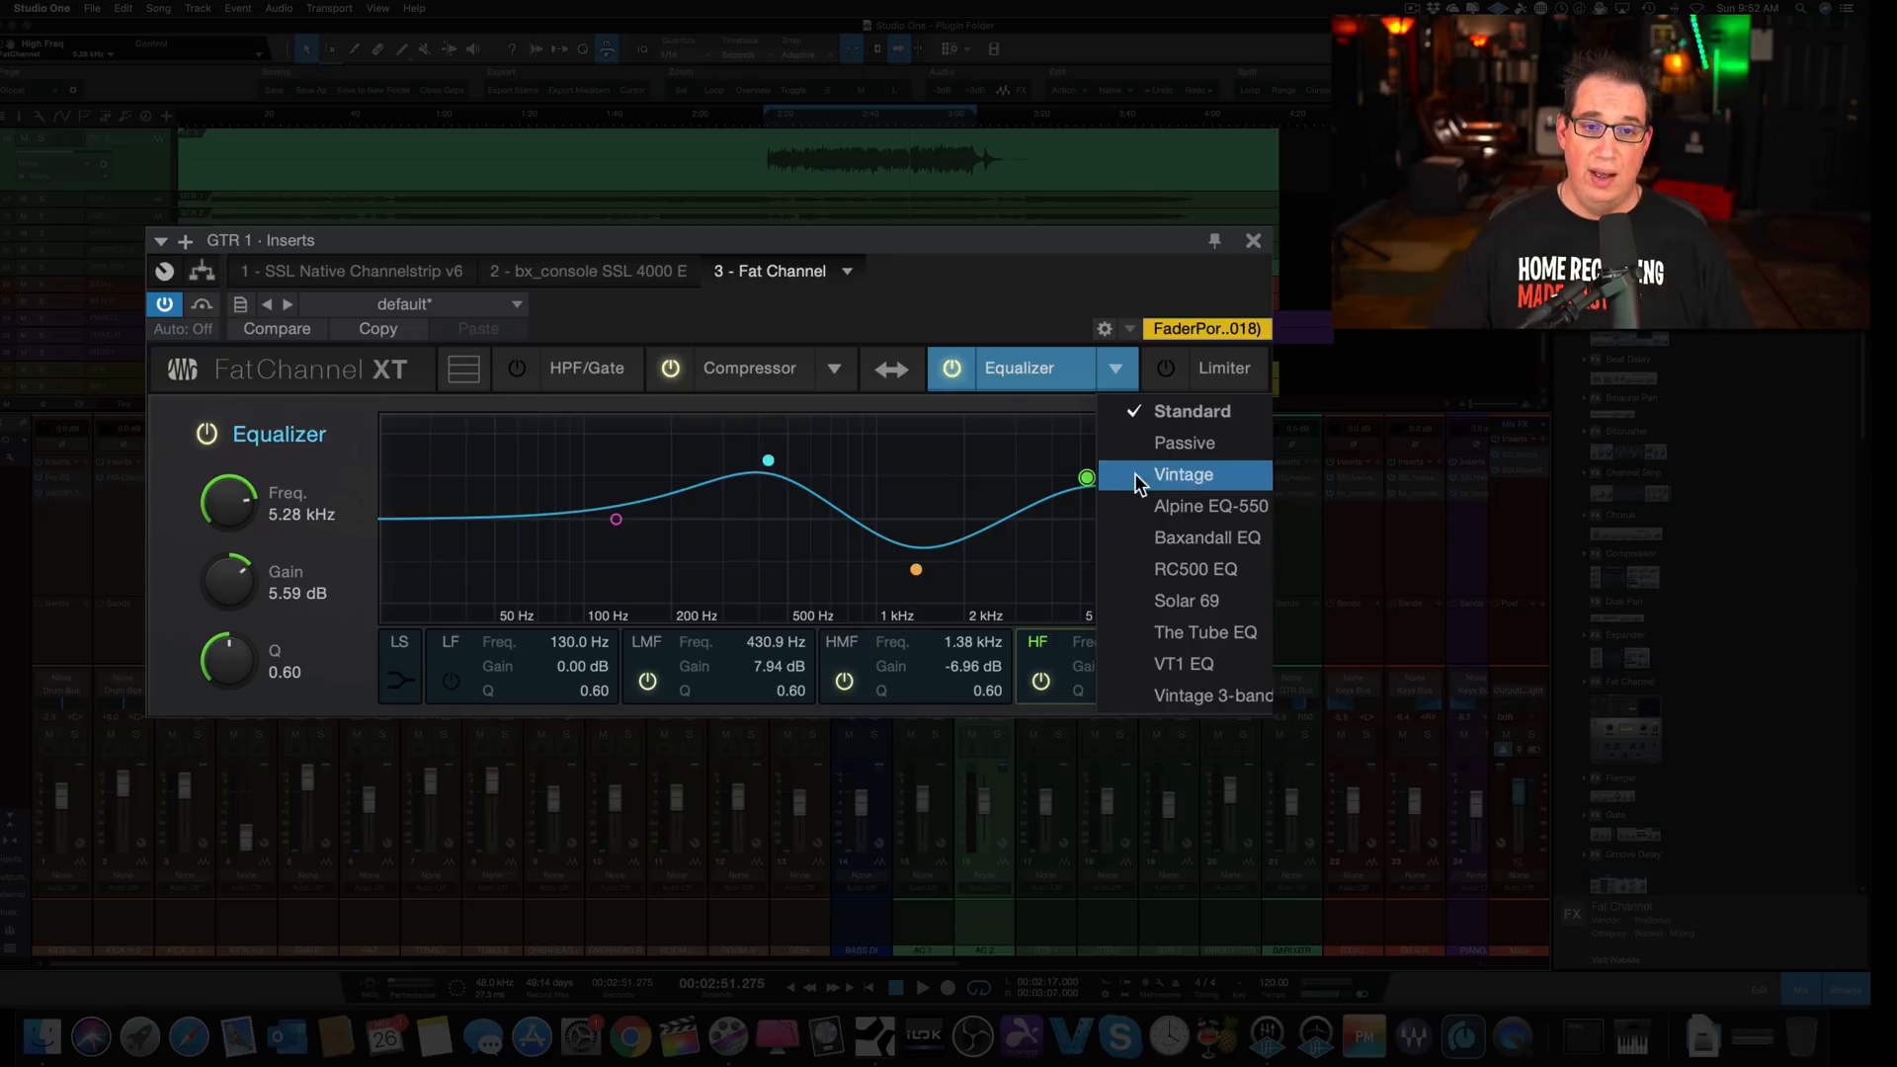
pyautogui.click(1209, 506)
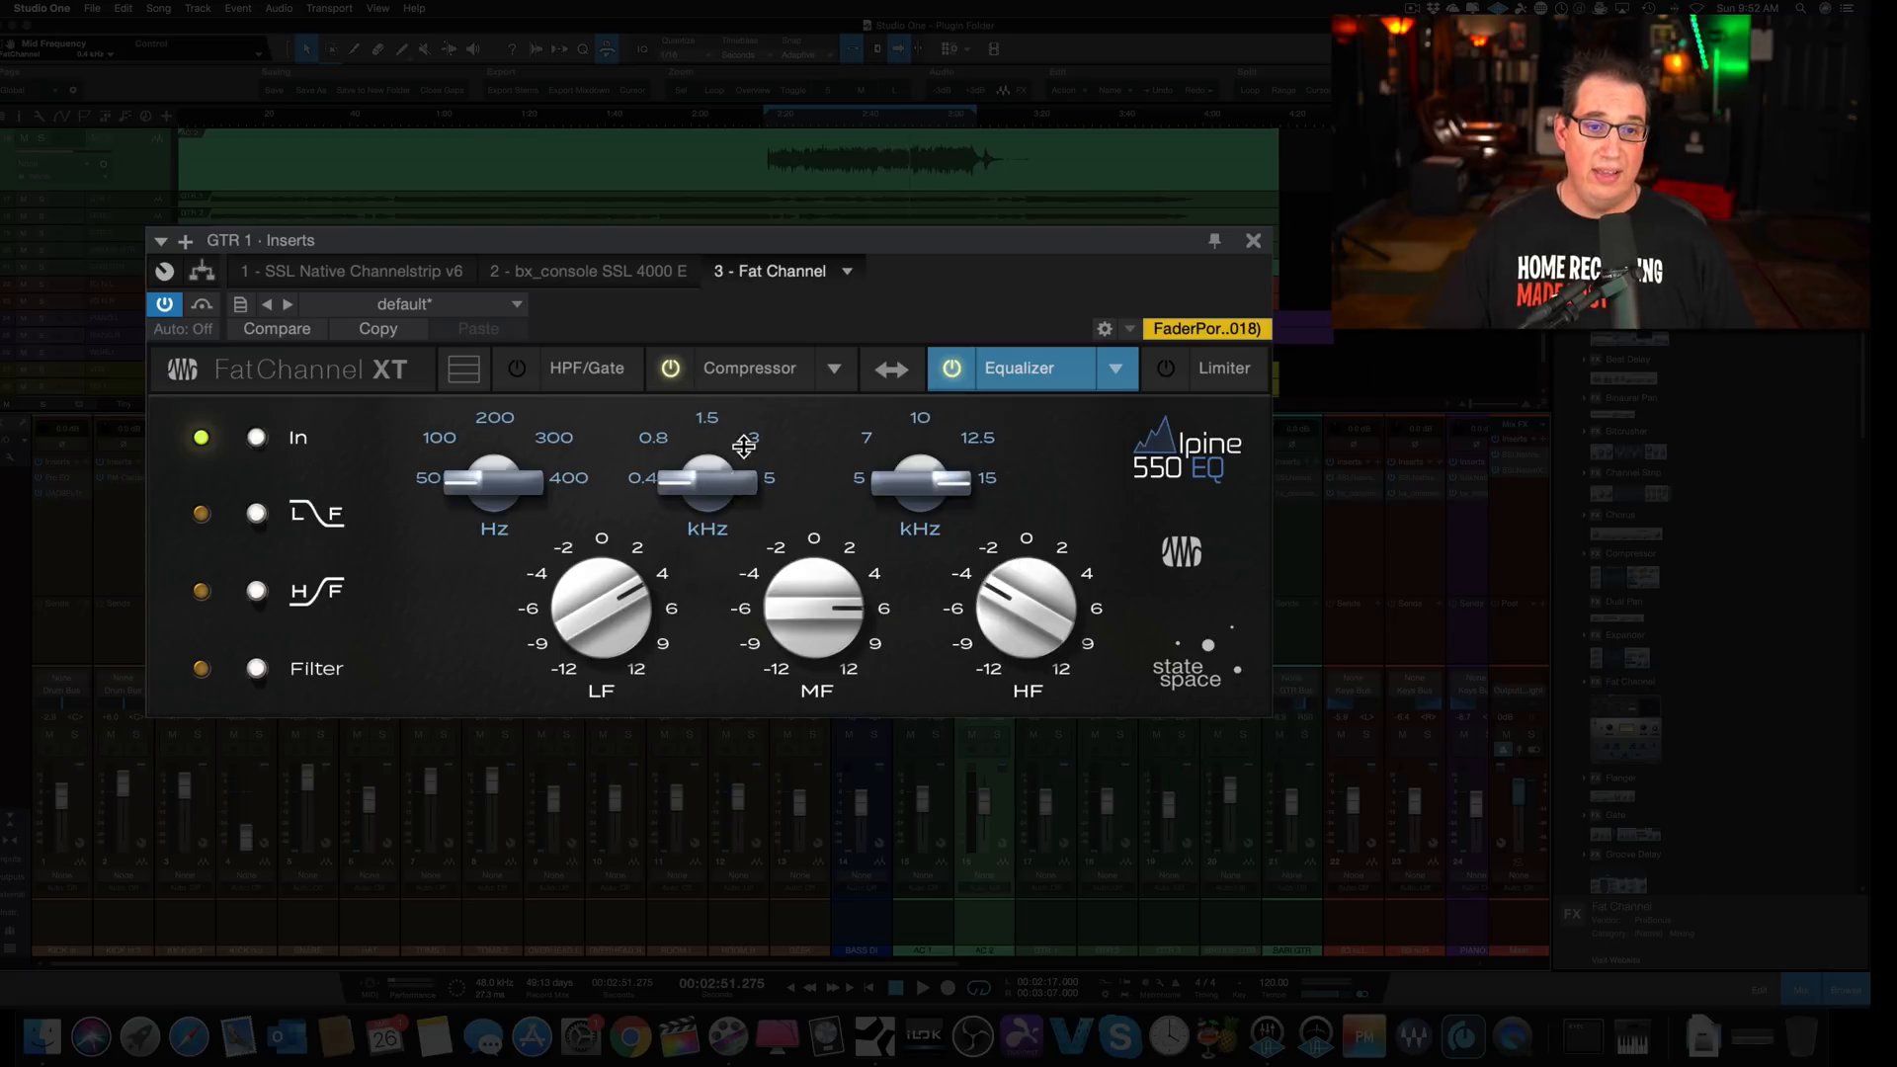
# Step: Toggle the EQ to Standard and back to Alpine EQ-550, then close the plug-in window
pyautogui.click(1116, 368)
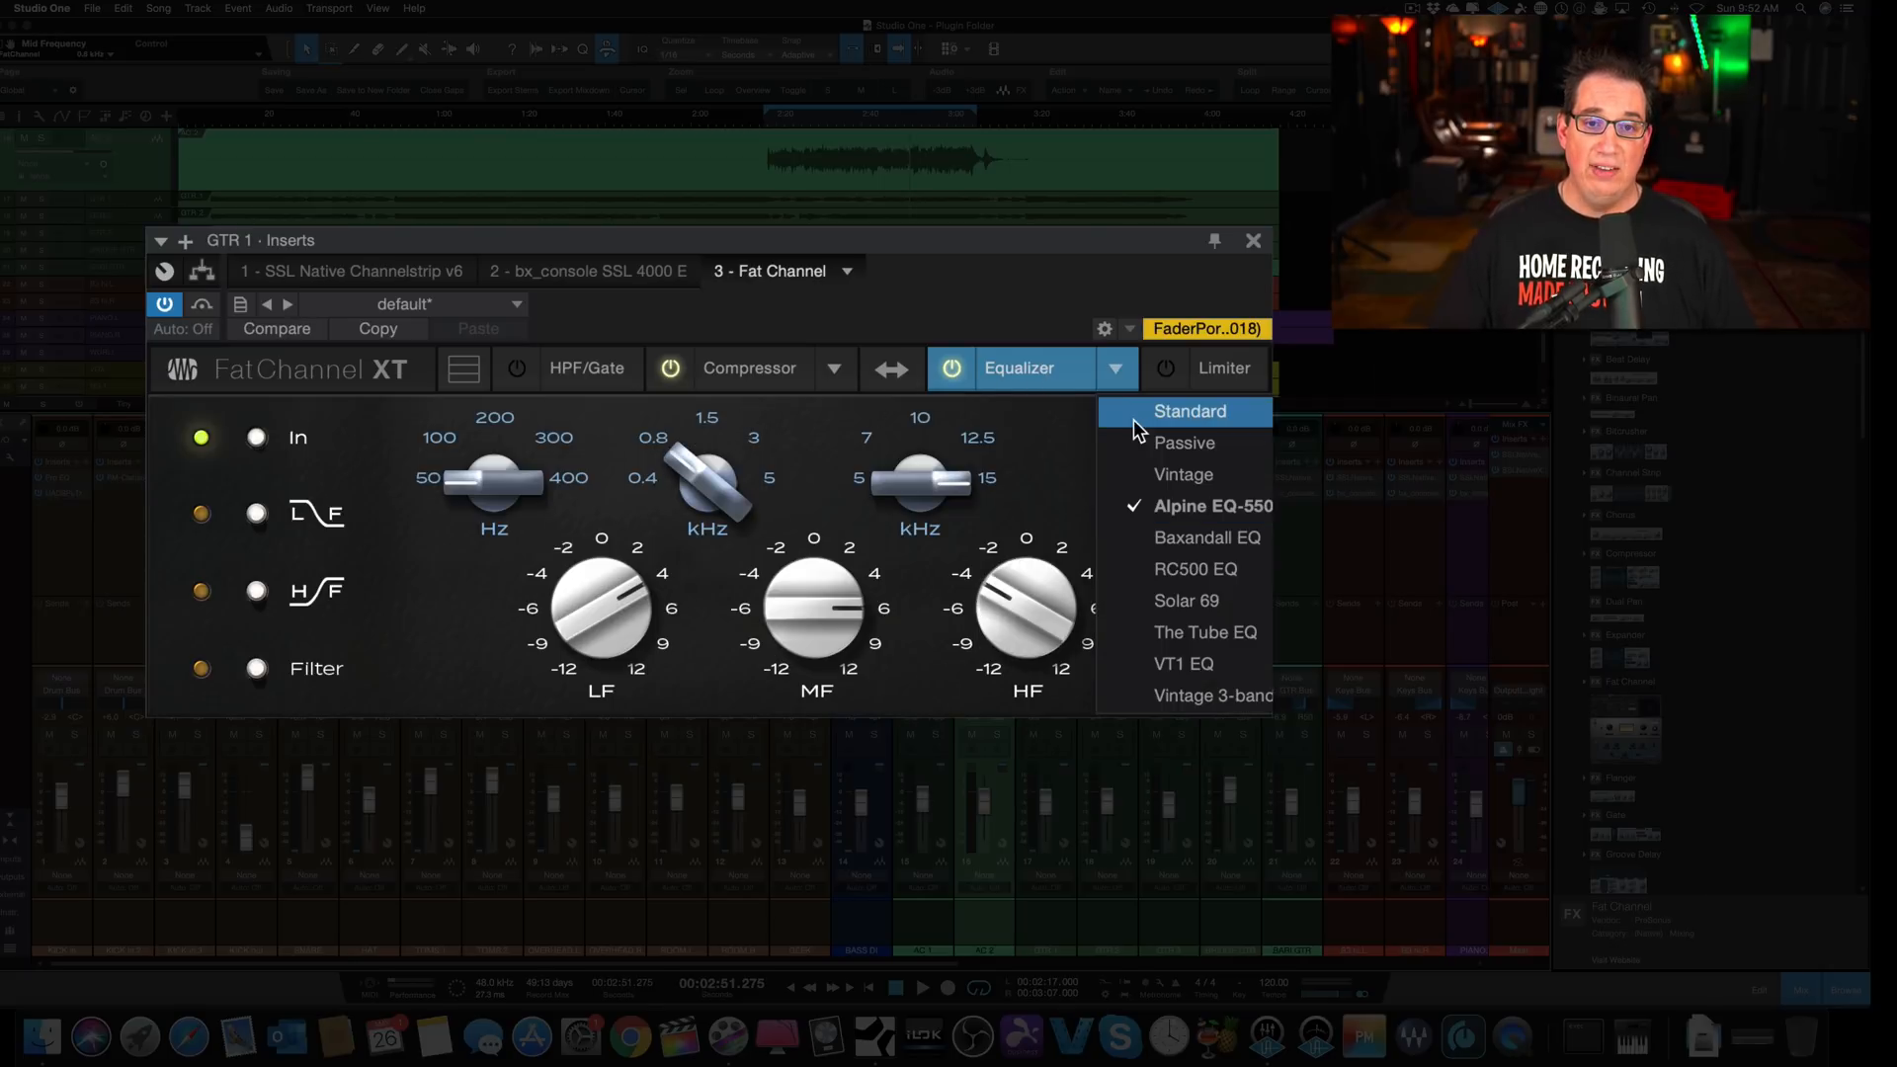
pyautogui.click(1188, 411)
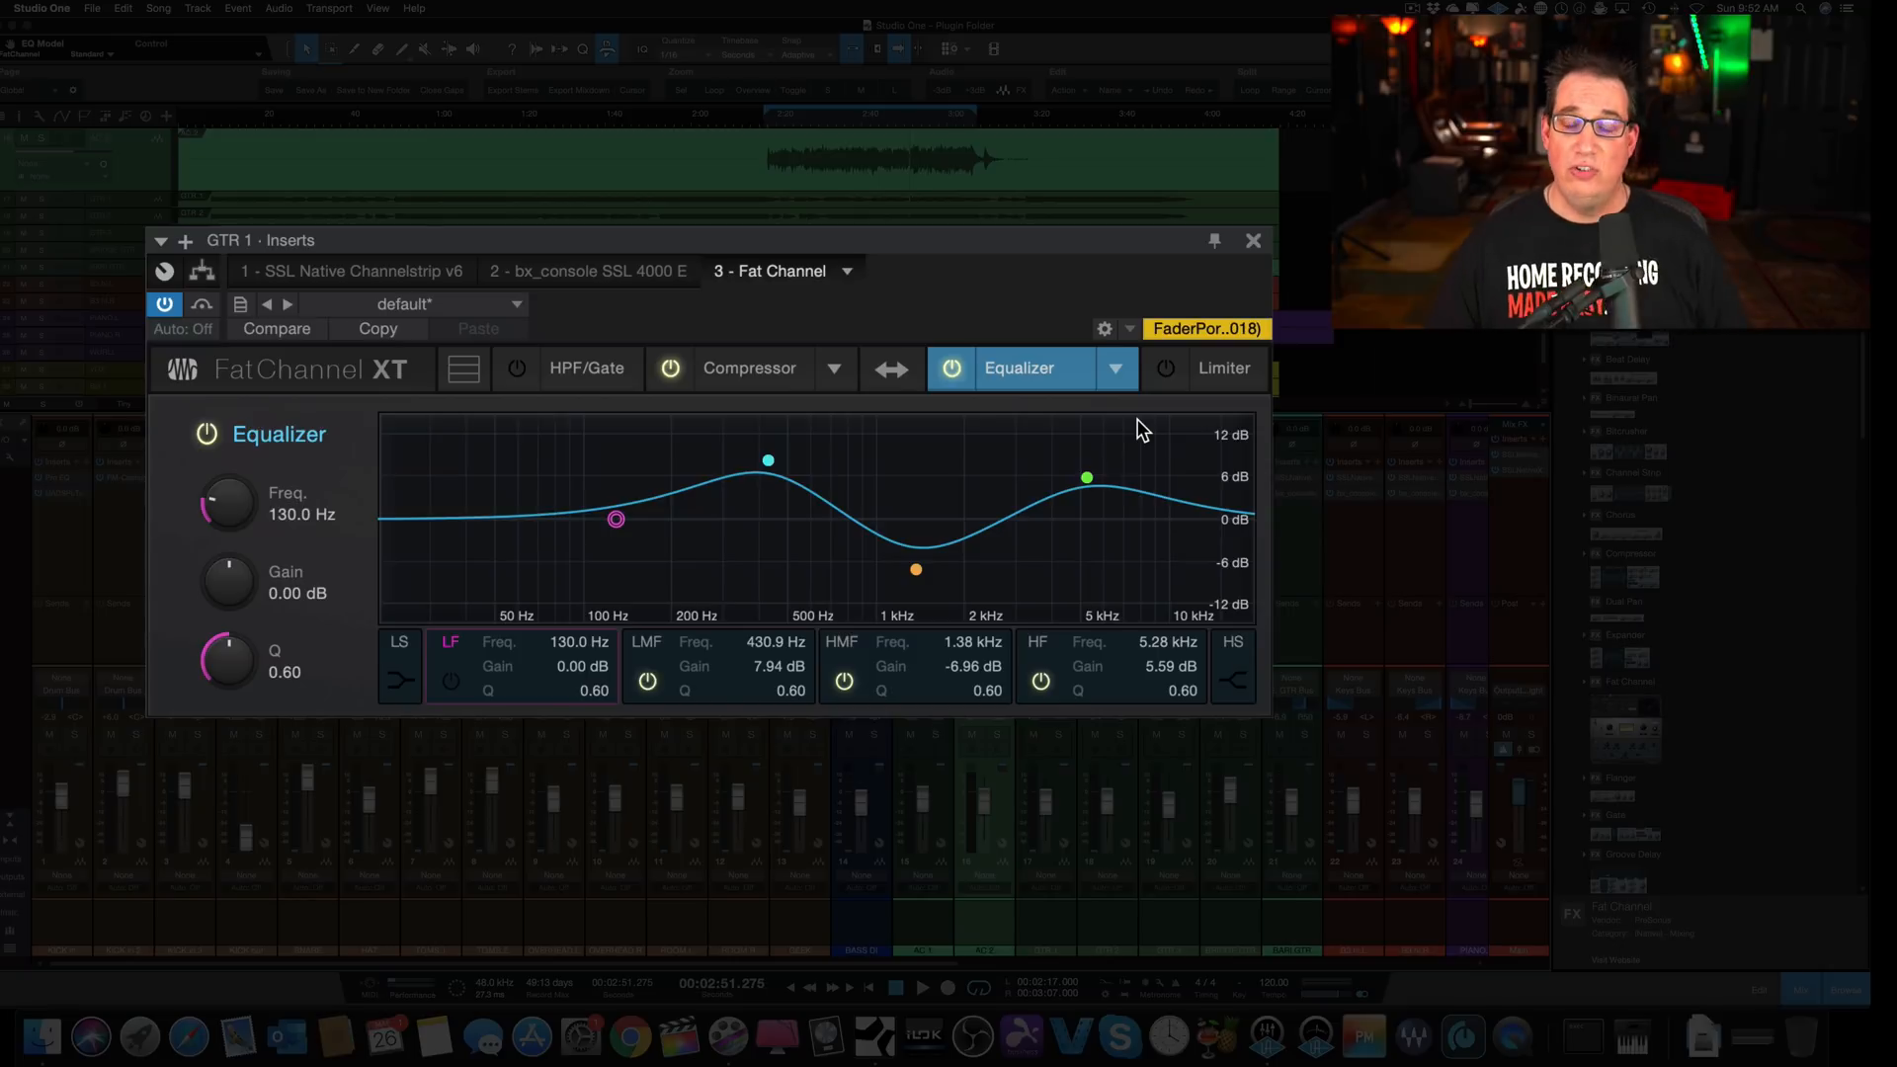
pyautogui.click(1116, 367)
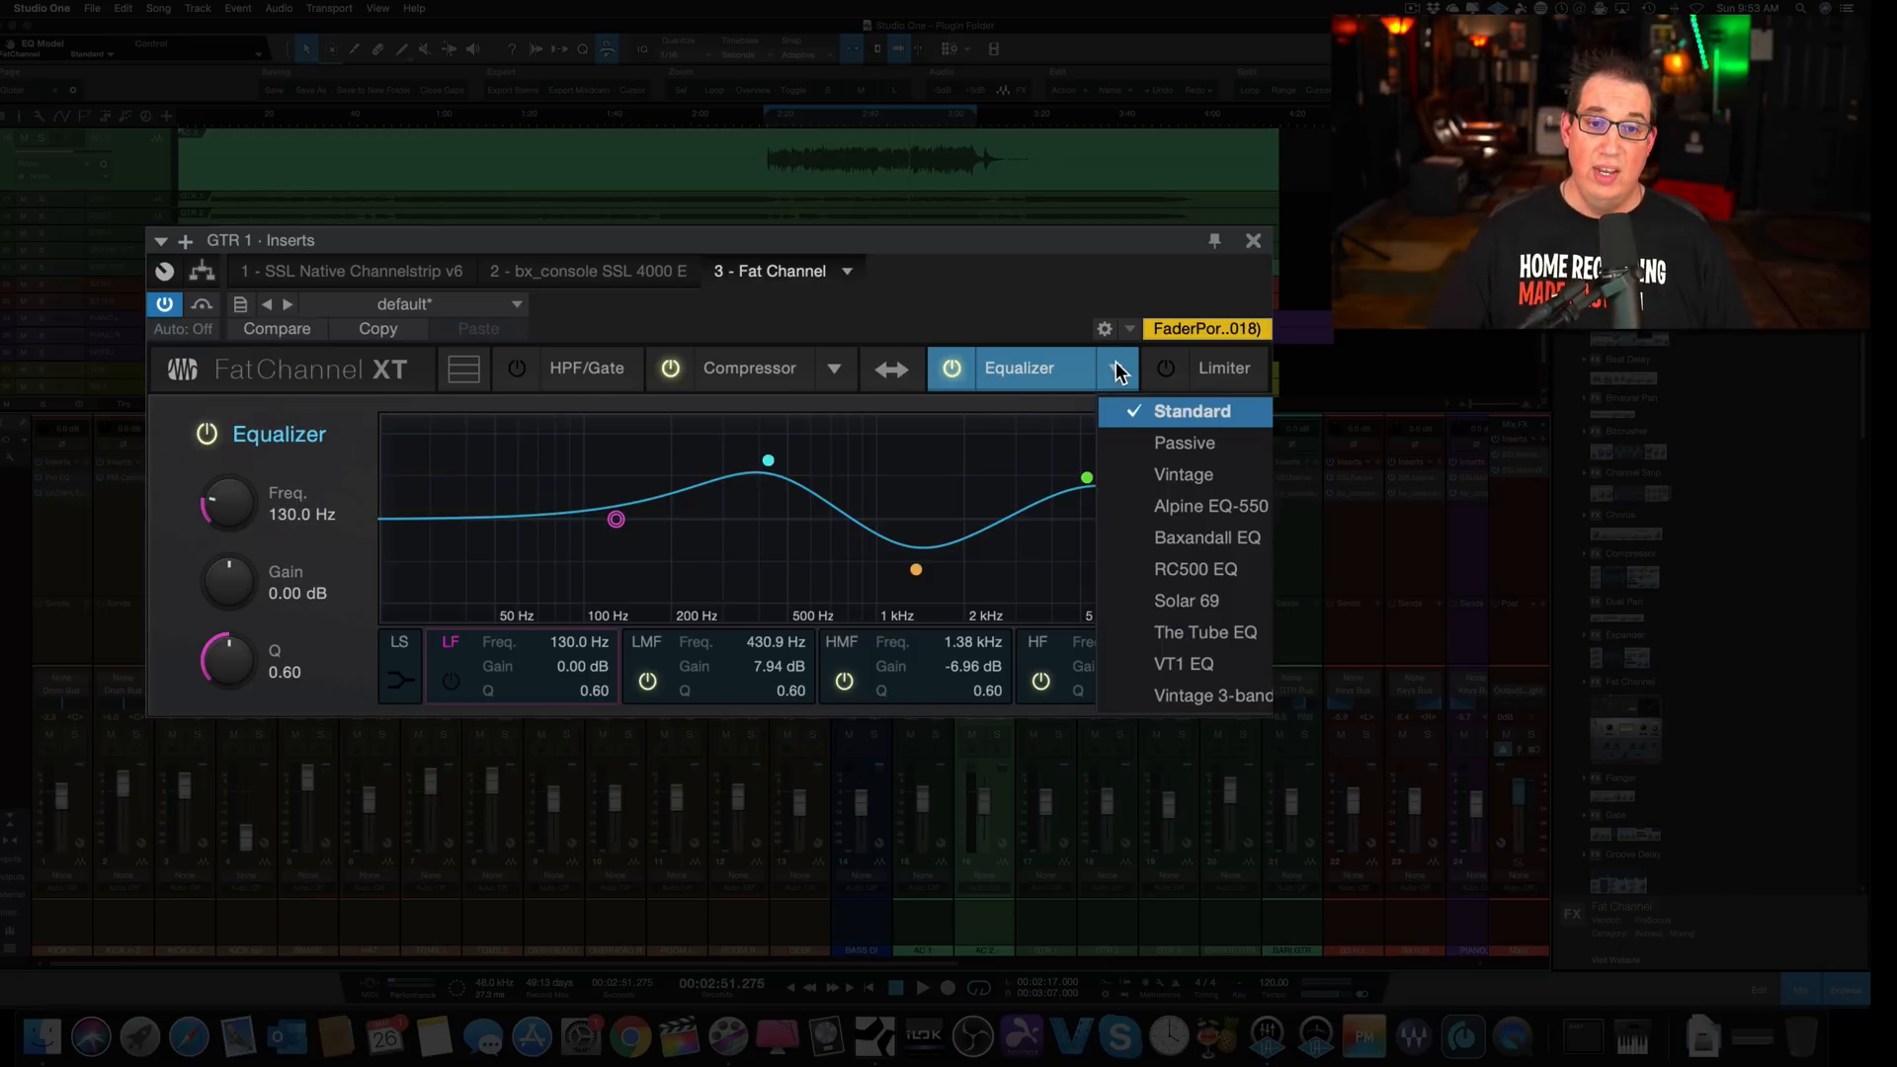
pyautogui.click(1210, 506)
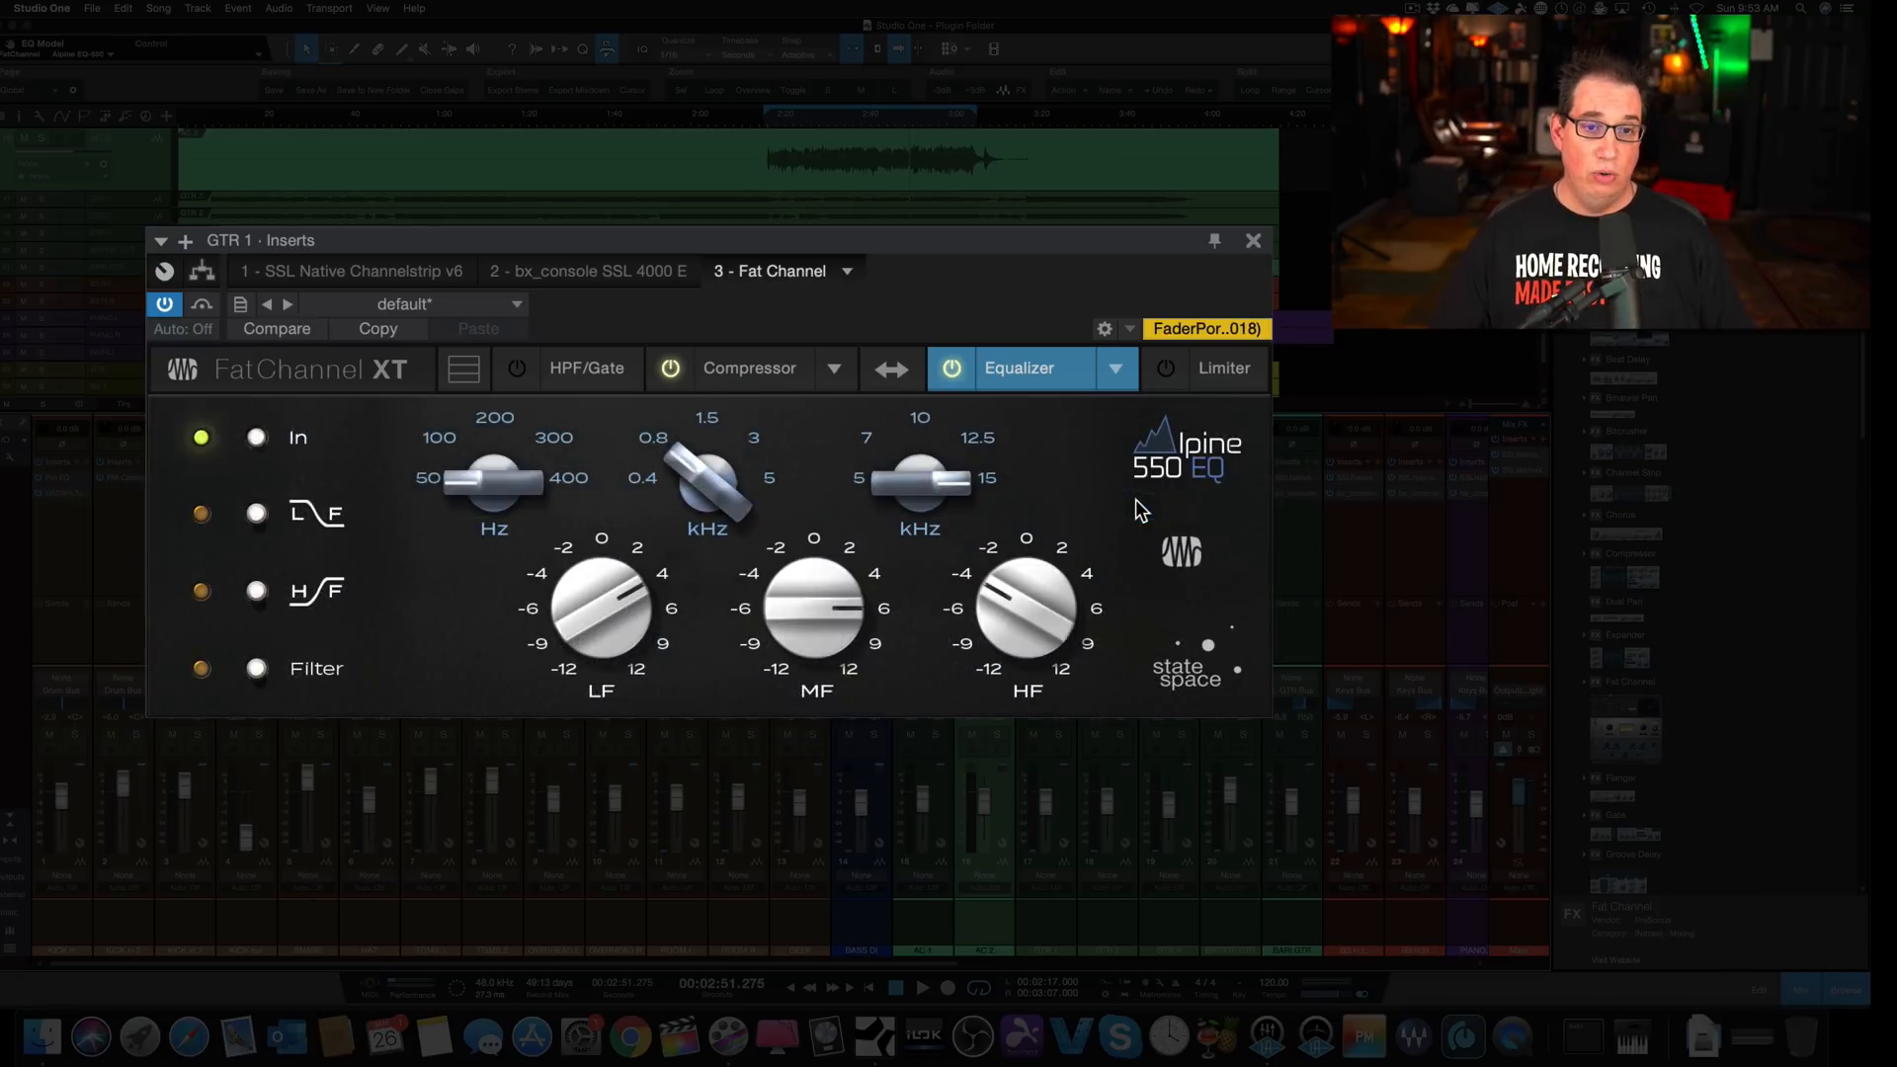
pyautogui.moveTo(1077, 450)
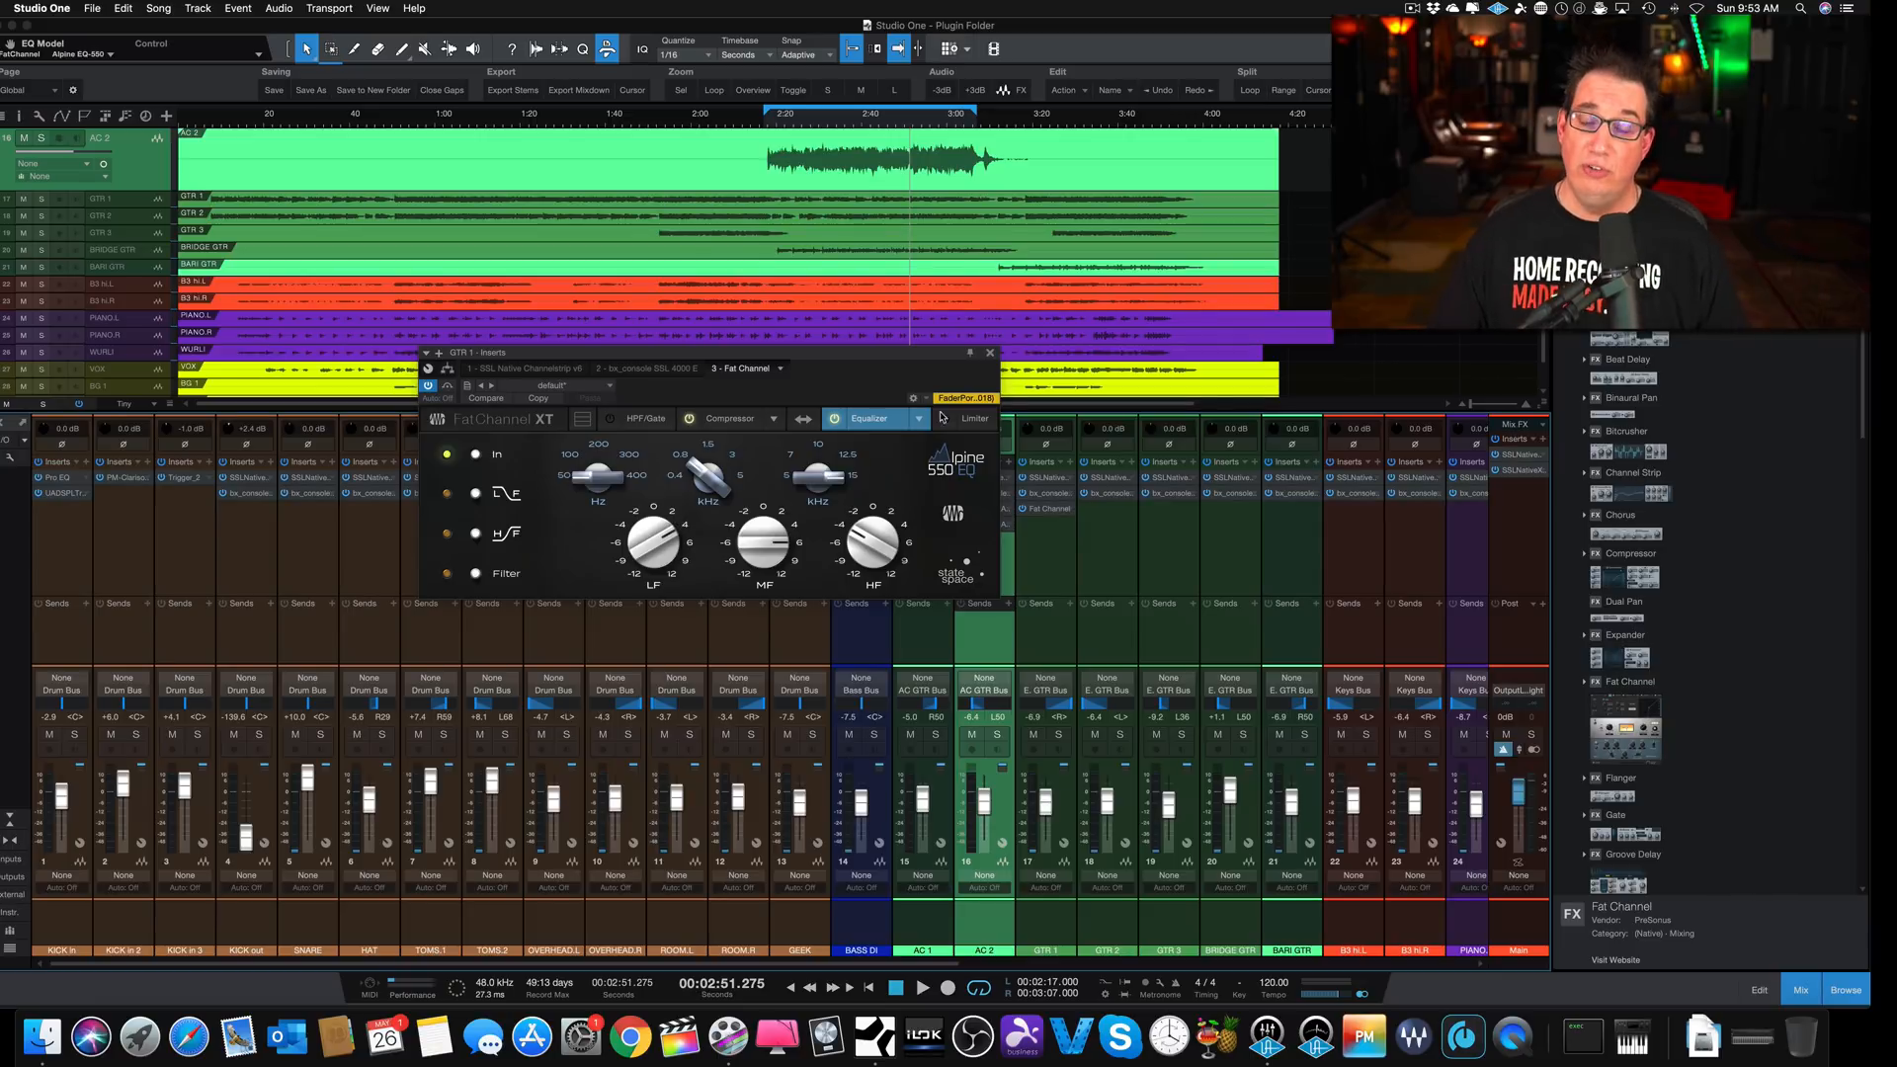
pyautogui.click(990, 352)
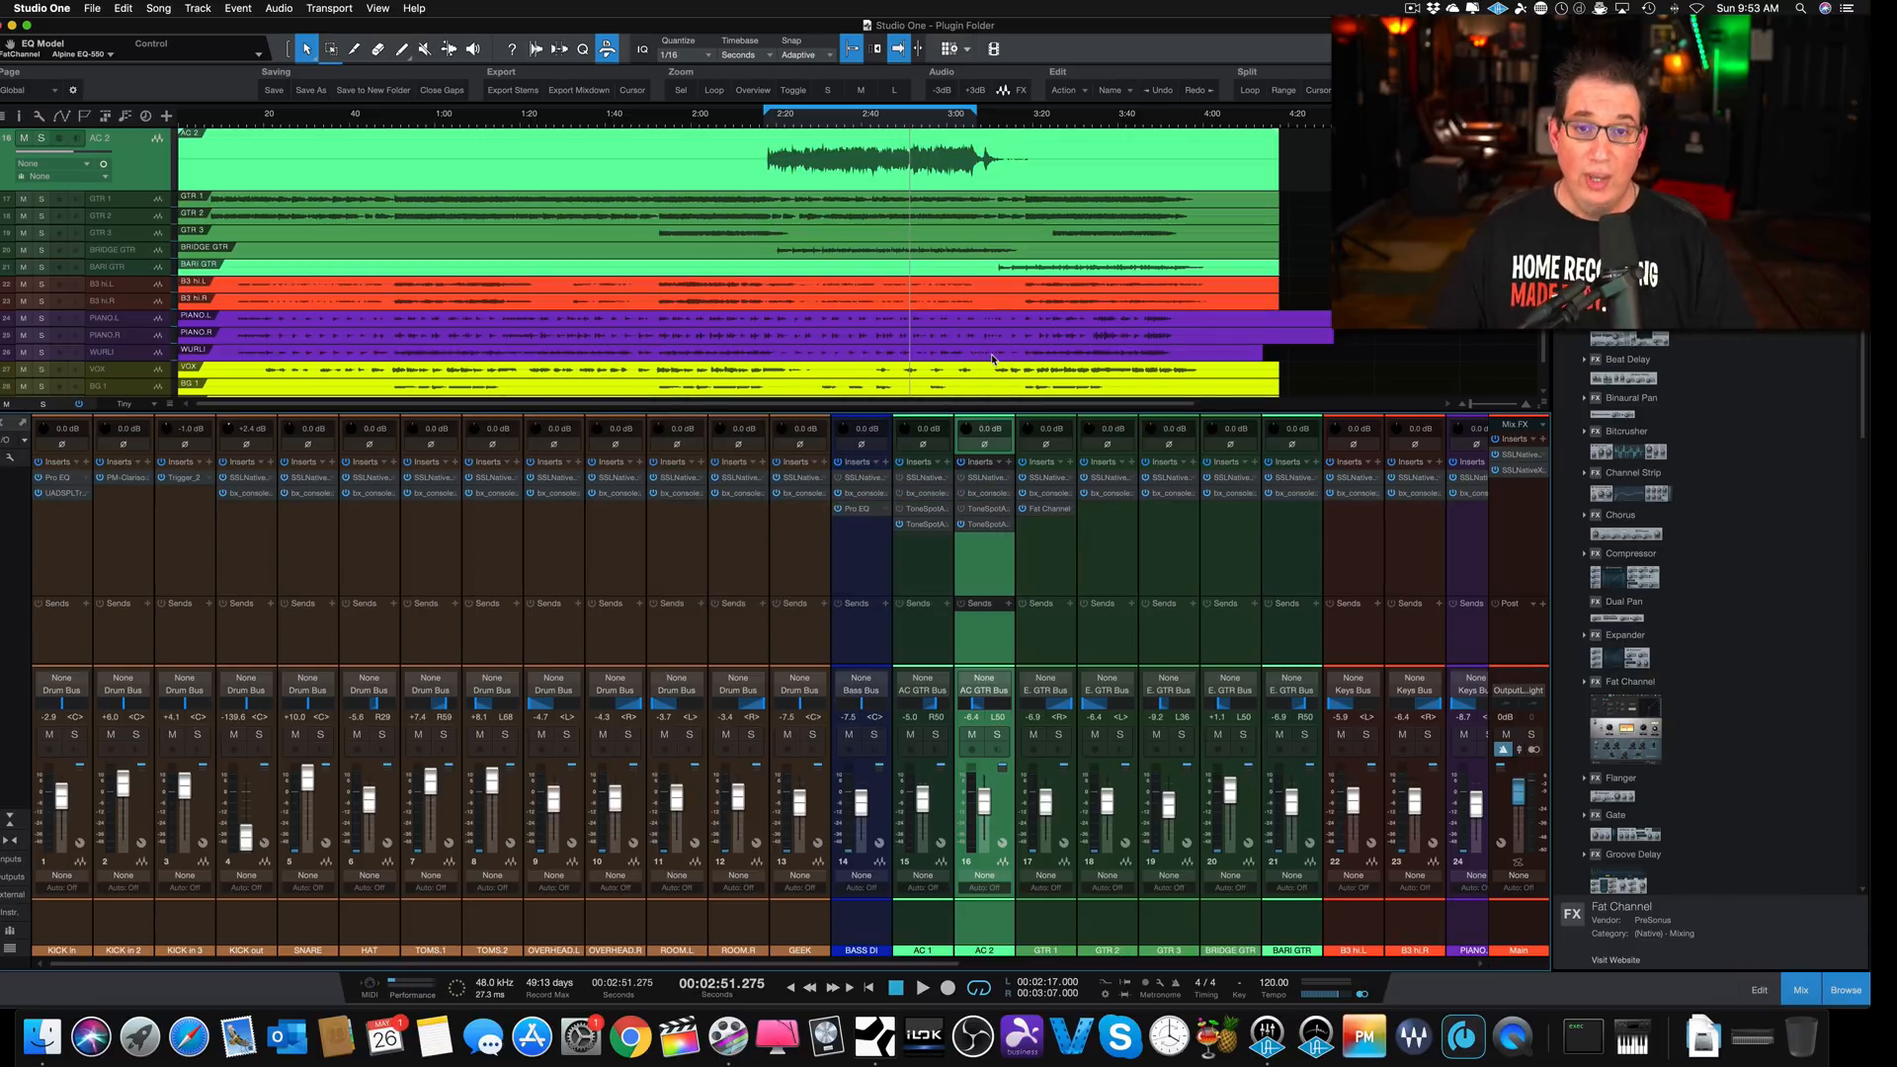